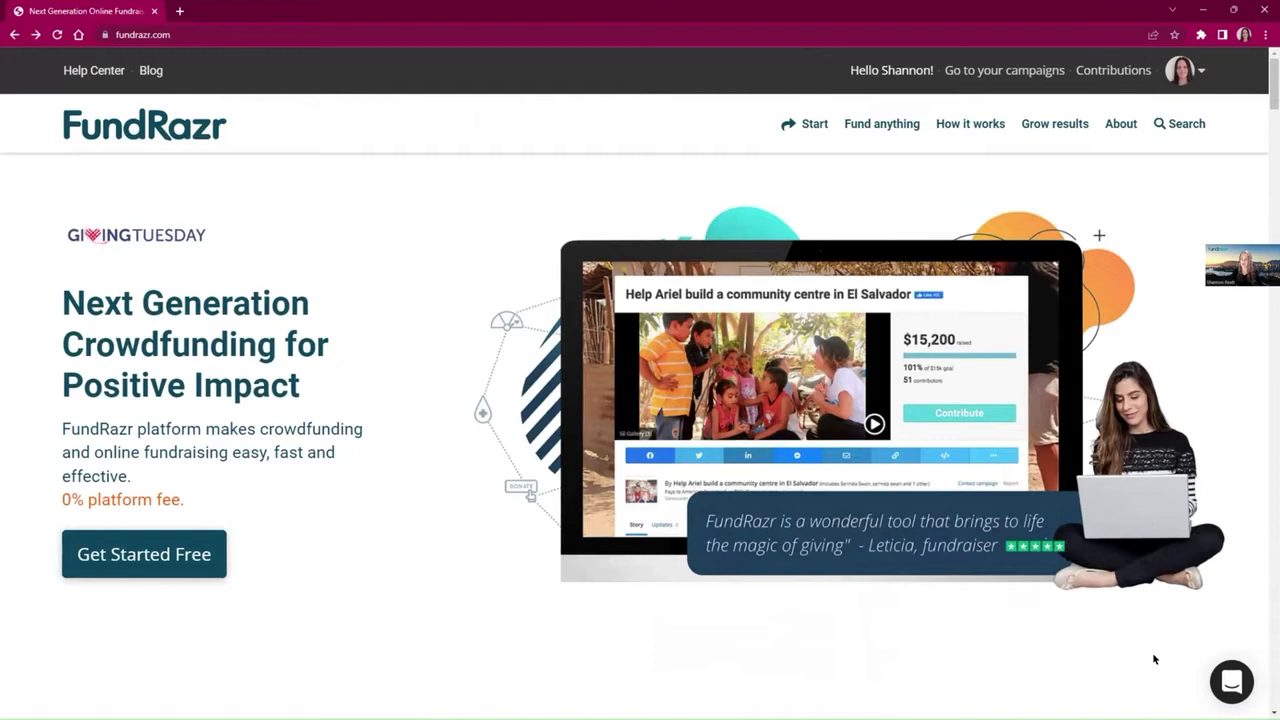
mouse_move(1125, 637)
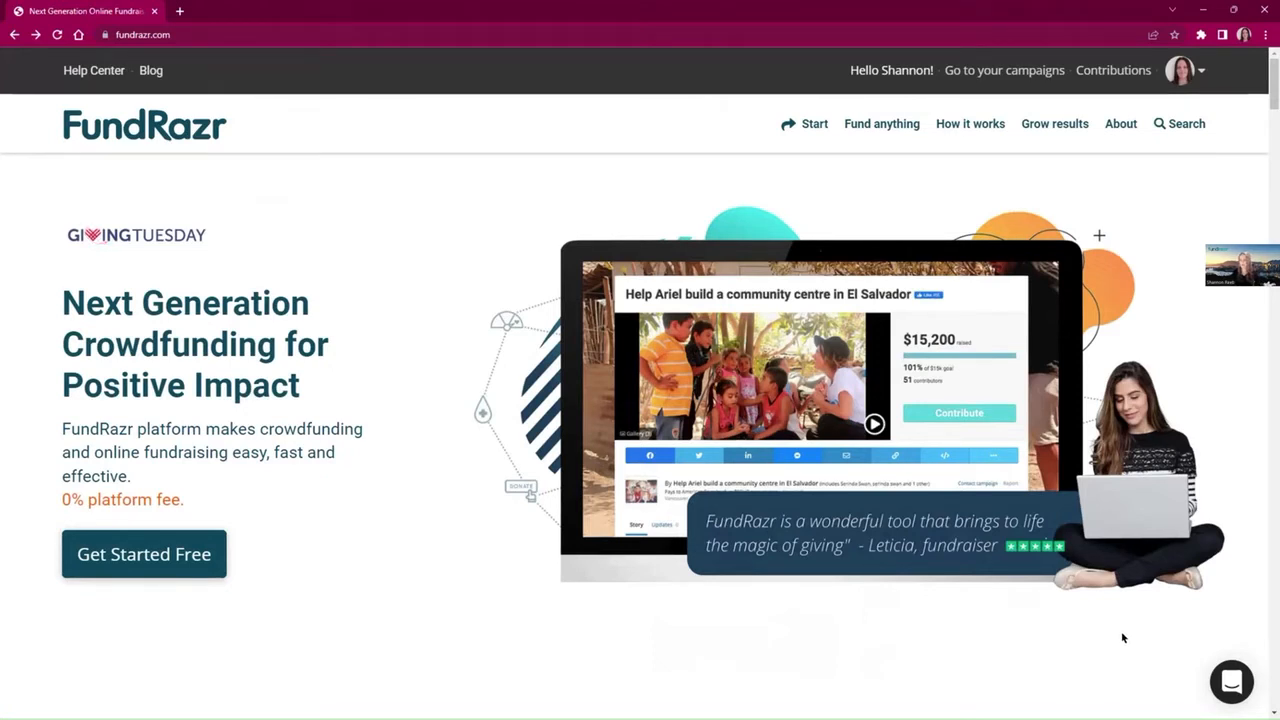
mouse_move(941, 648)
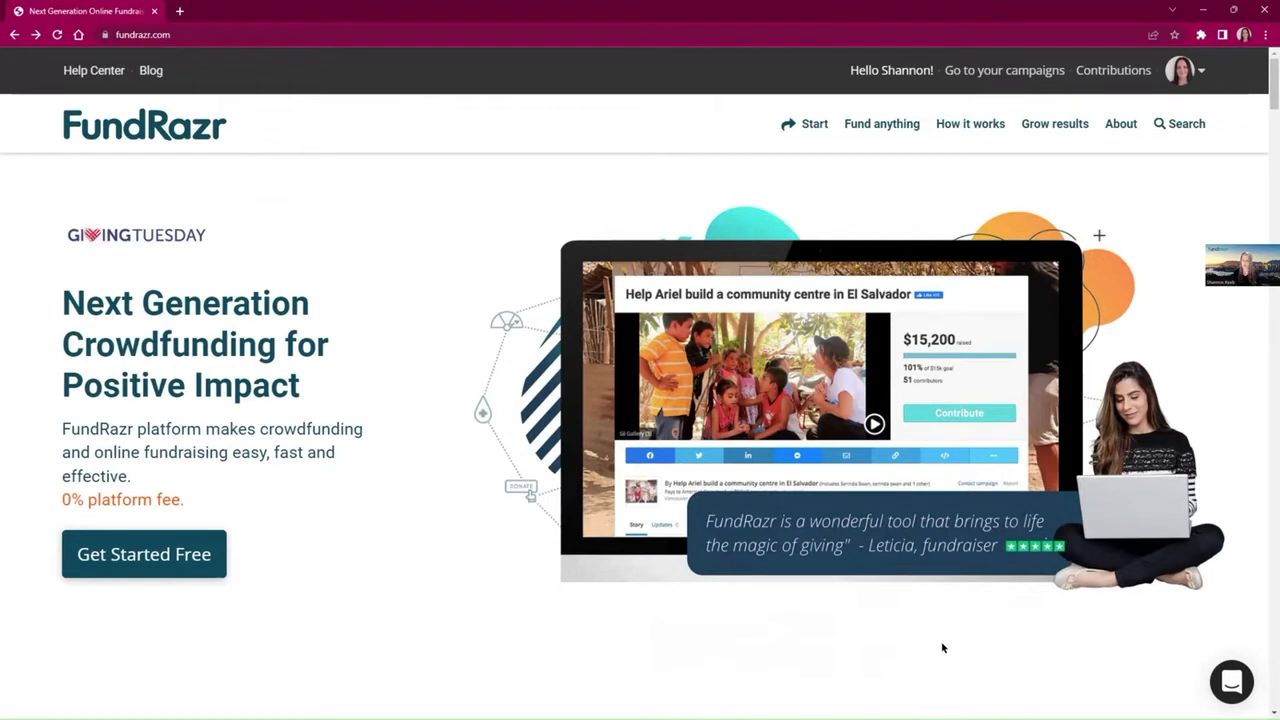
mouse_move(953, 625)
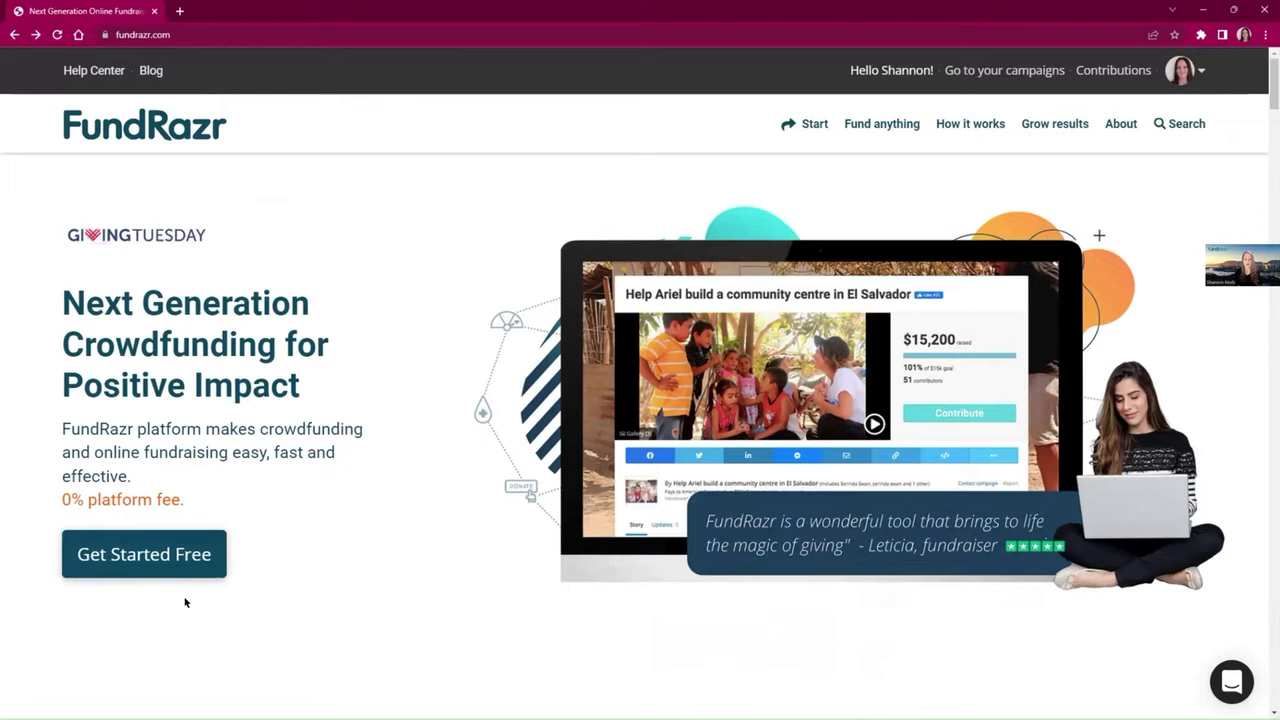
Step: Start a new campaign from the homepage's Get Started Free button
left_click(143, 554)
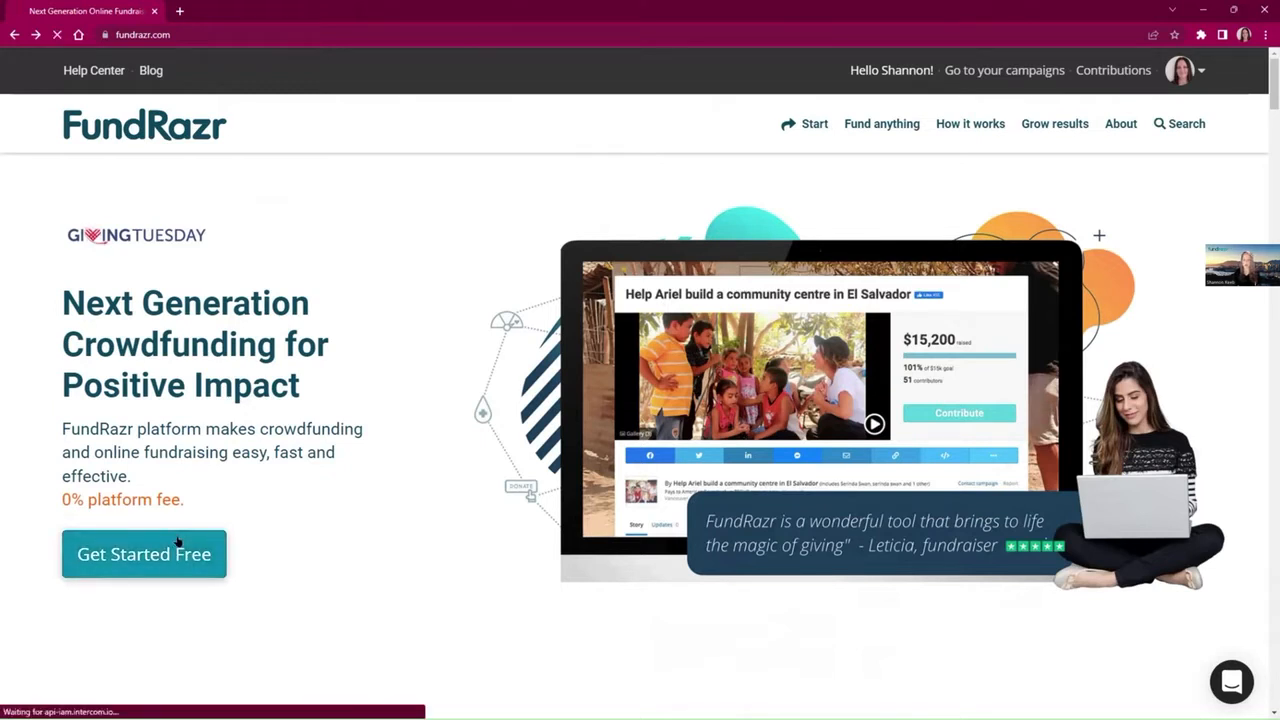
left_click(143, 554)
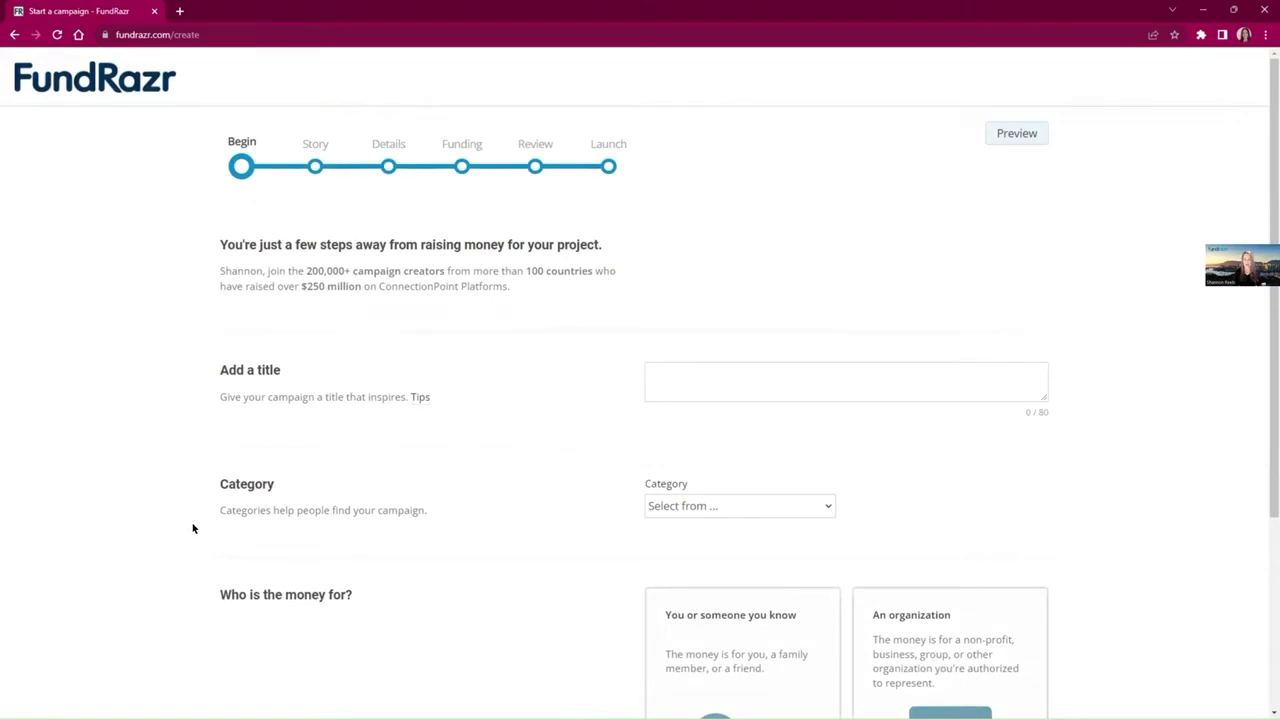
mouse_move(181, 380)
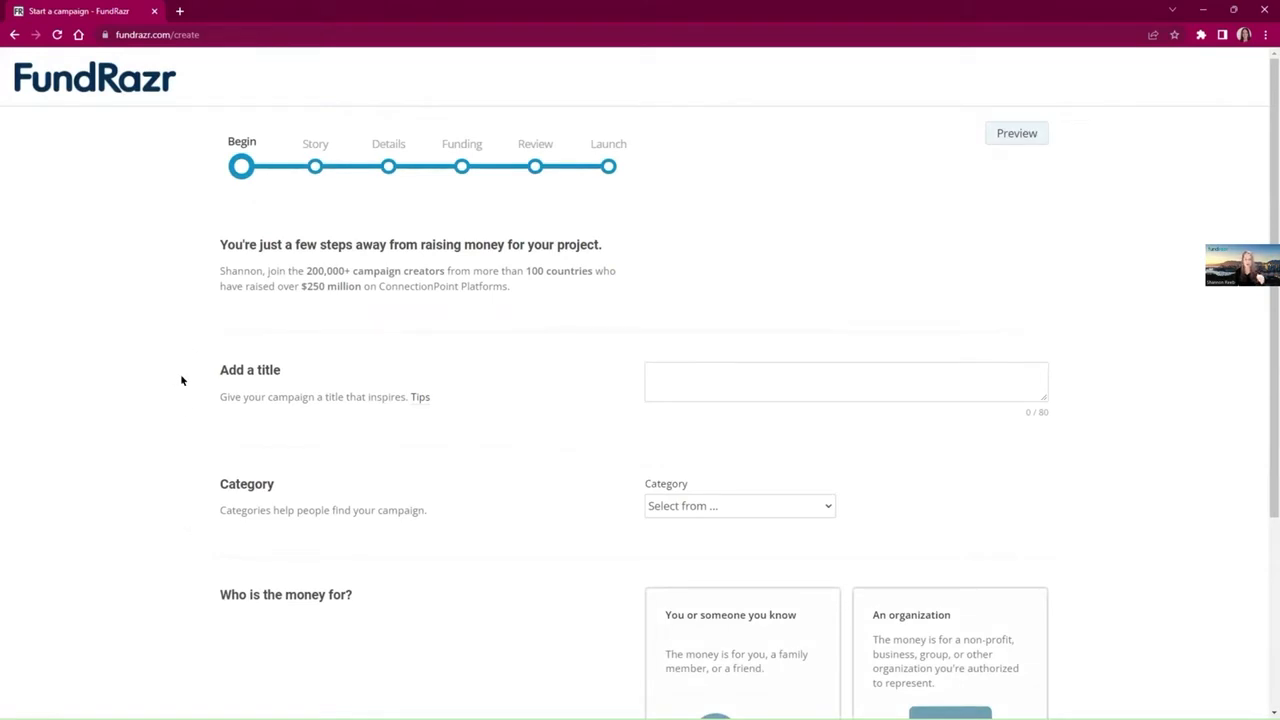
mouse_move(130, 410)
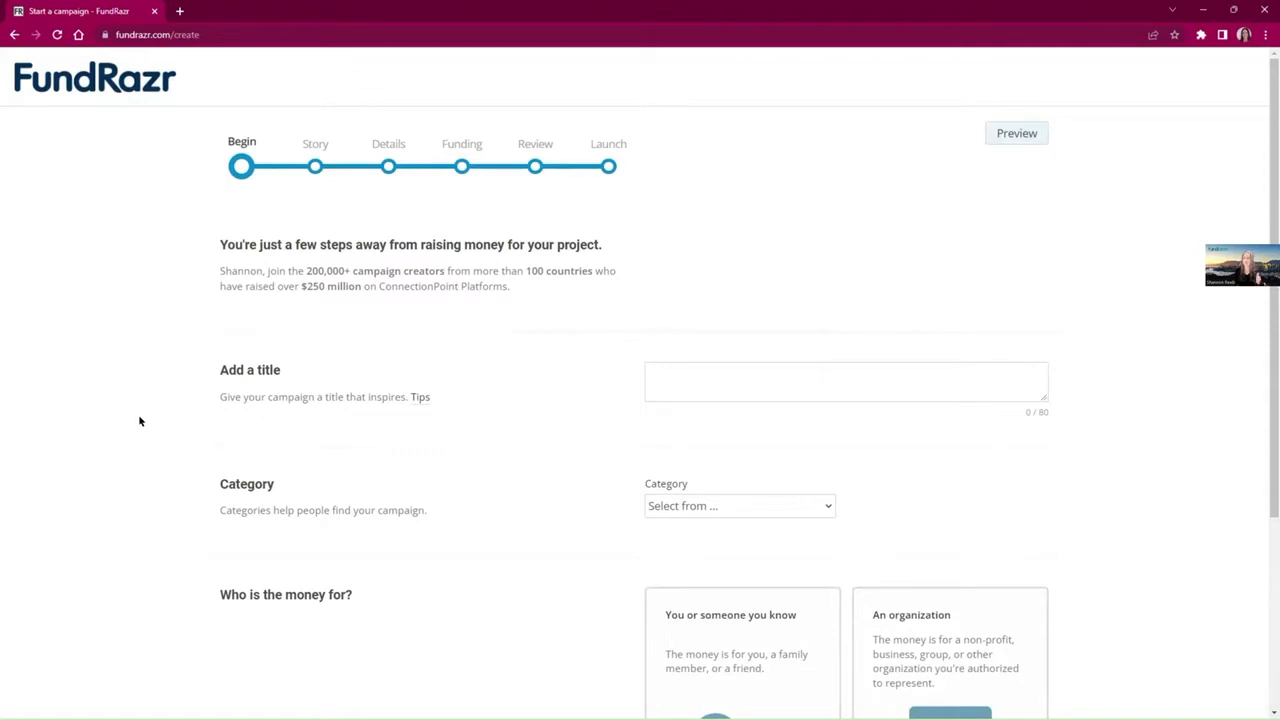
mouse_move(150, 413)
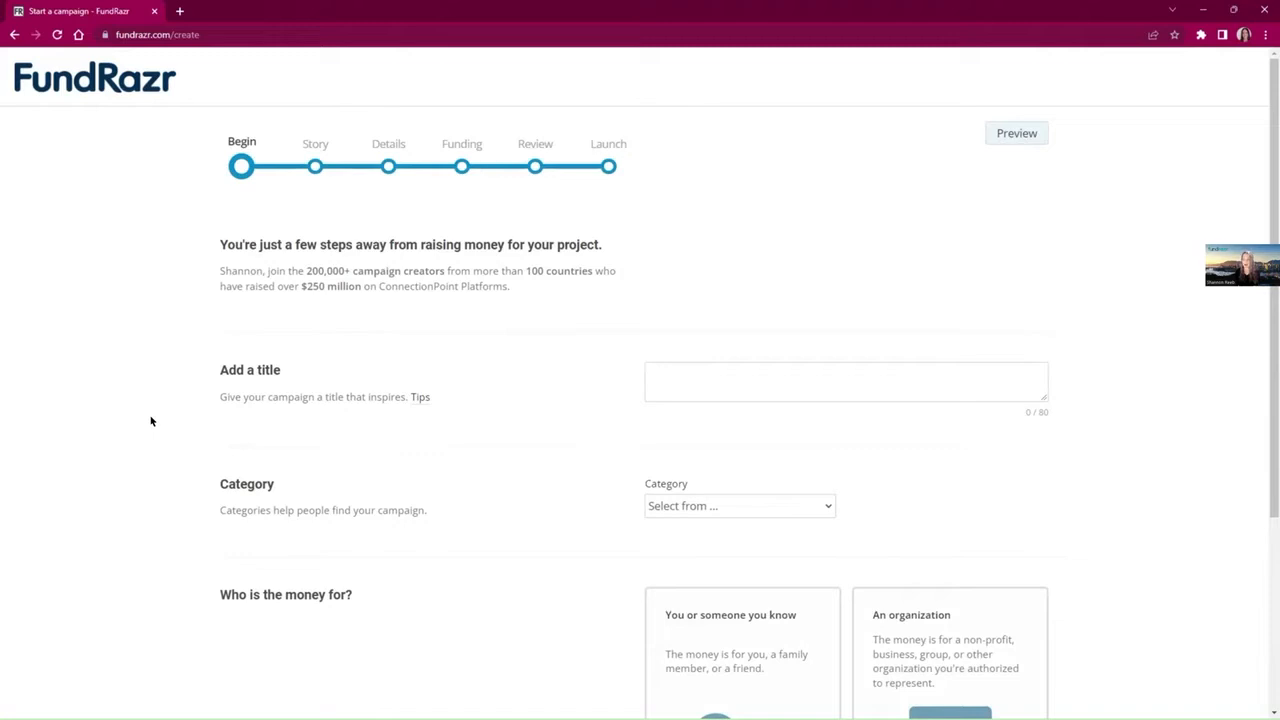
mouse_move(143, 422)
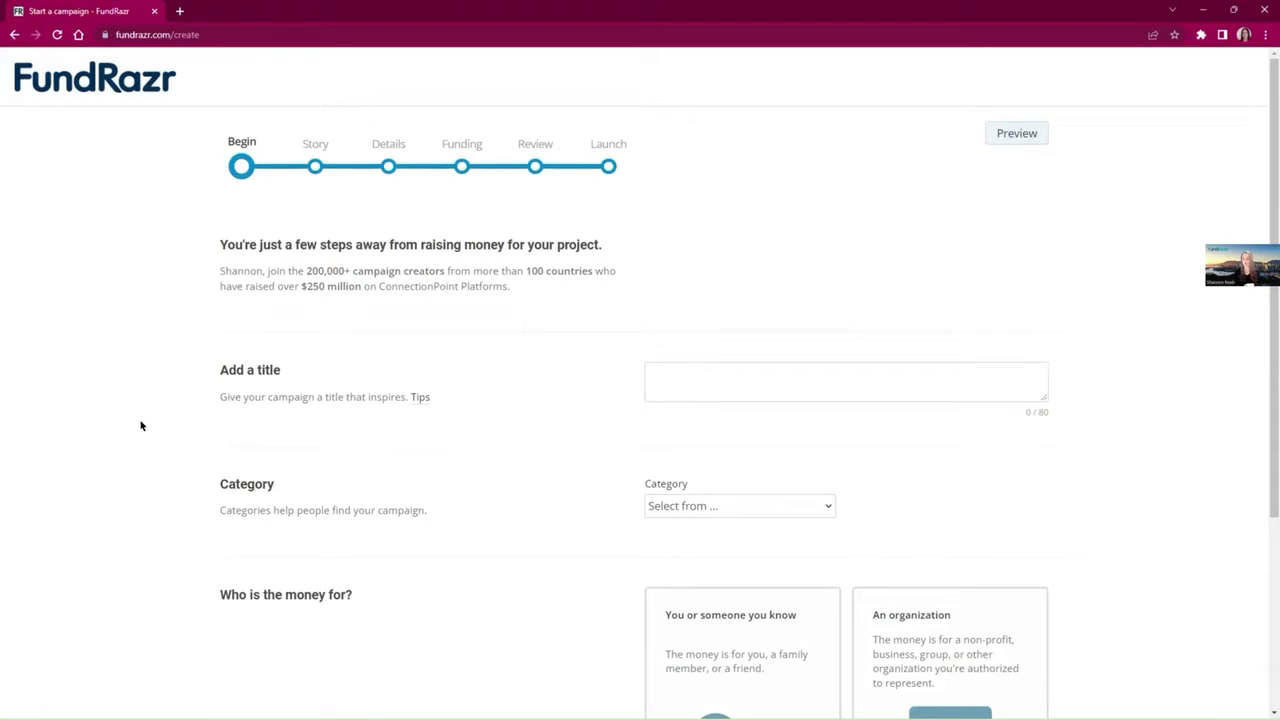
mouse_move(145, 446)
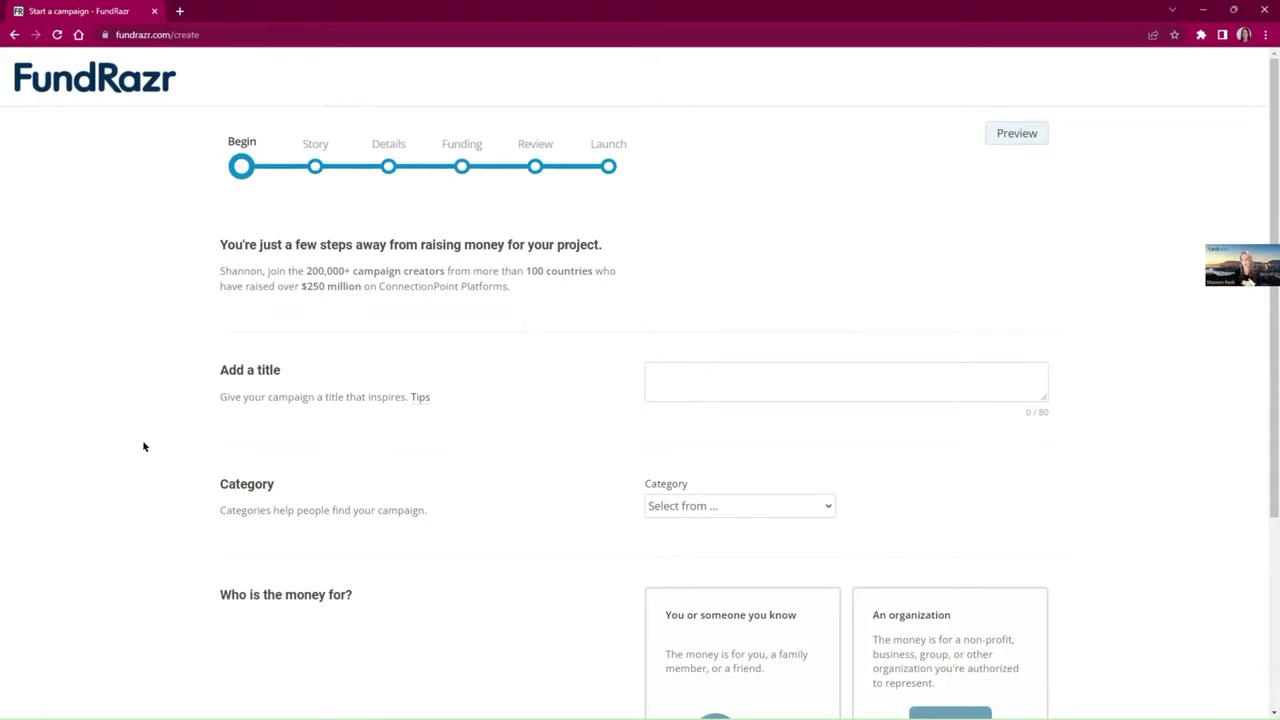
mouse_move(162, 453)
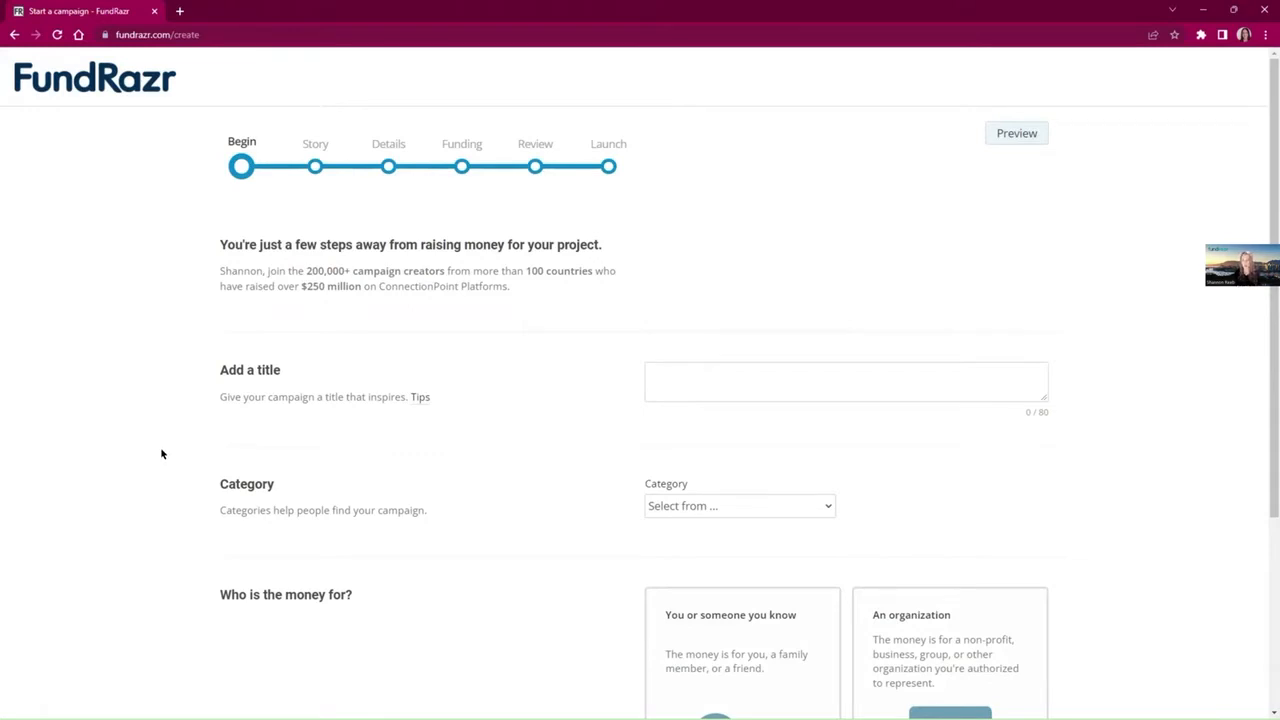
mouse_move(143, 479)
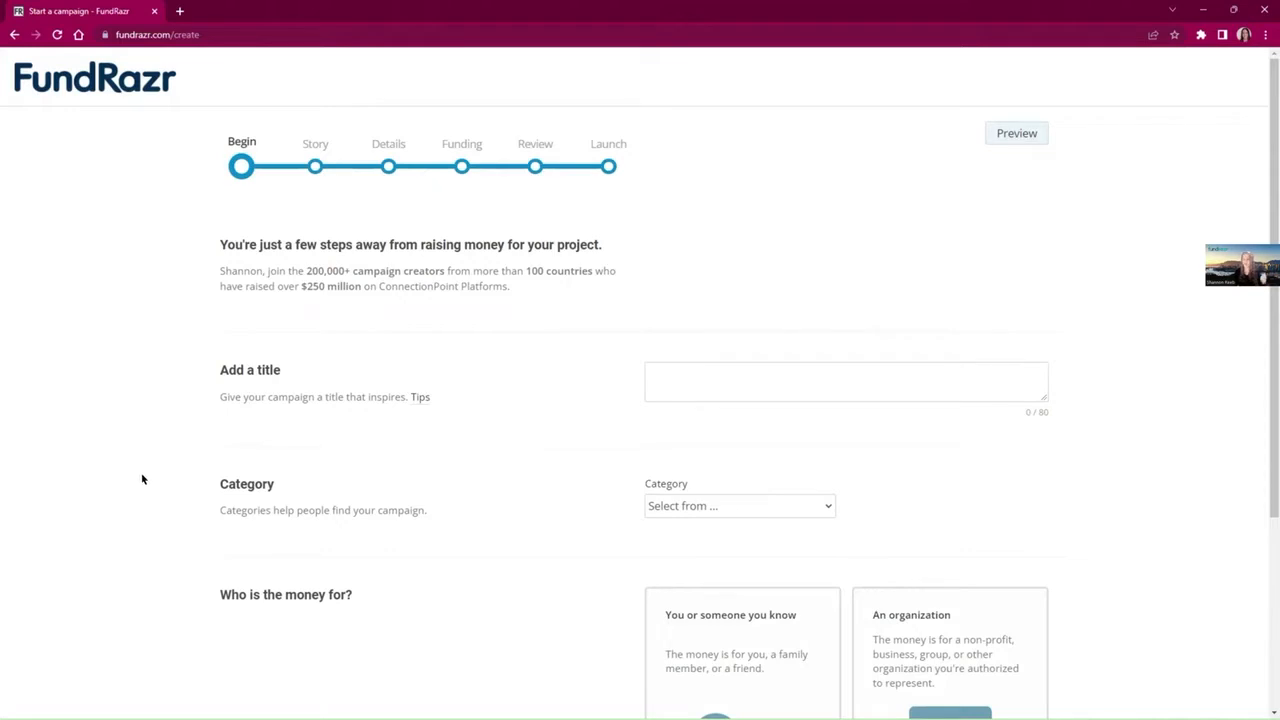
mouse_move(386, 497)
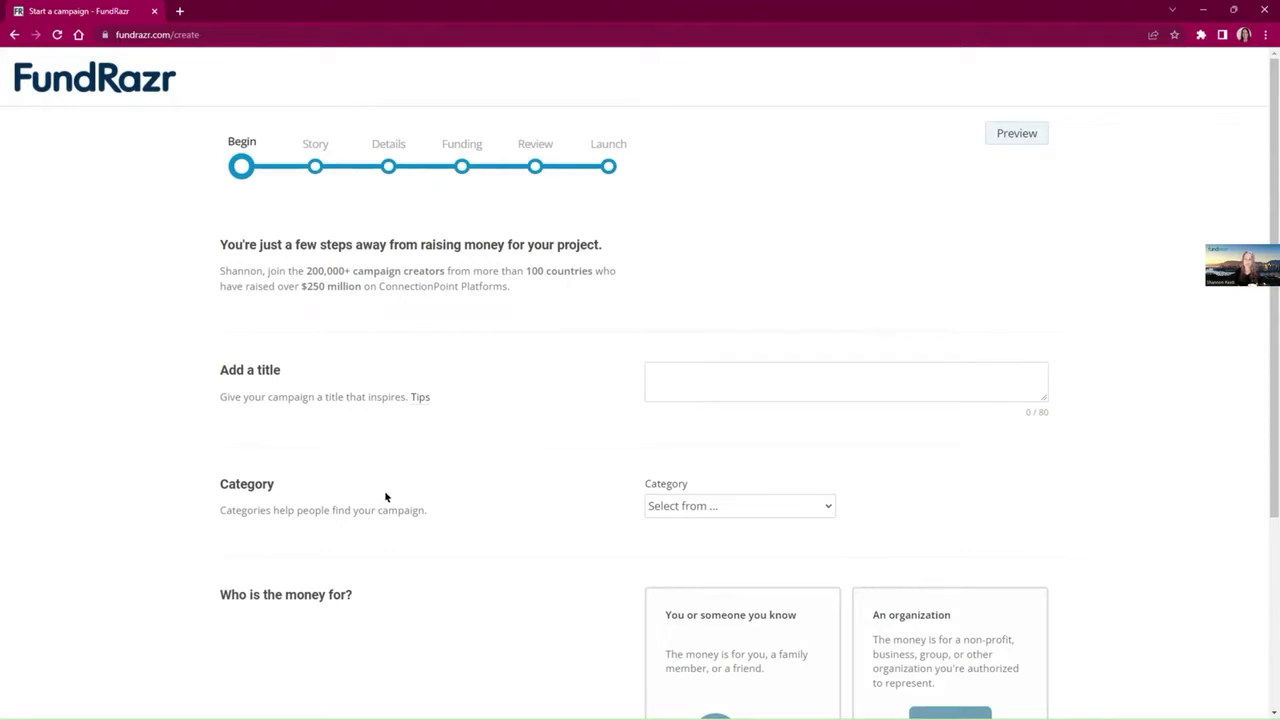
mouse_move(728, 347)
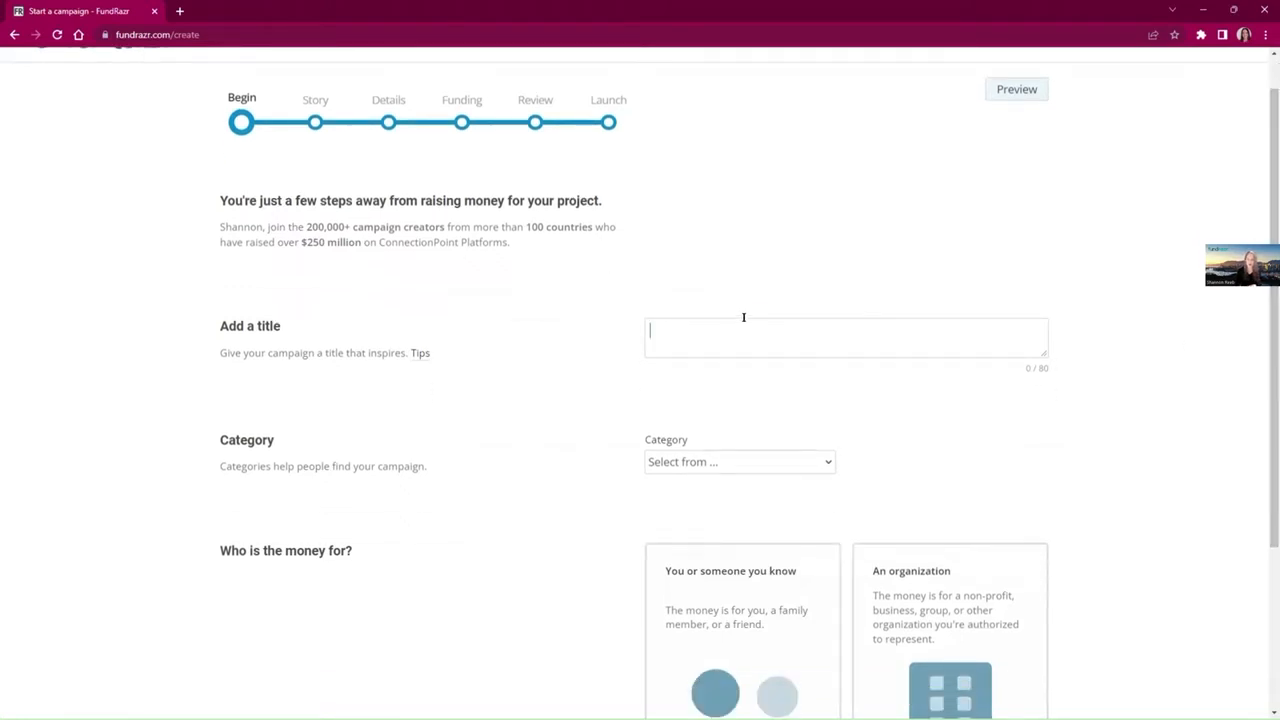
Step: Enter 'Help me raise funds for my friend!' as the campaign title
left_click(845, 337)
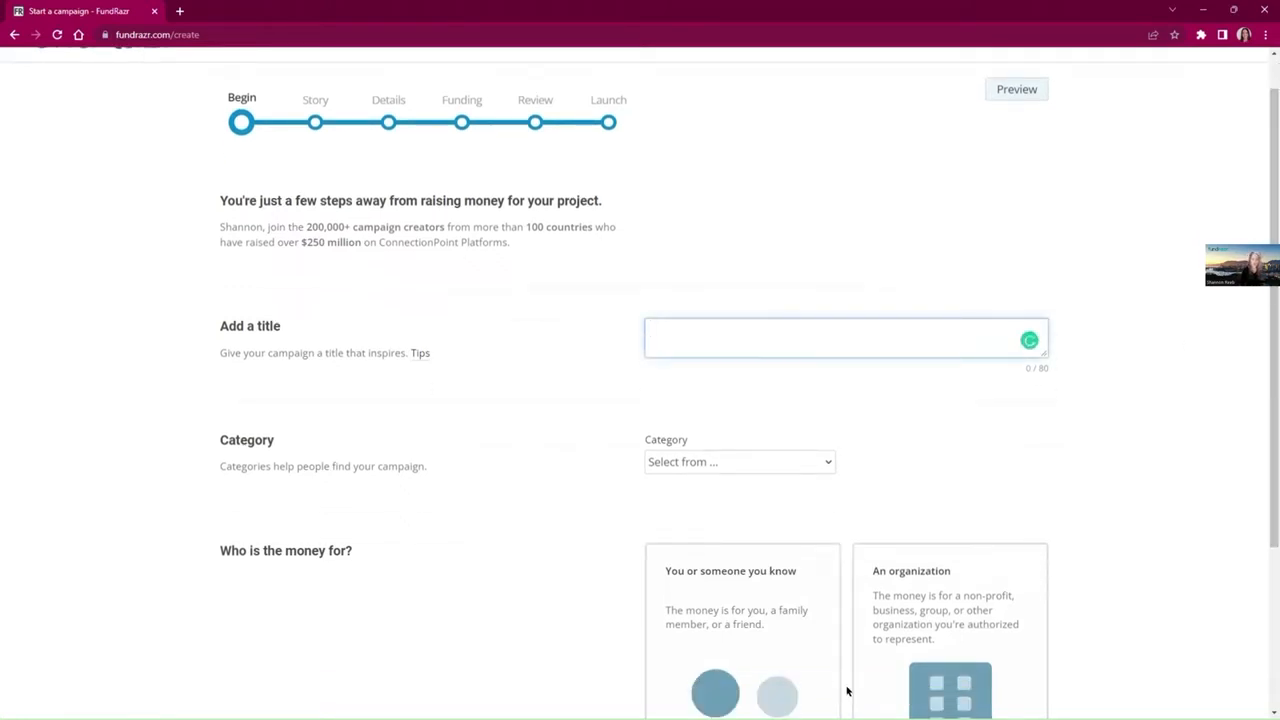
type("Help me")
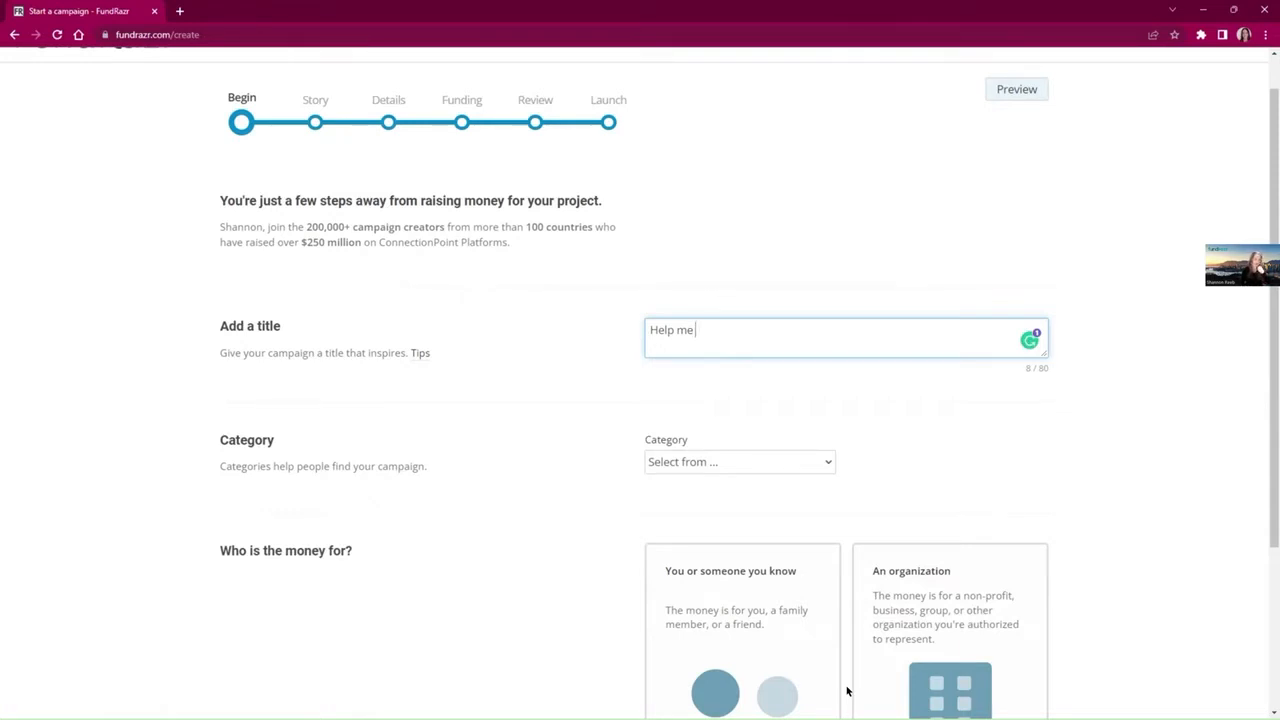
type("raise funds")
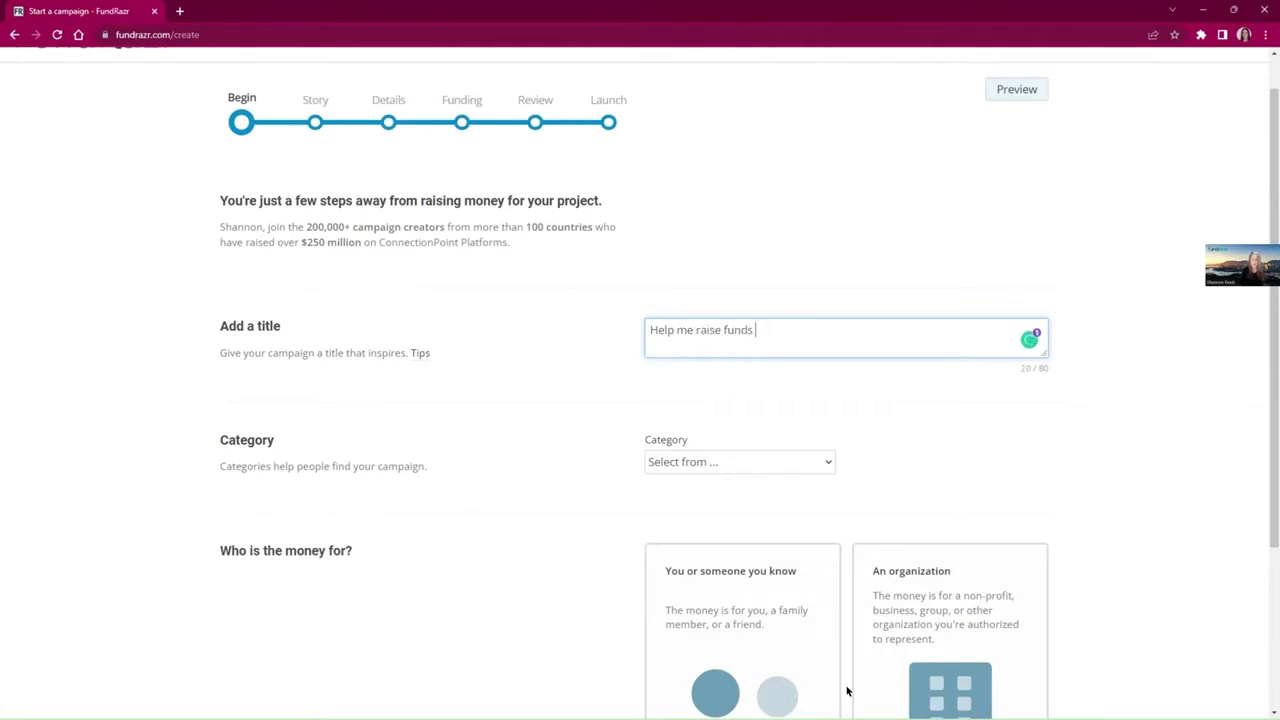
type("for my friend")
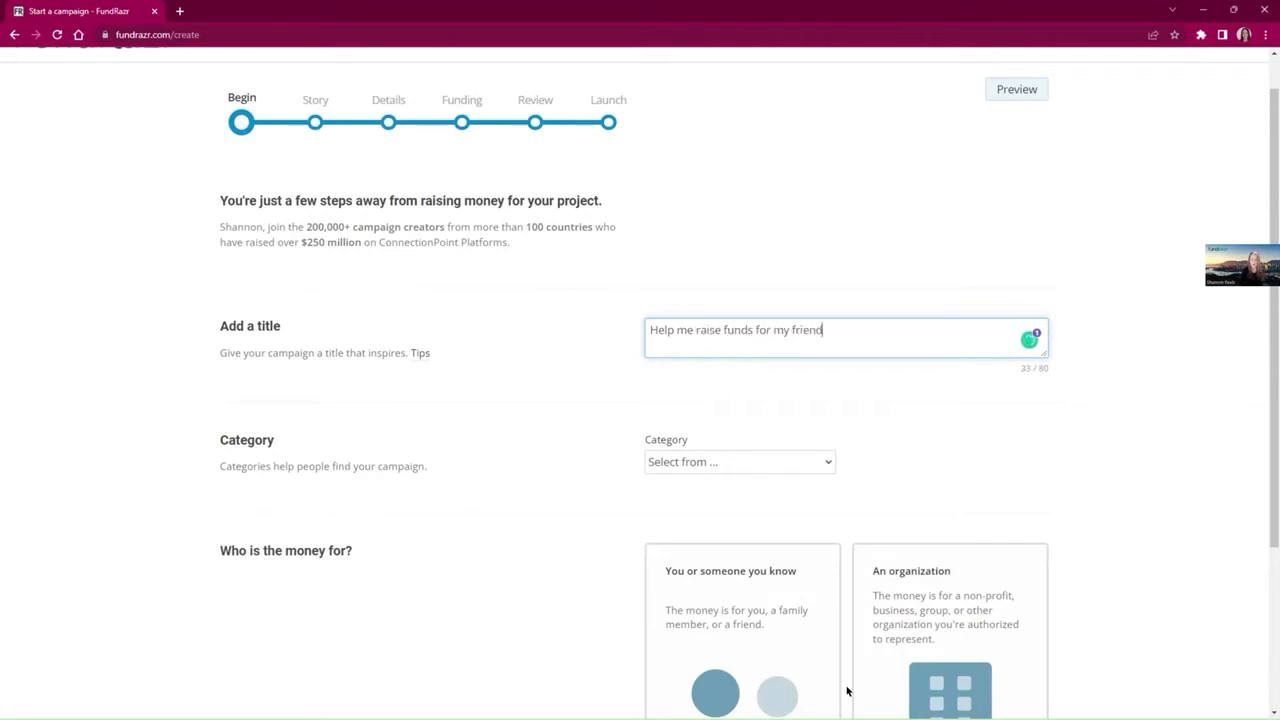
type("s")
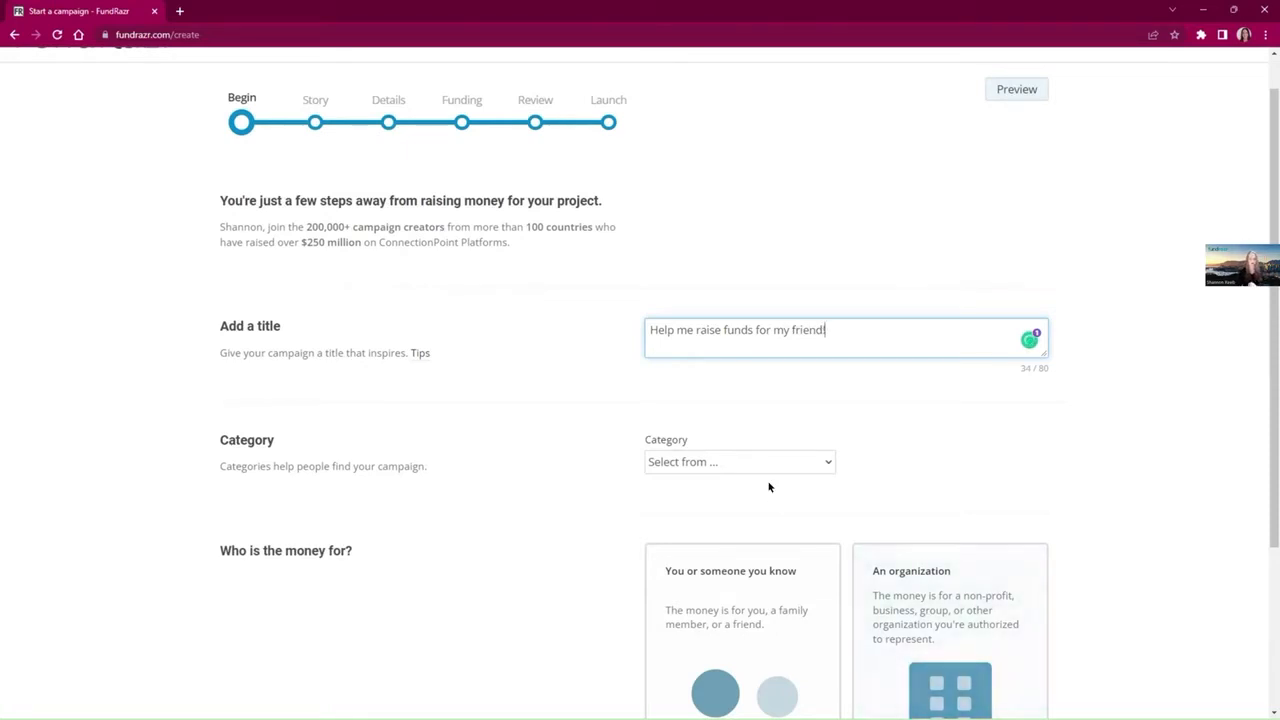
mouse_move(750, 509)
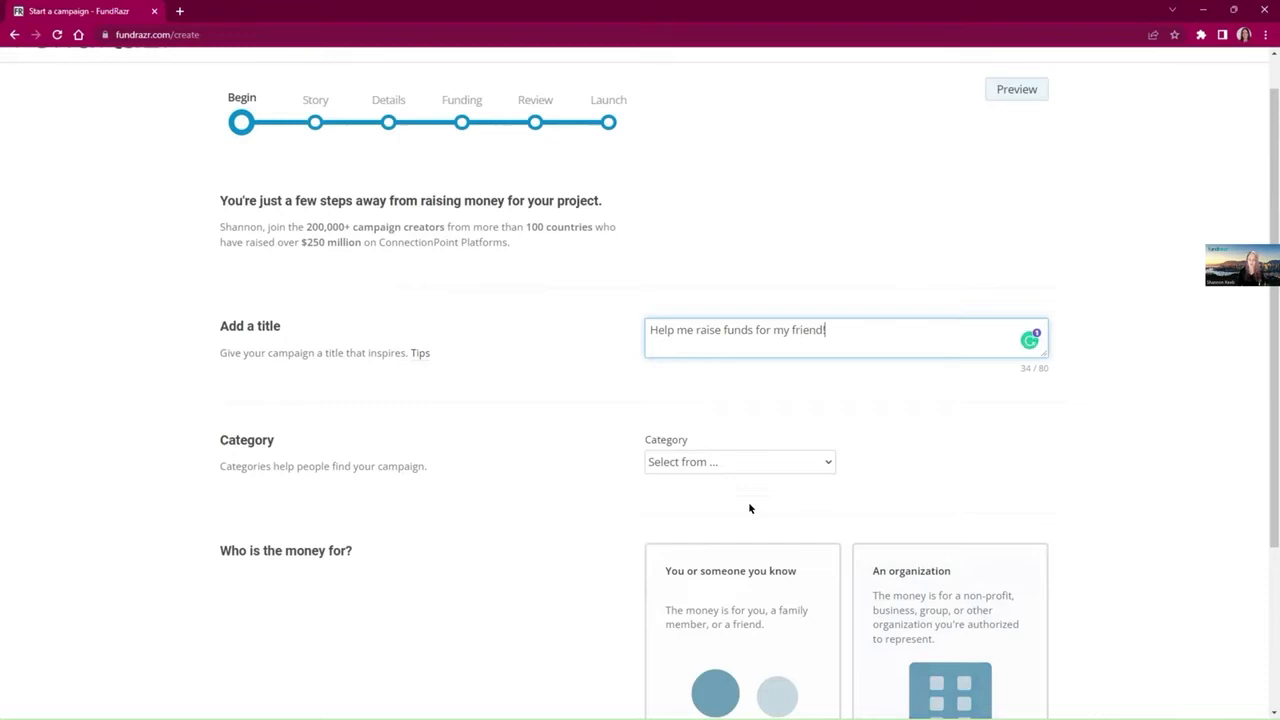
Step: Choose Personal from the campaign Category dropdown
left_click(739, 461)
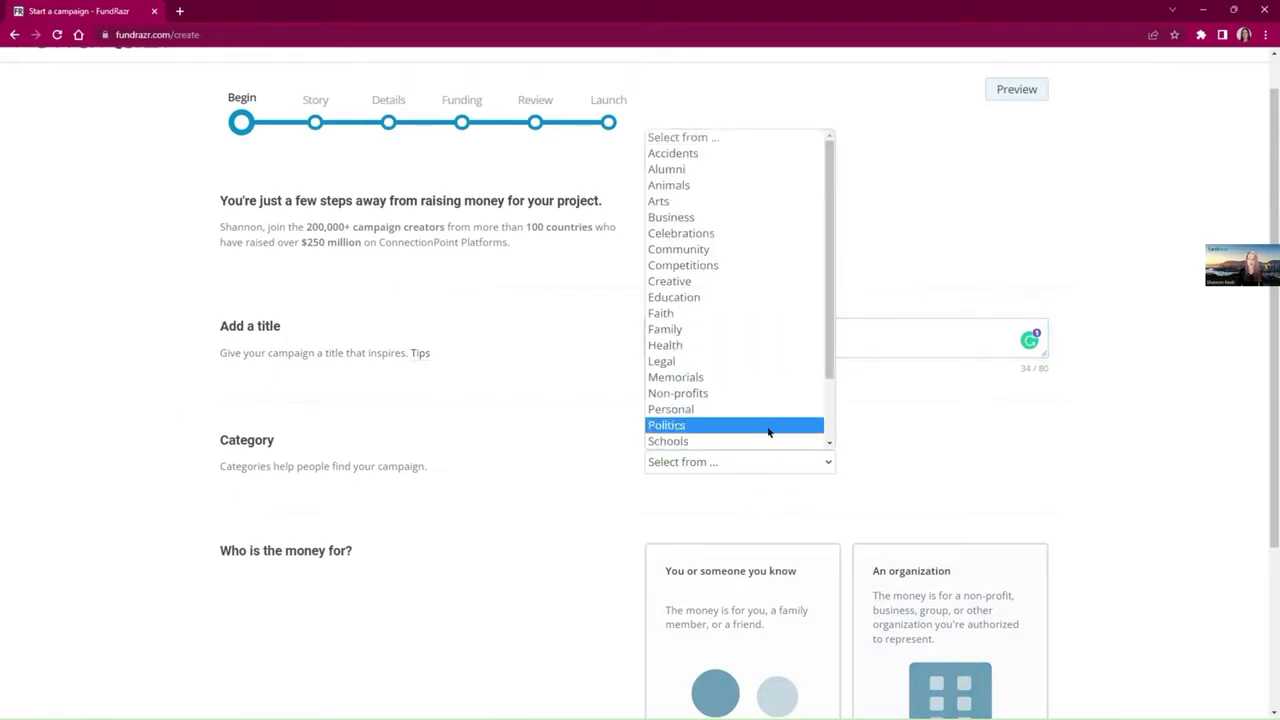
mouse_move(778, 432)
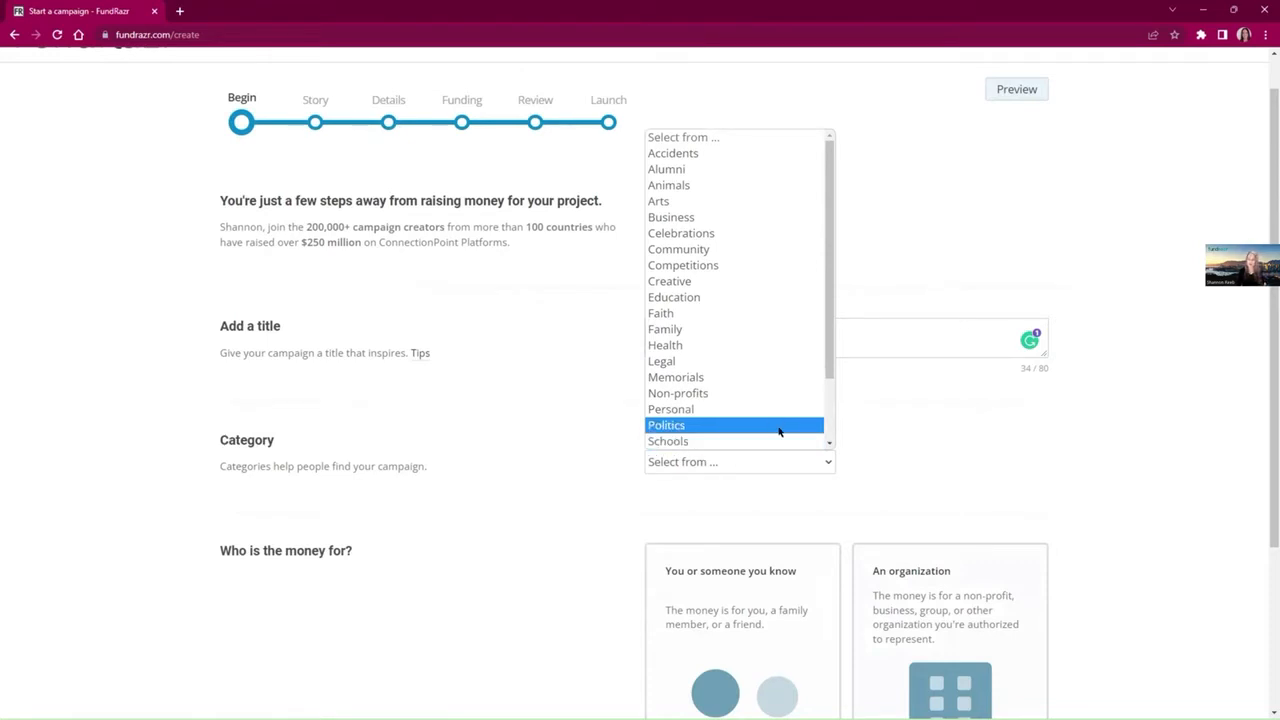
mouse_move(684, 185)
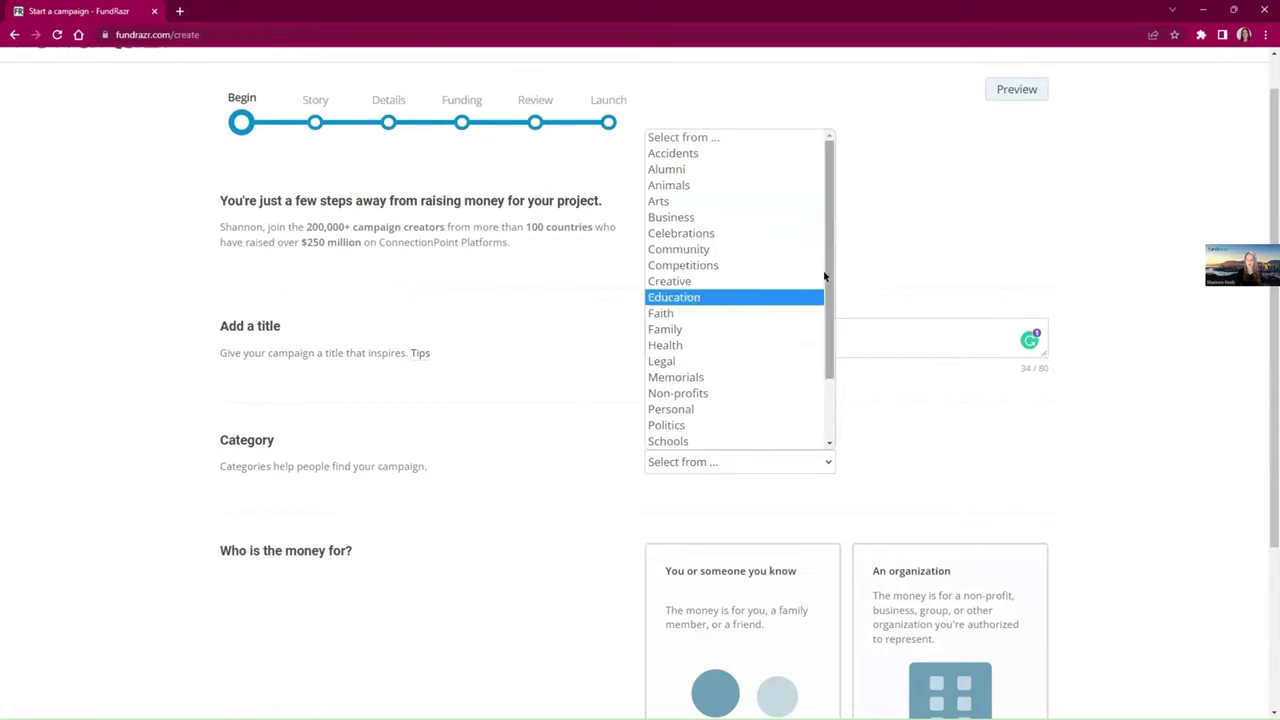
scroll("down", 3)
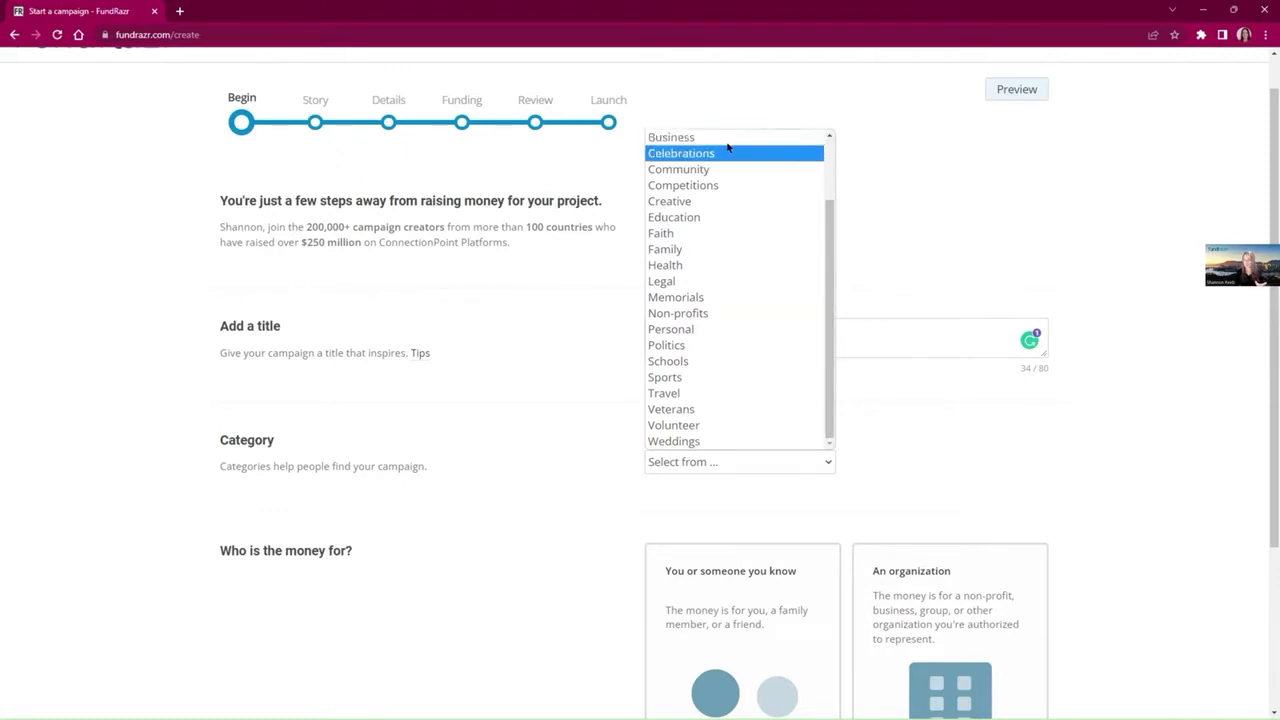
mouse_move(678, 169)
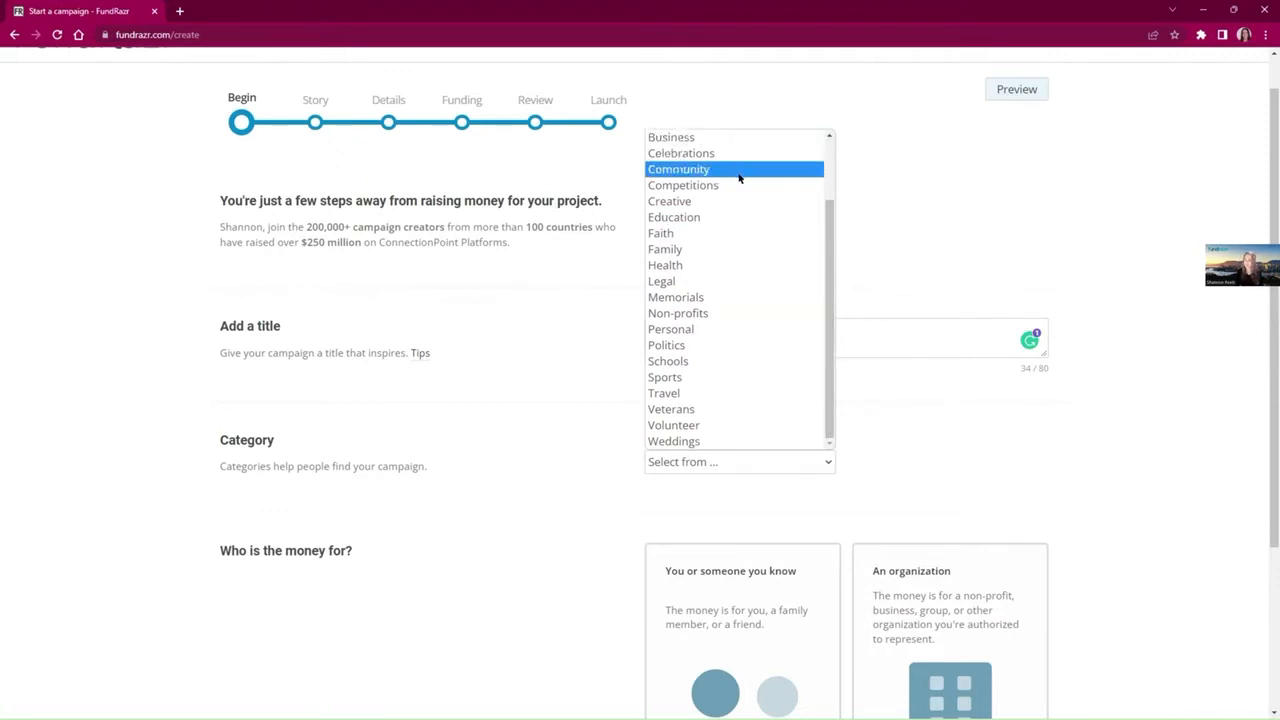
mouse_move(665, 249)
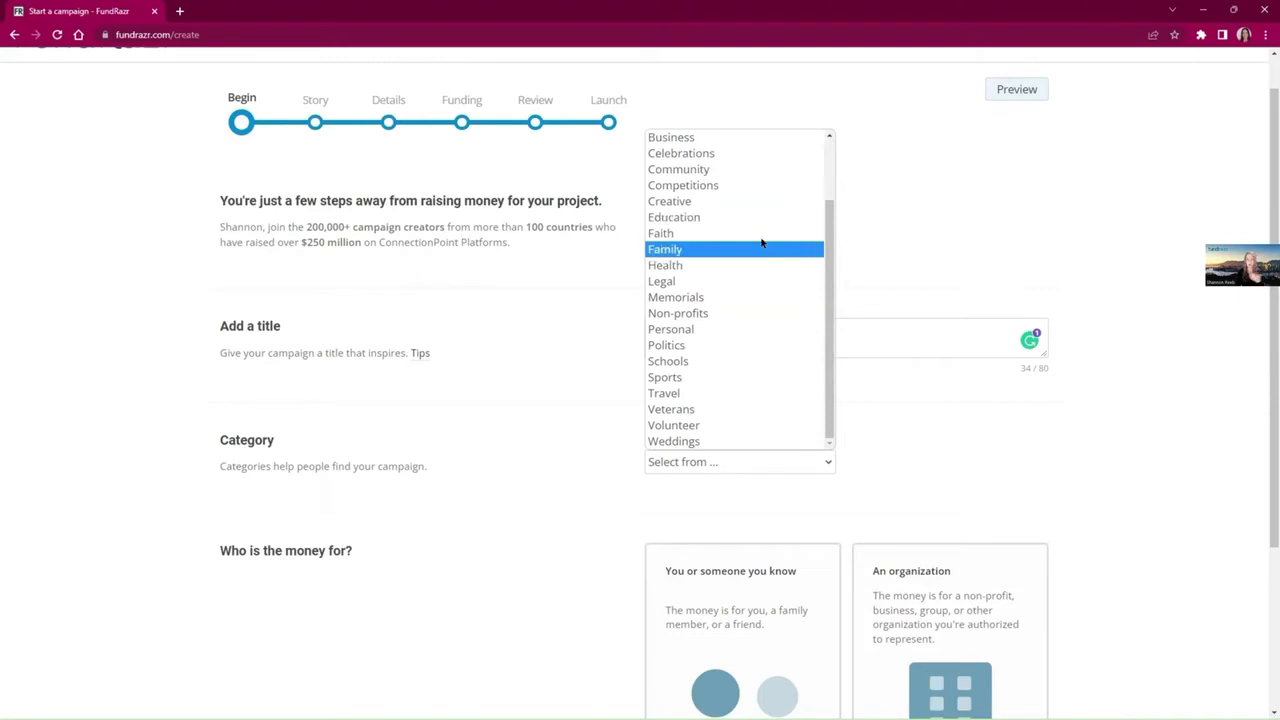
mouse_move(760, 243)
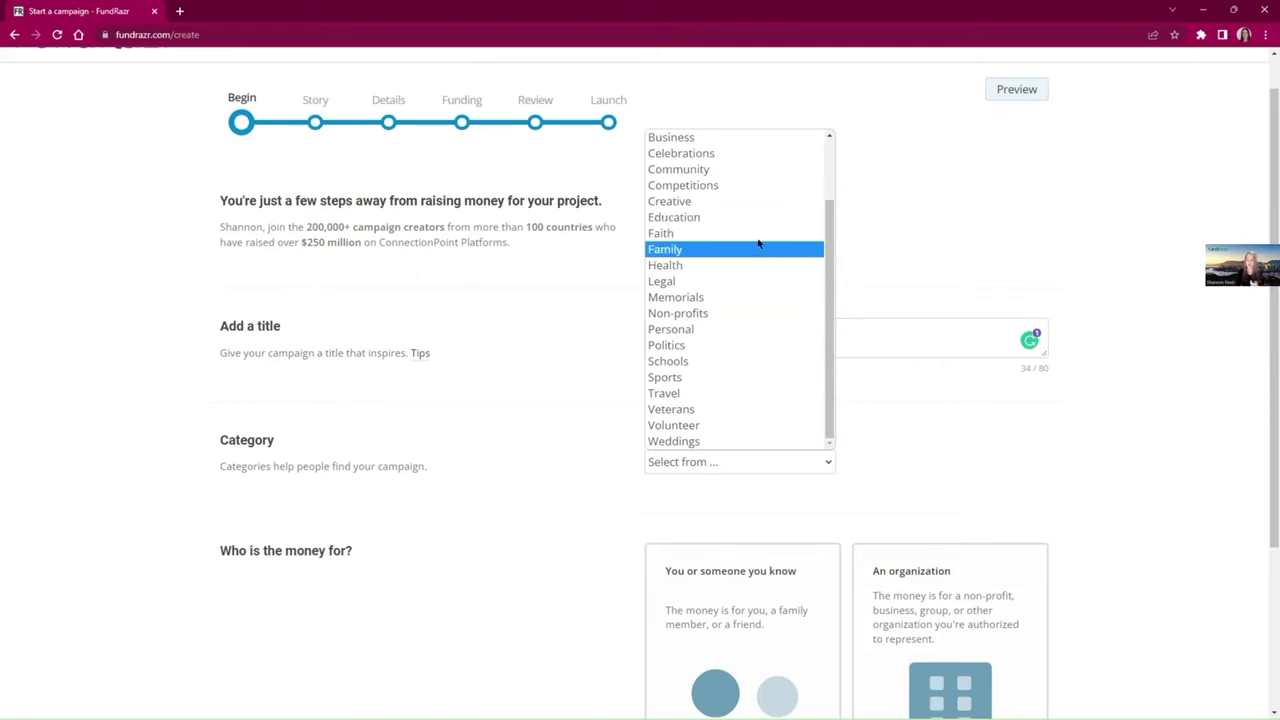
left_click(670, 329)
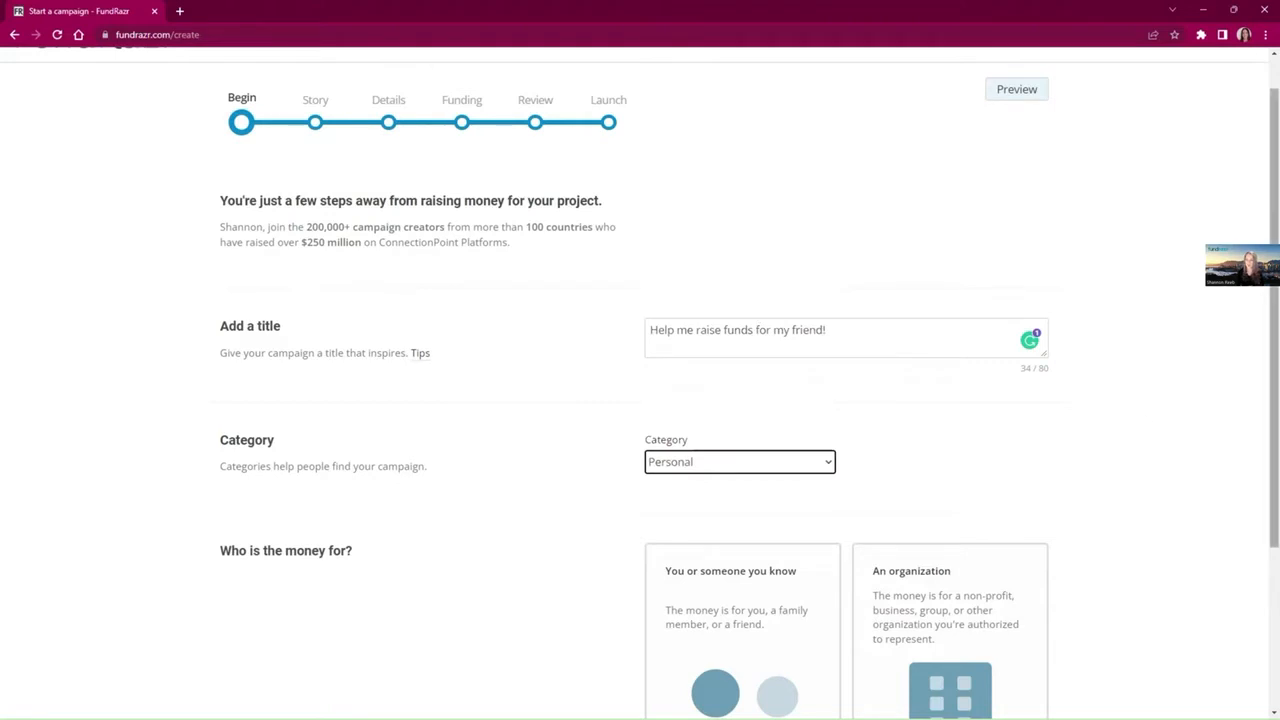
Step: Scroll through the 'Who is the money for?' recipient options
scroll("down", 3)
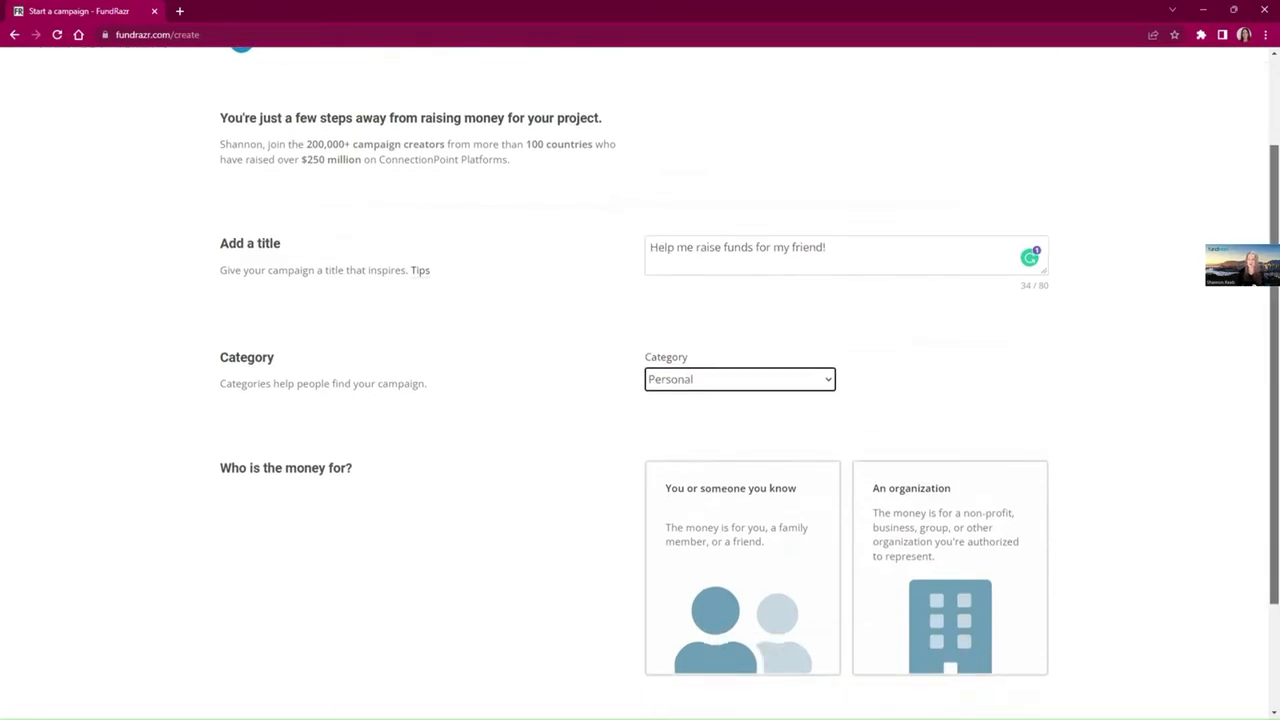
scroll("down", 3)
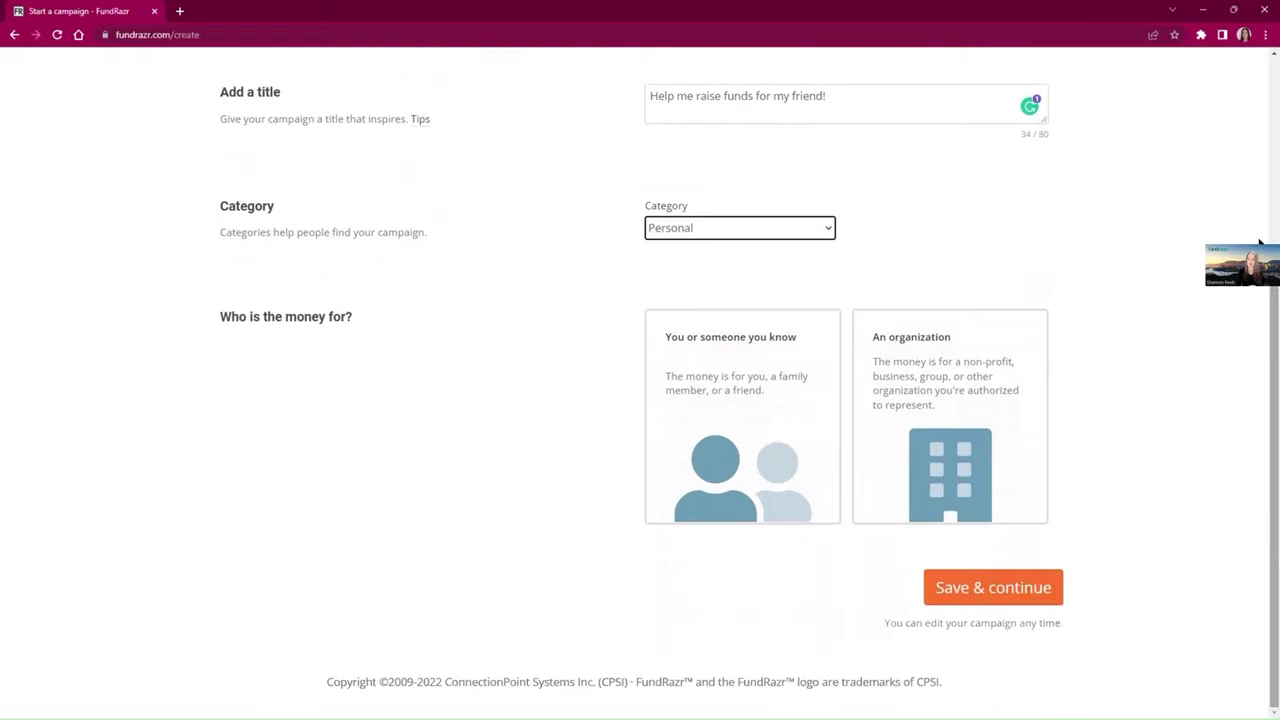
left_click(742, 415)
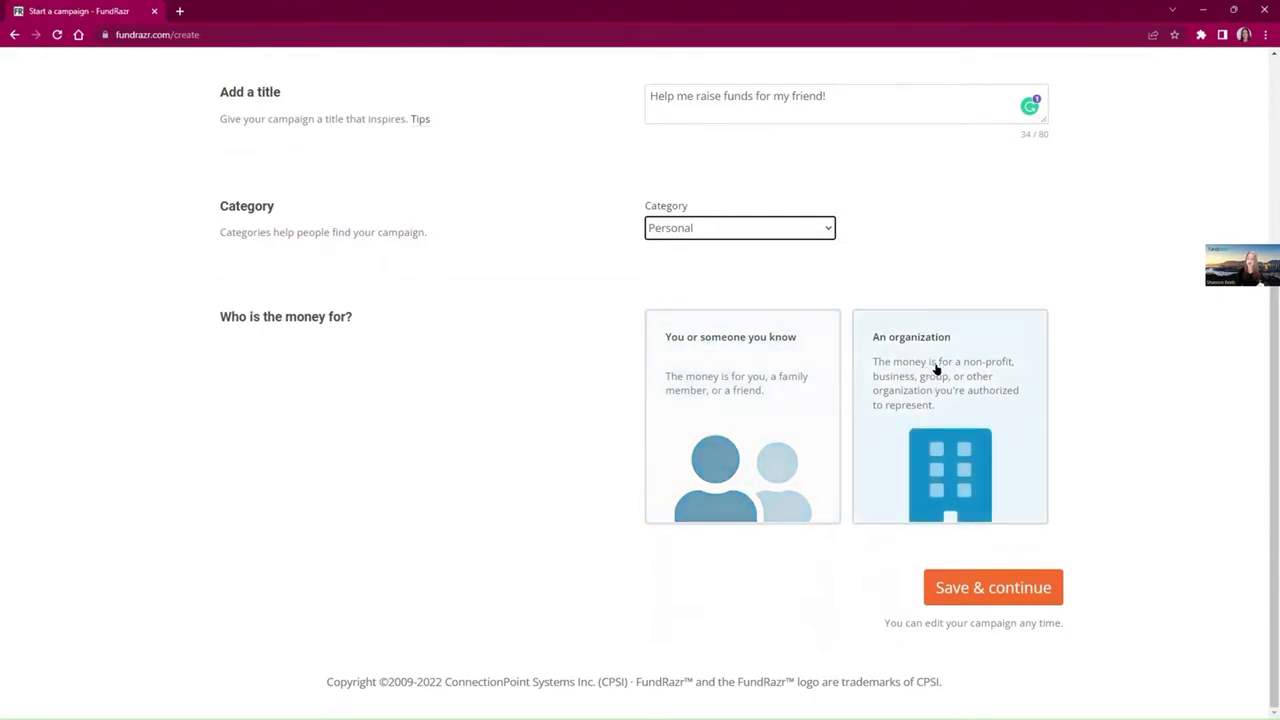
mouse_move(933, 412)
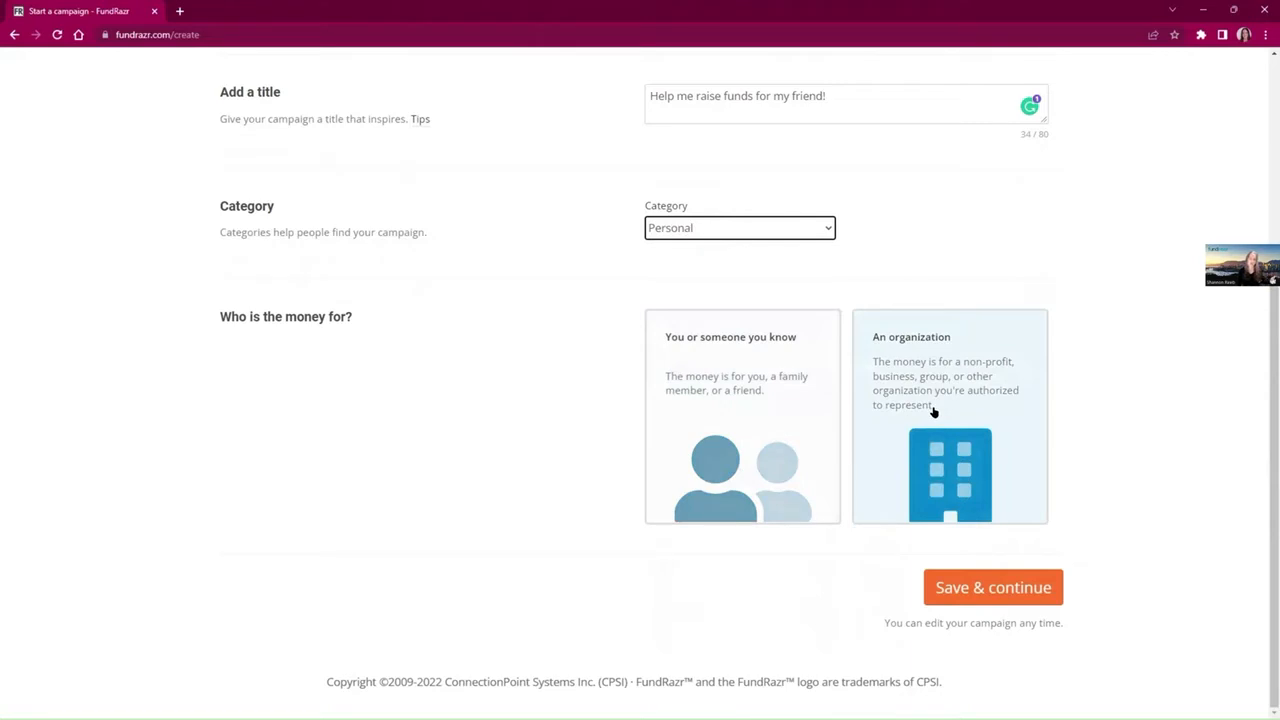
mouse_move(935, 420)
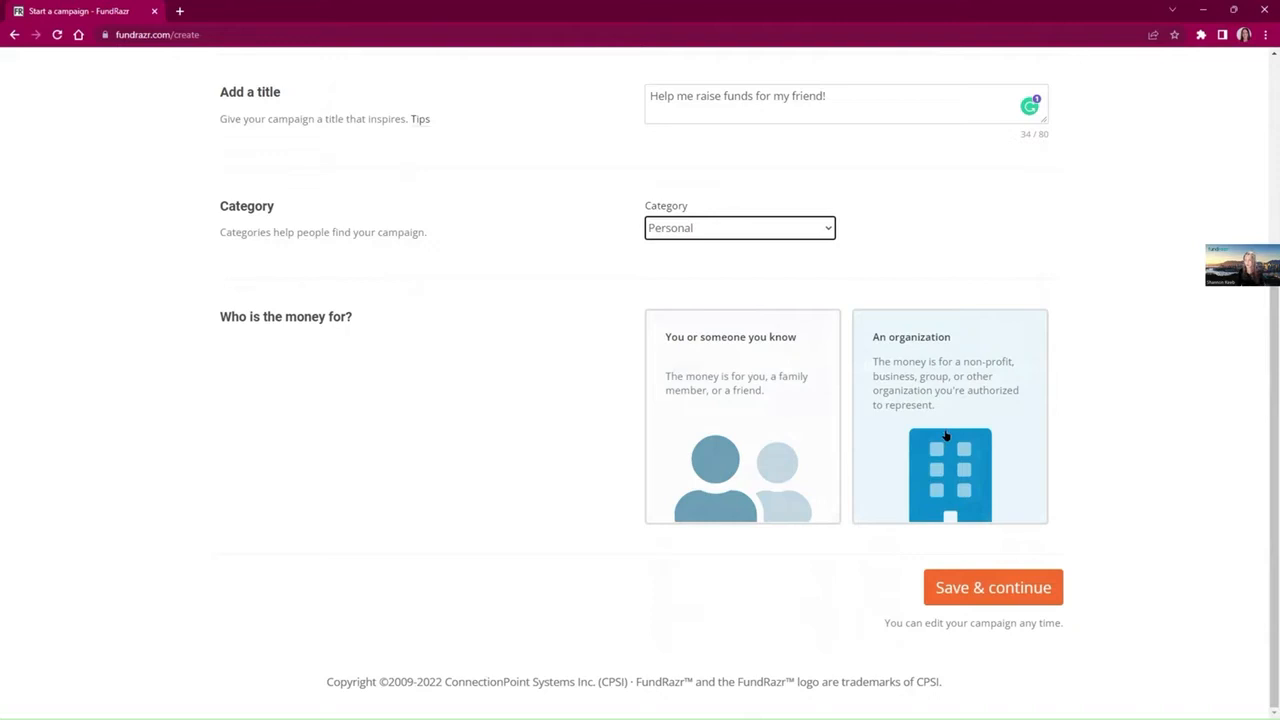
mouse_move(955, 420)
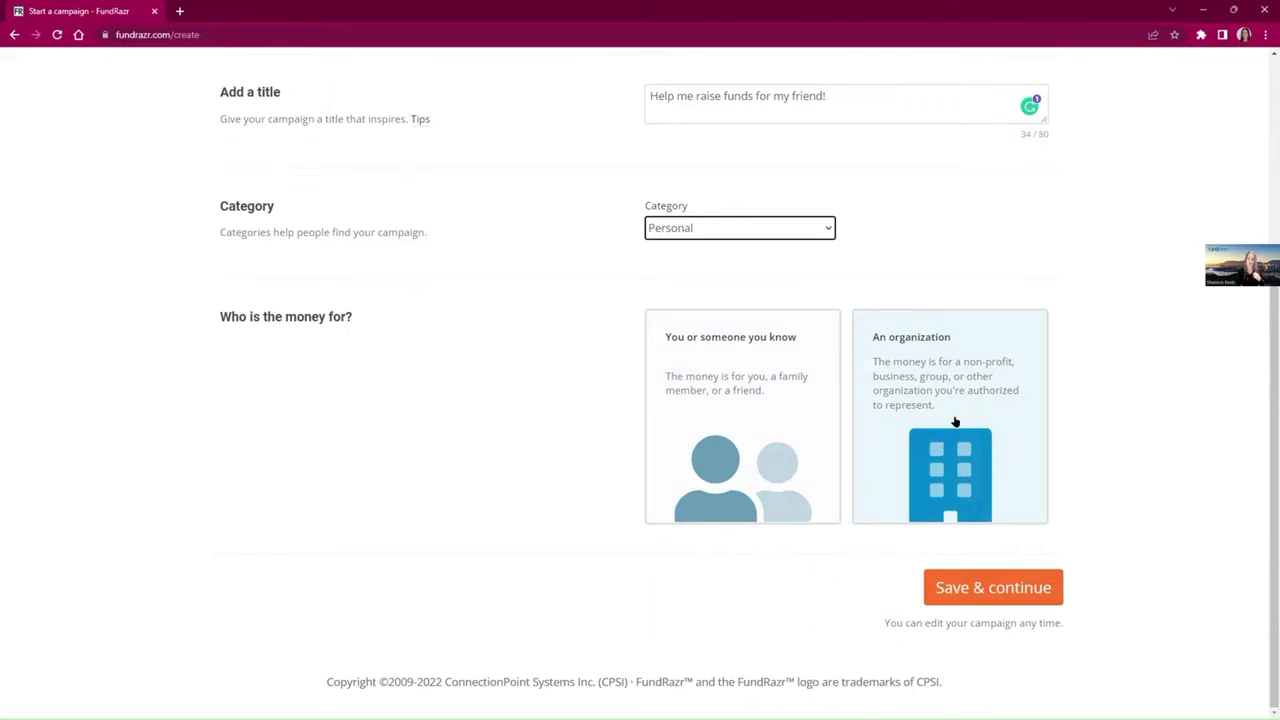
mouse_move(948, 432)
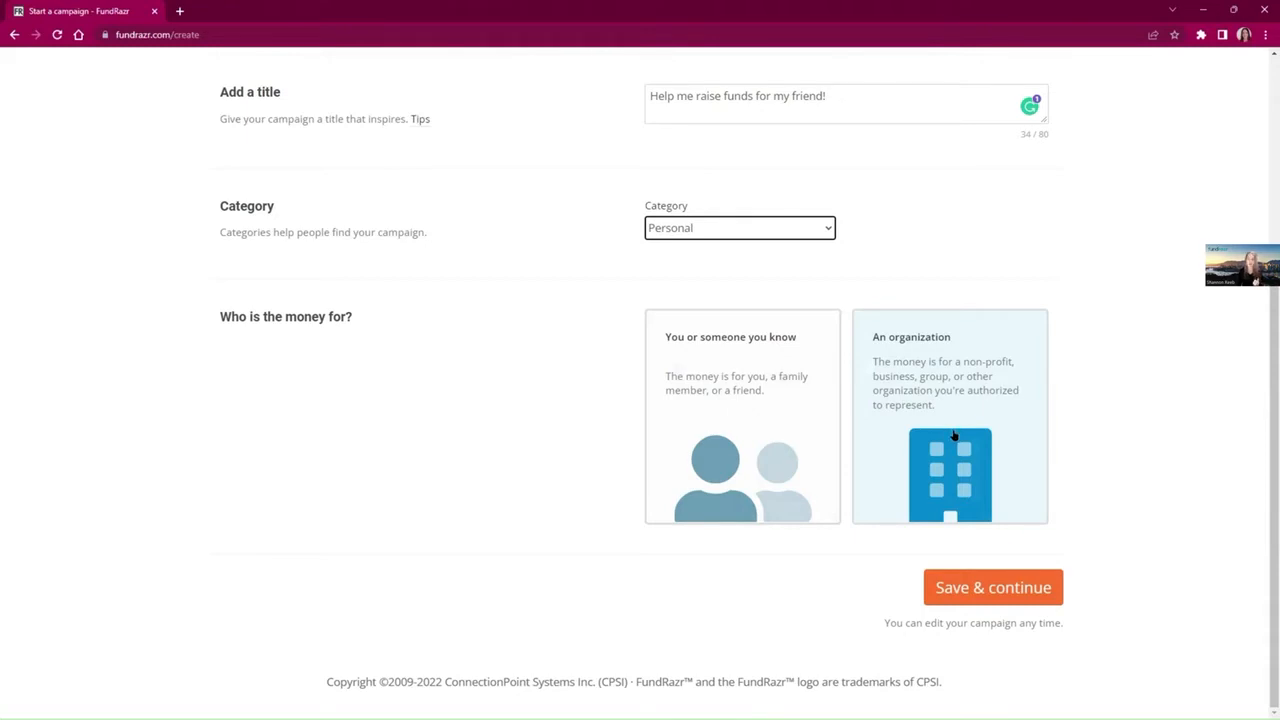
mouse_move(955, 445)
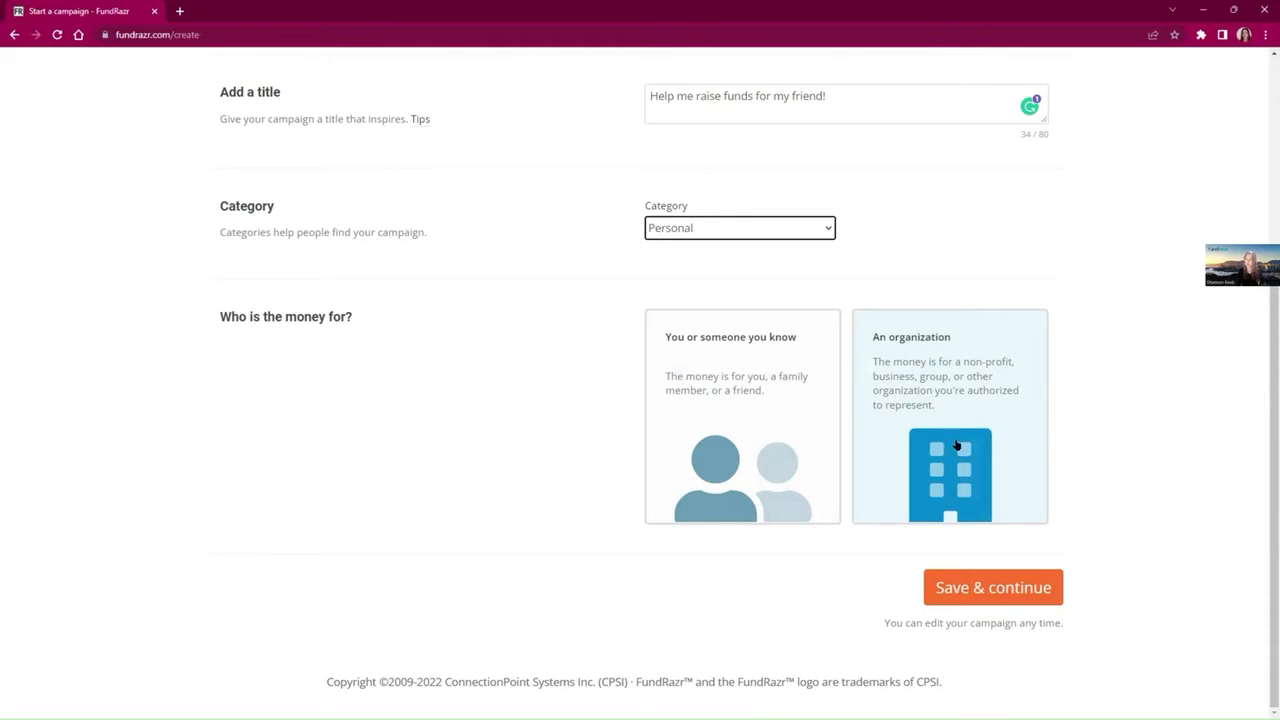
mouse_move(965, 452)
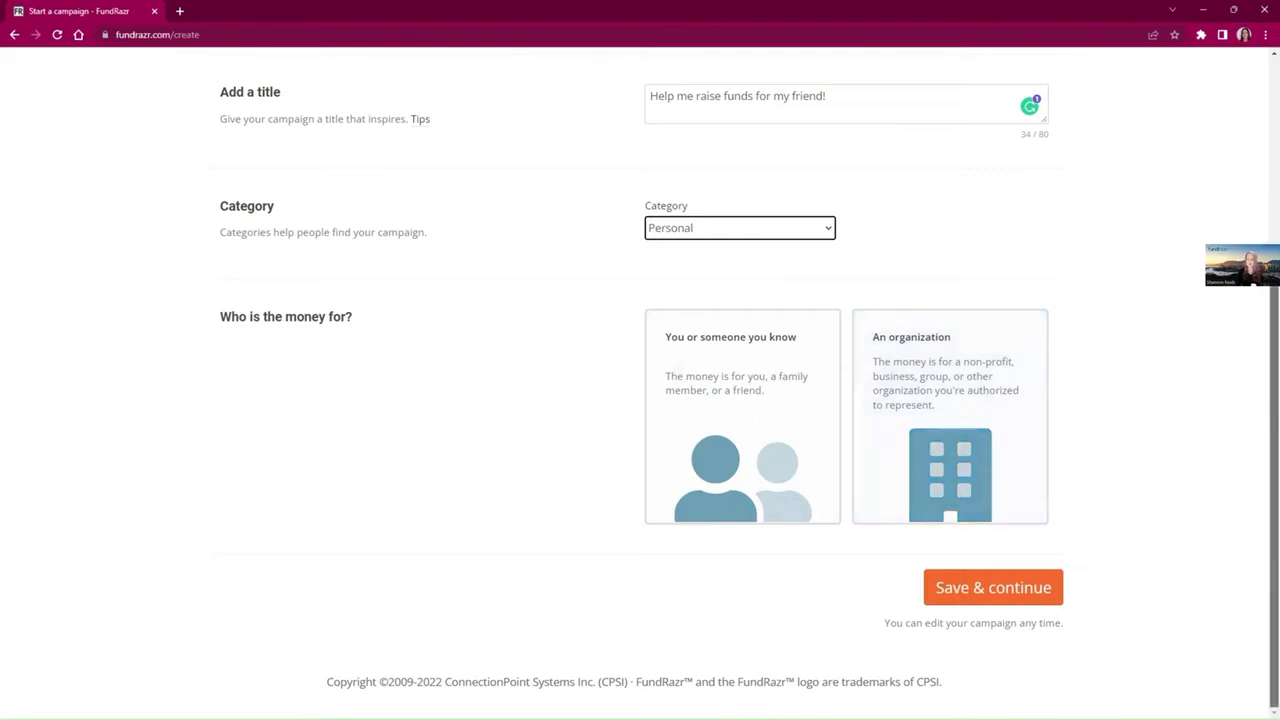
scroll("up", 3)
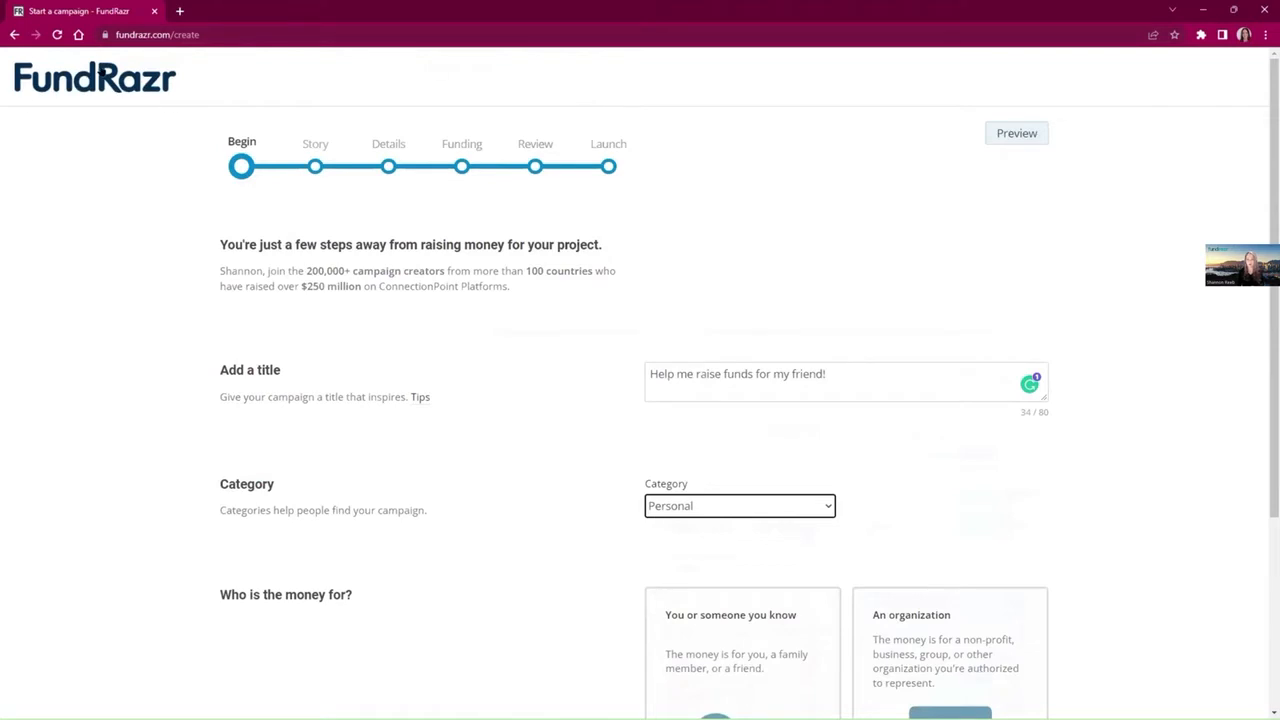
mouse_move(174, 186)
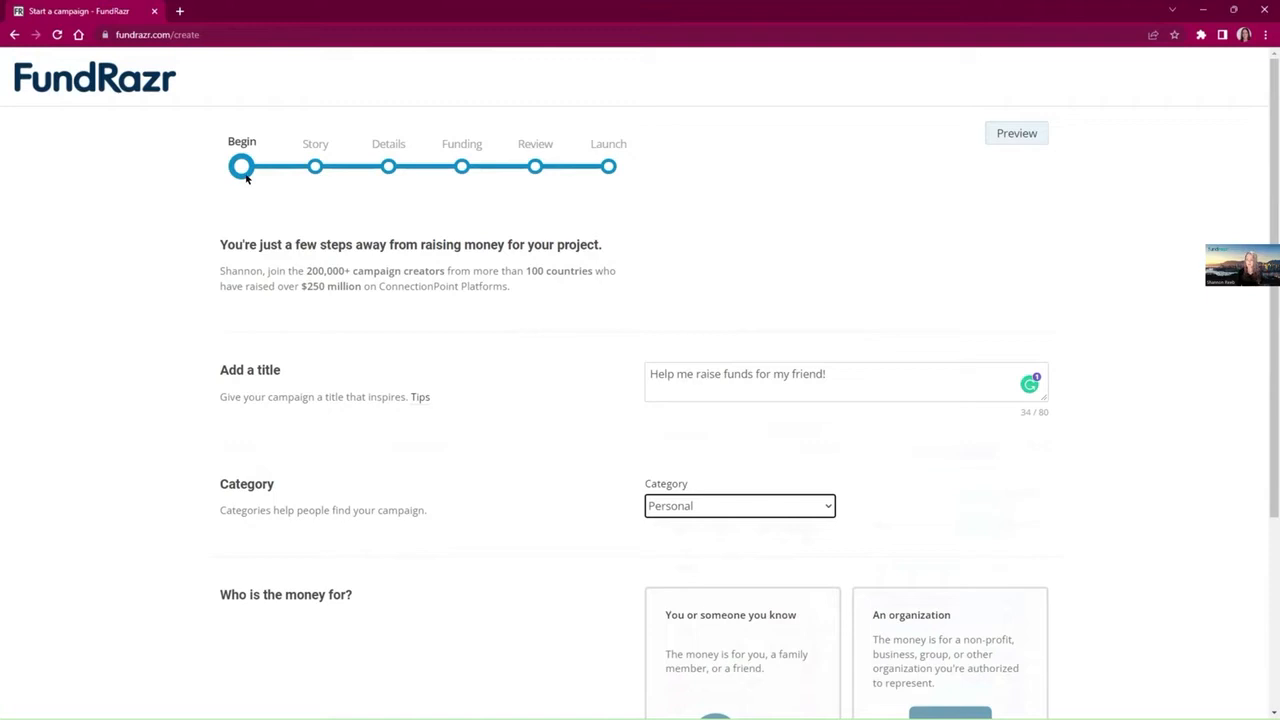
mouse_move(760, 318)
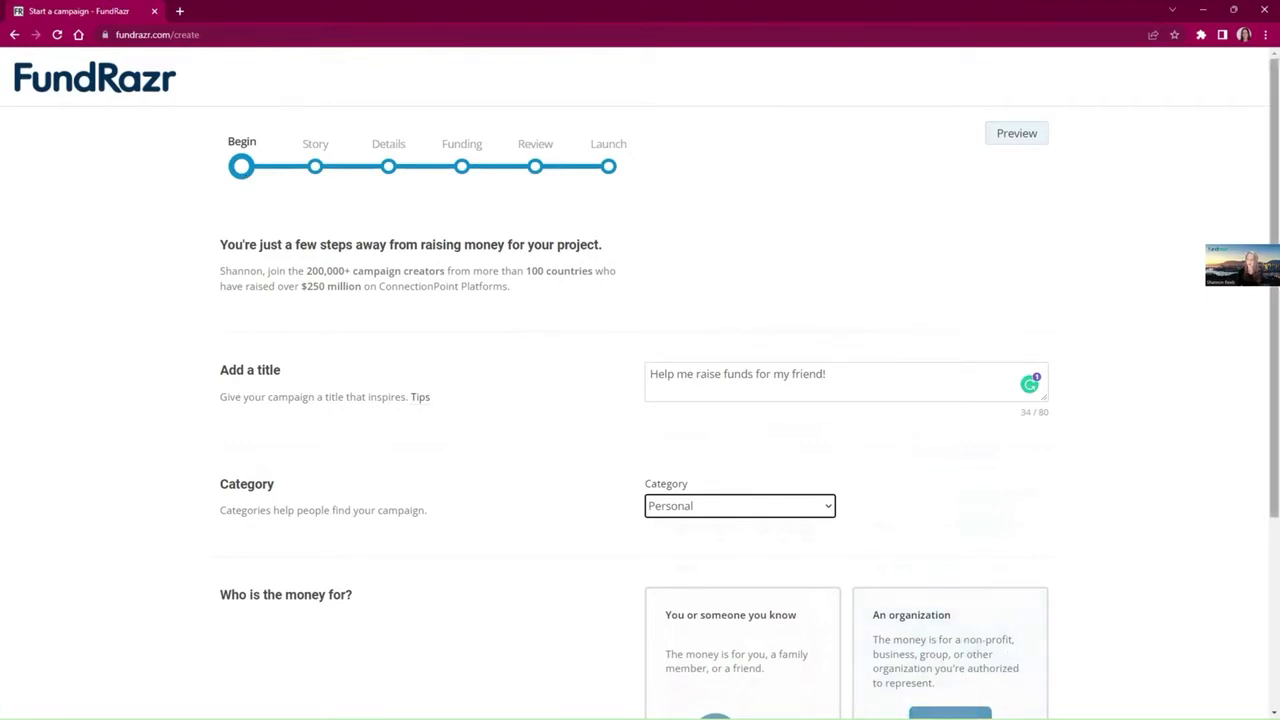
scroll("down", 3)
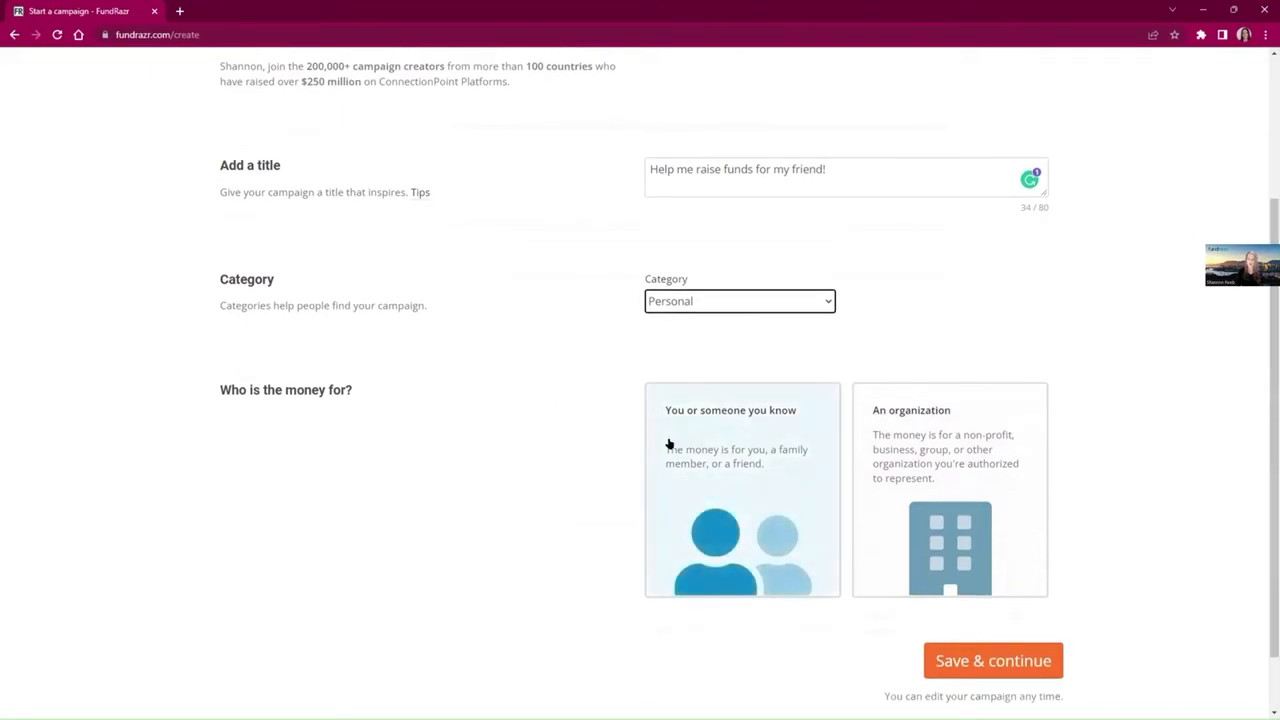
Step: Select 'You or someone you know' as recipient and save the Begin step
left_click(742, 490)
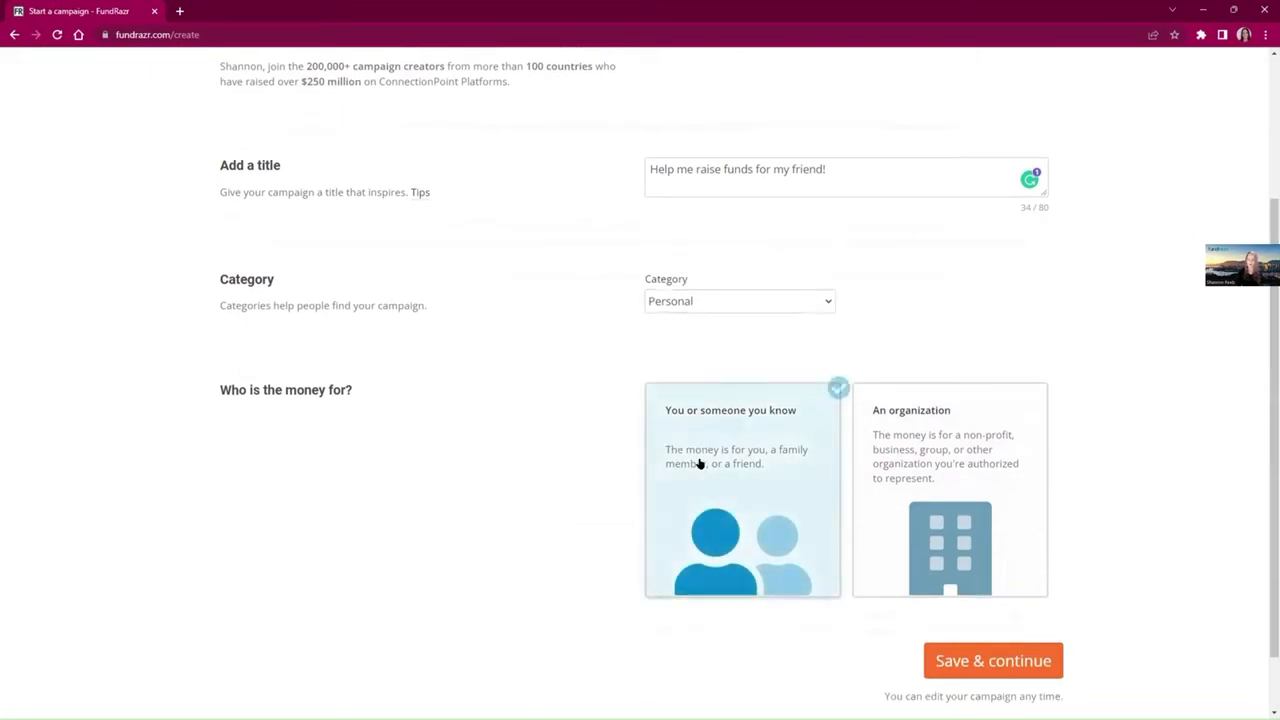
left_click(742, 490)
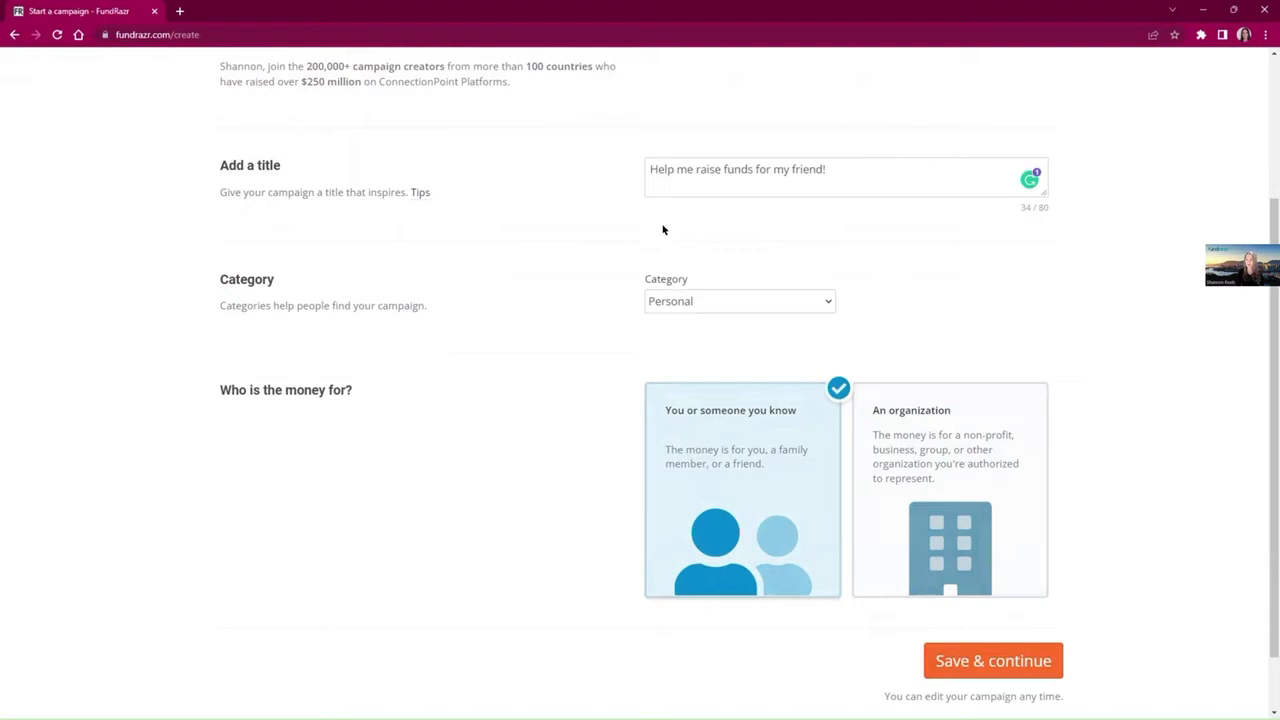
mouse_move(655, 265)
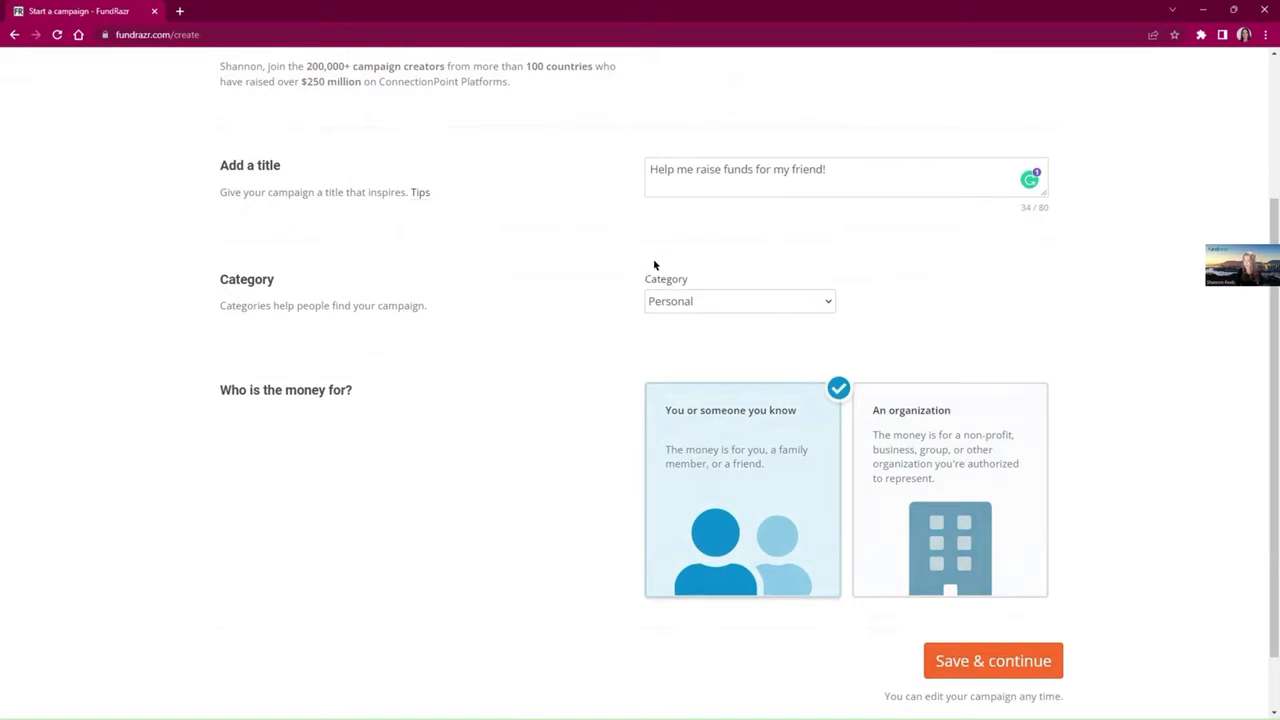
mouse_move(634, 295)
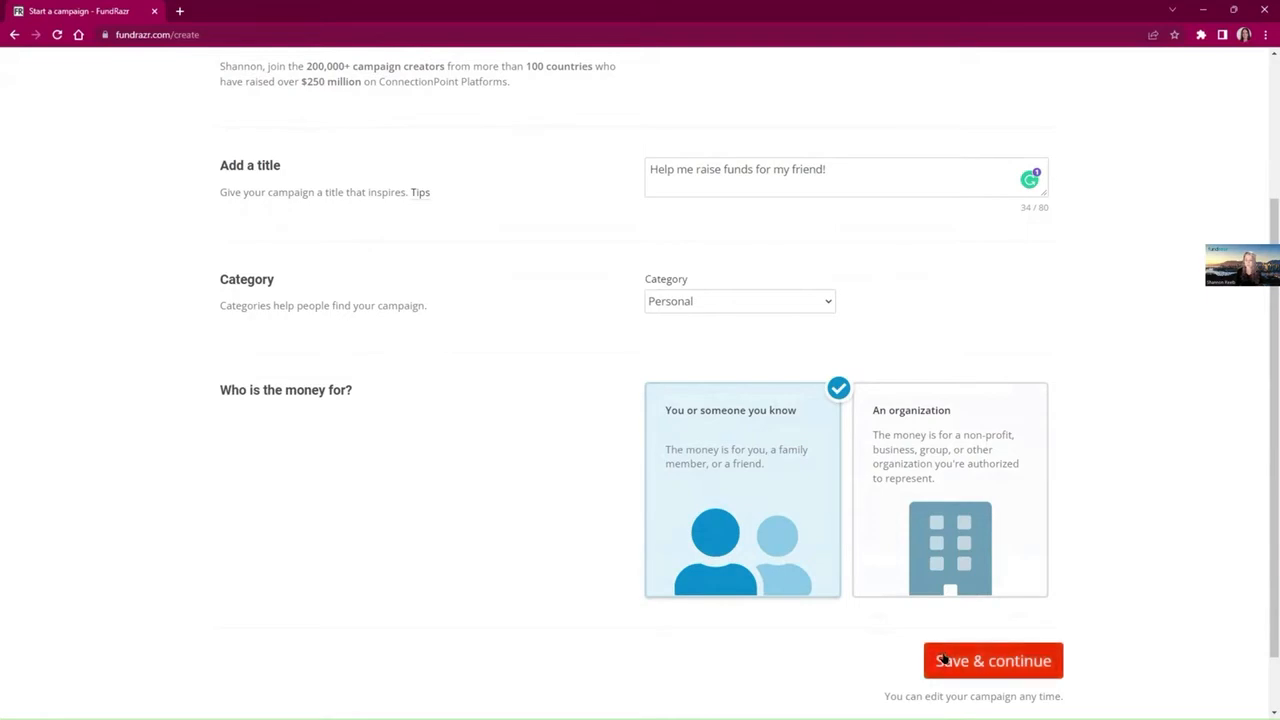
left_click(992, 660)
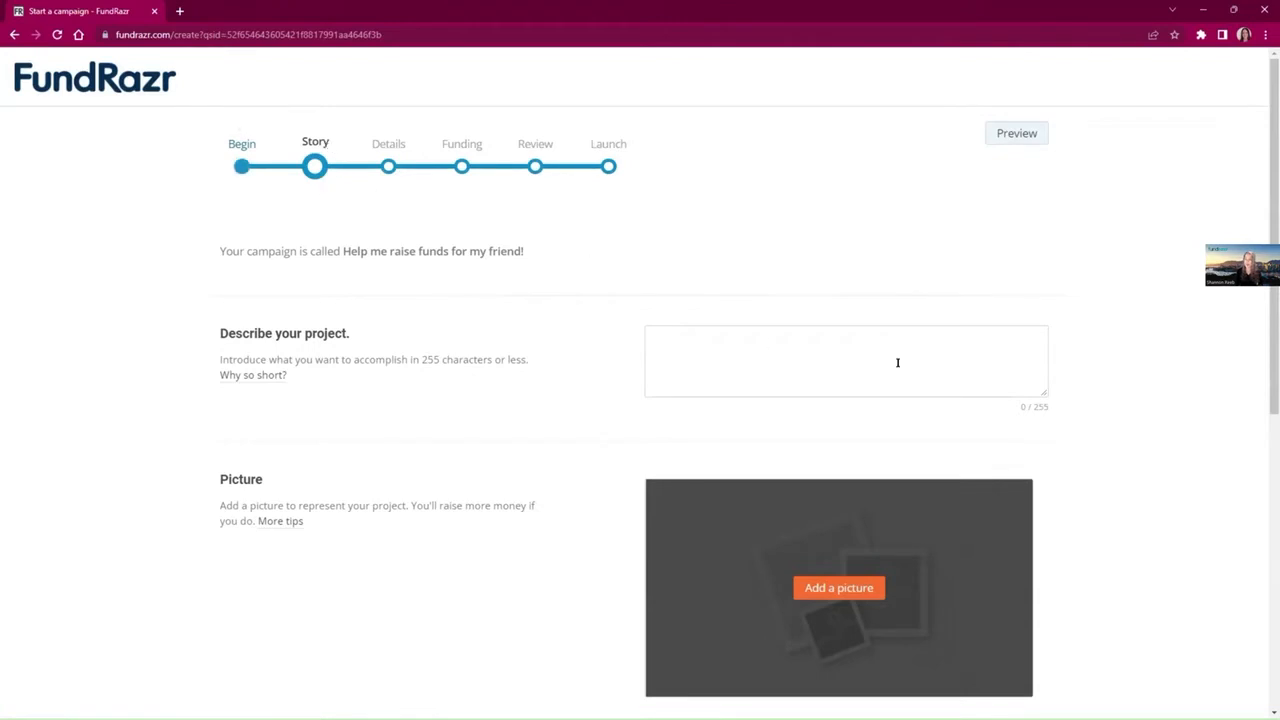
mouse_move(335, 293)
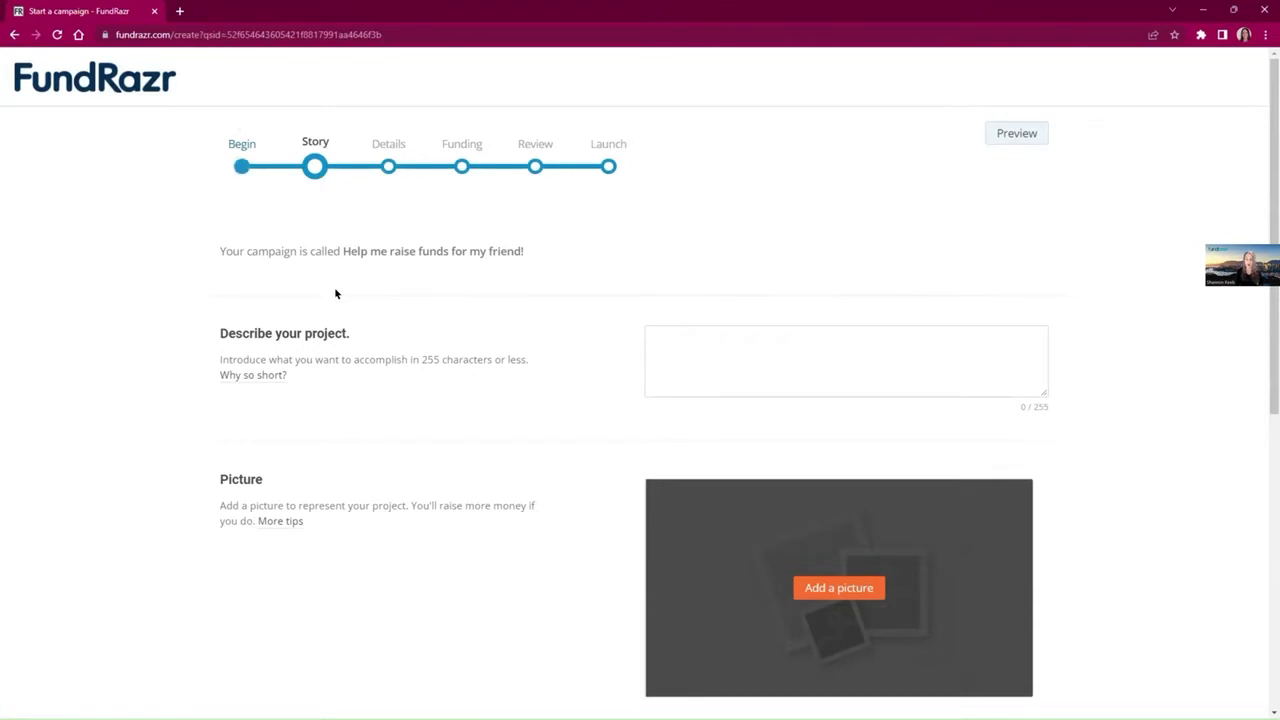
Step: Submit the Story step with the project description left empty
left_click(845, 360)
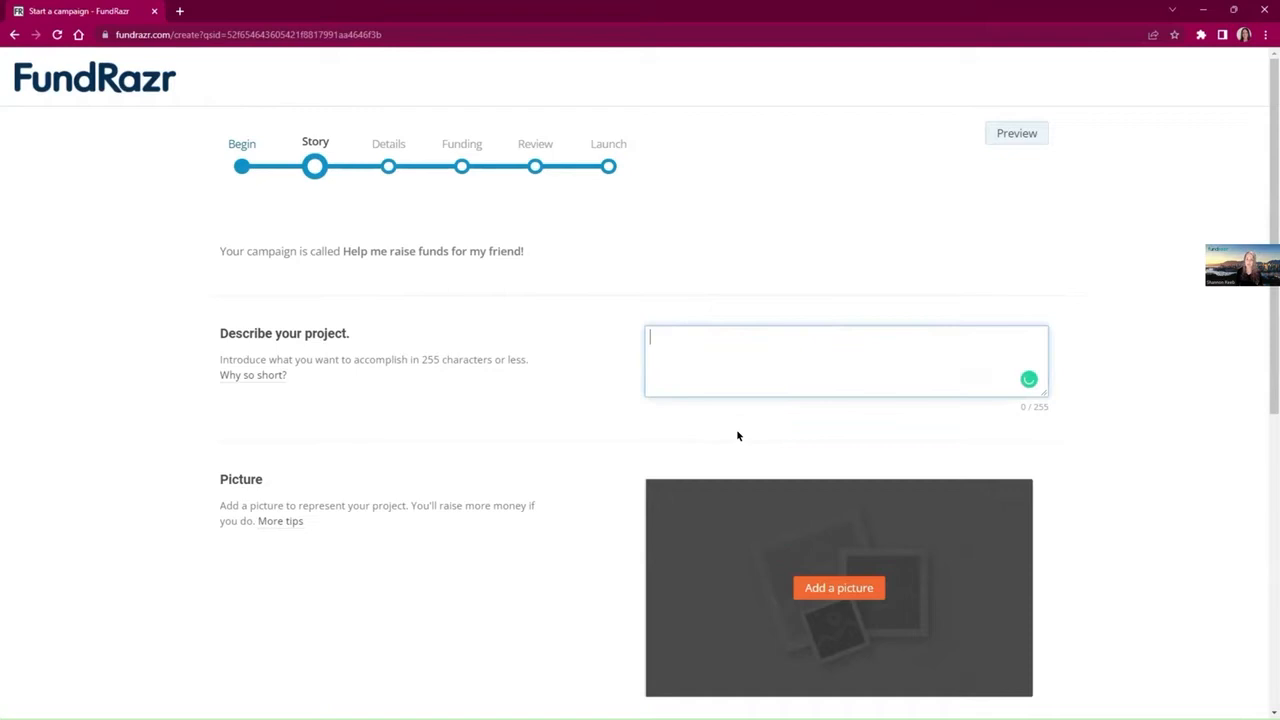
scroll("down", 3)
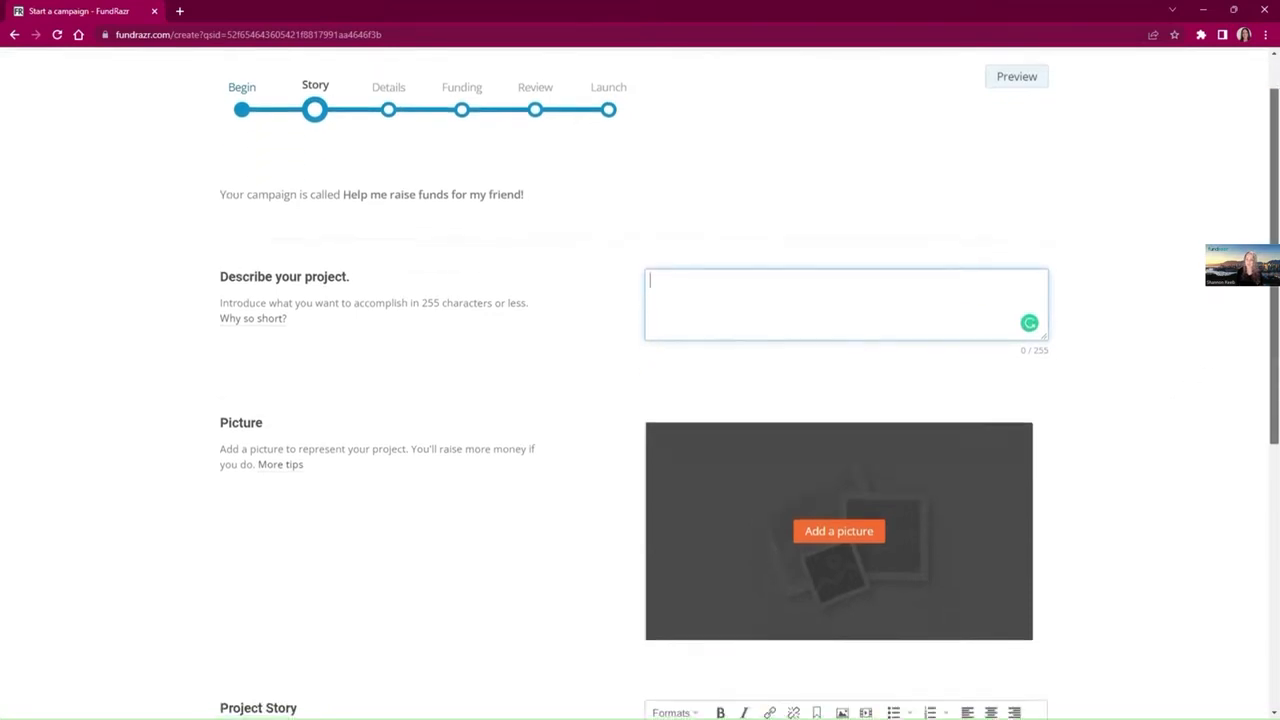
scroll("down", 3)
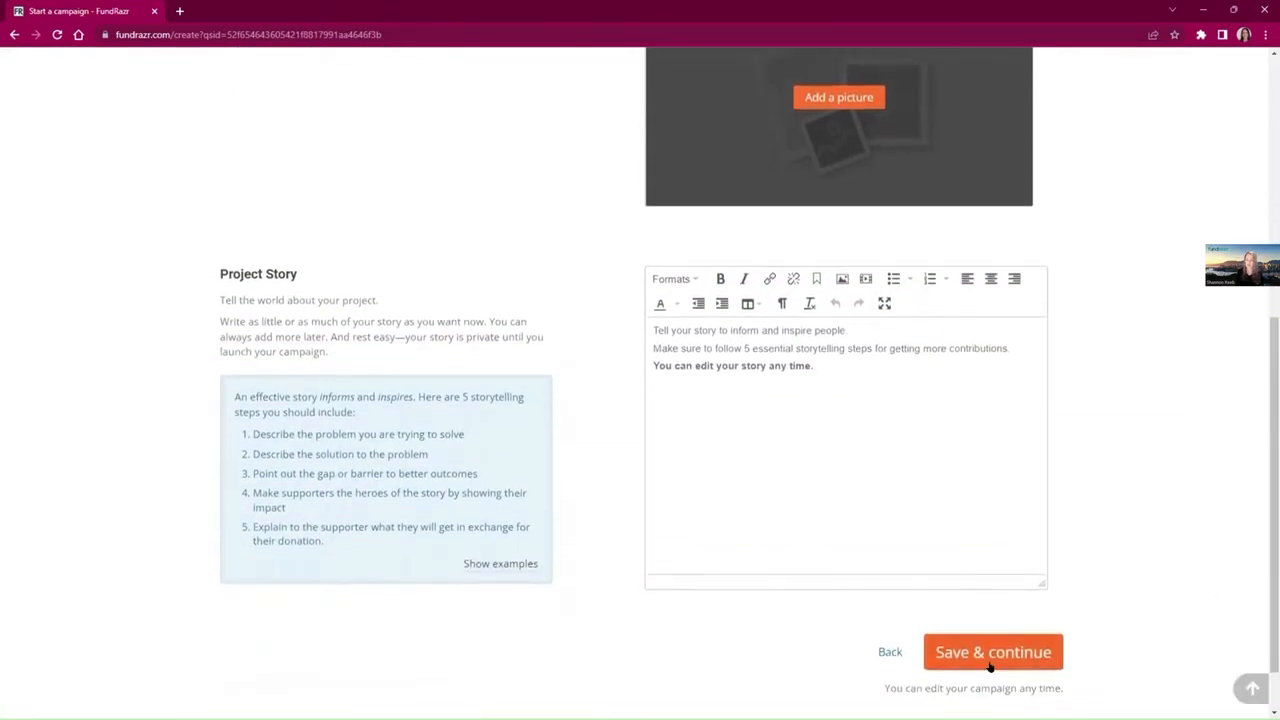
left_click(992, 651)
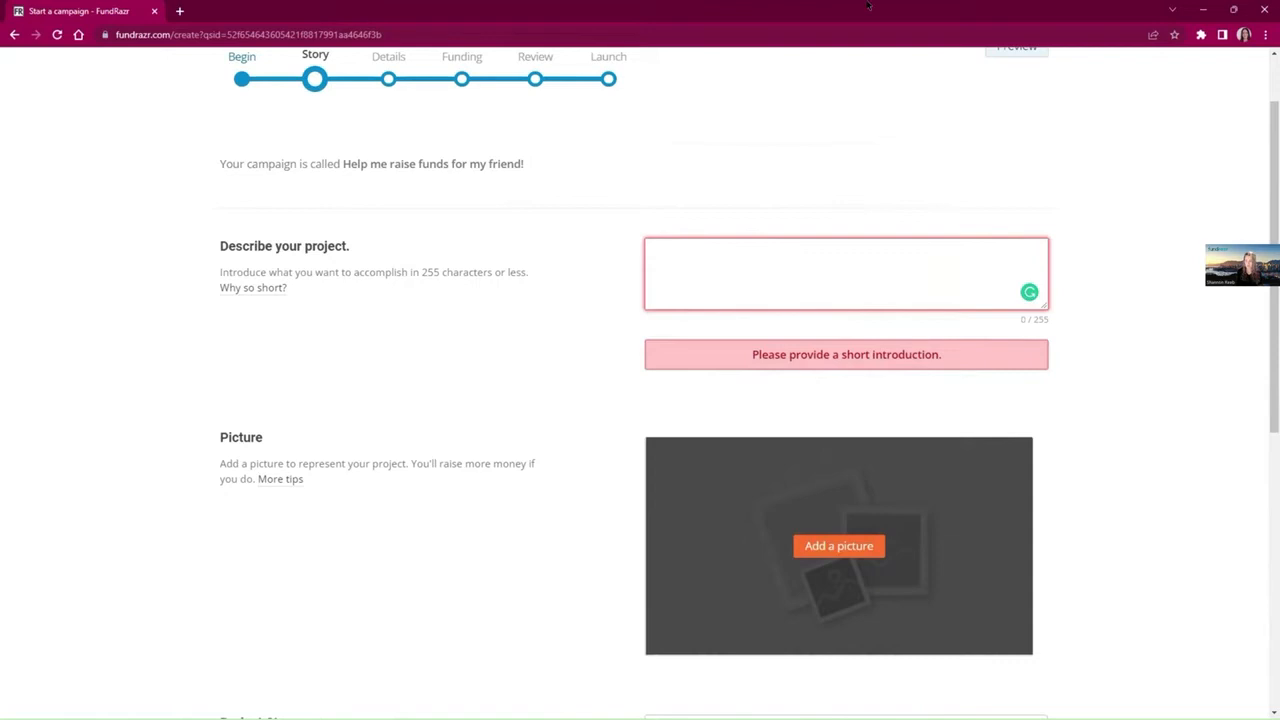
mouse_move(494, 232)
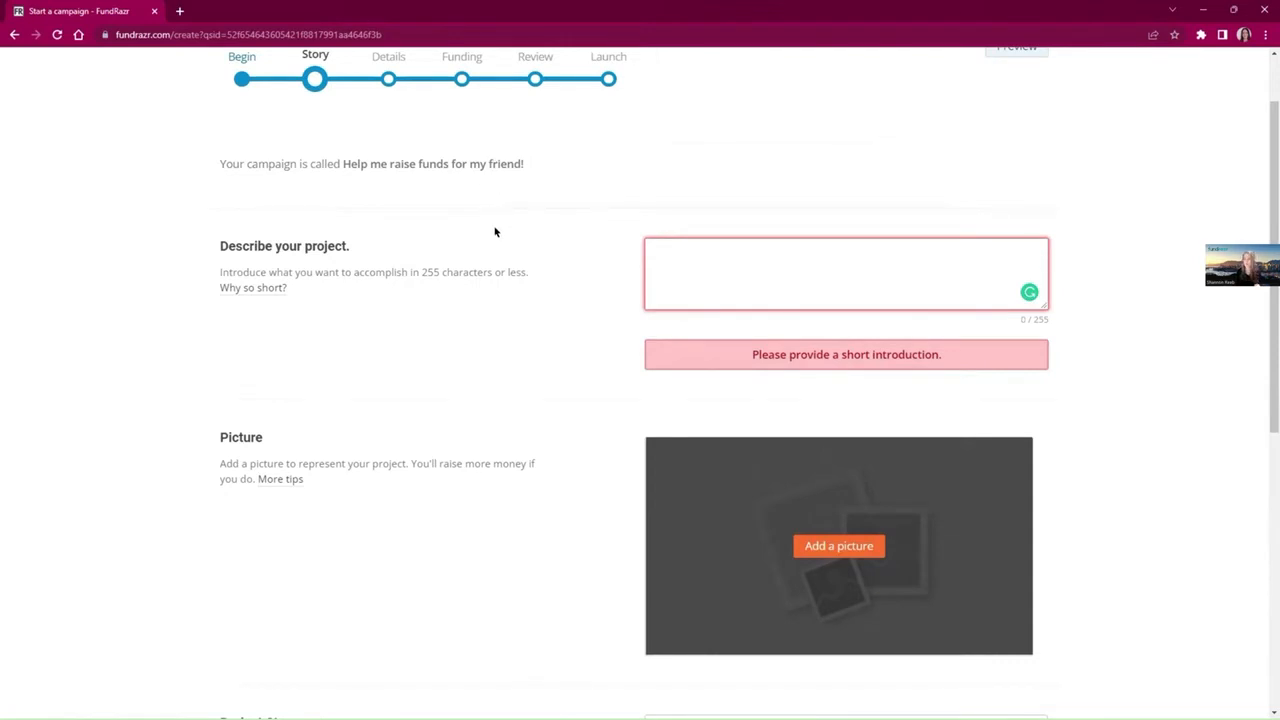
mouse_move(165, 230)
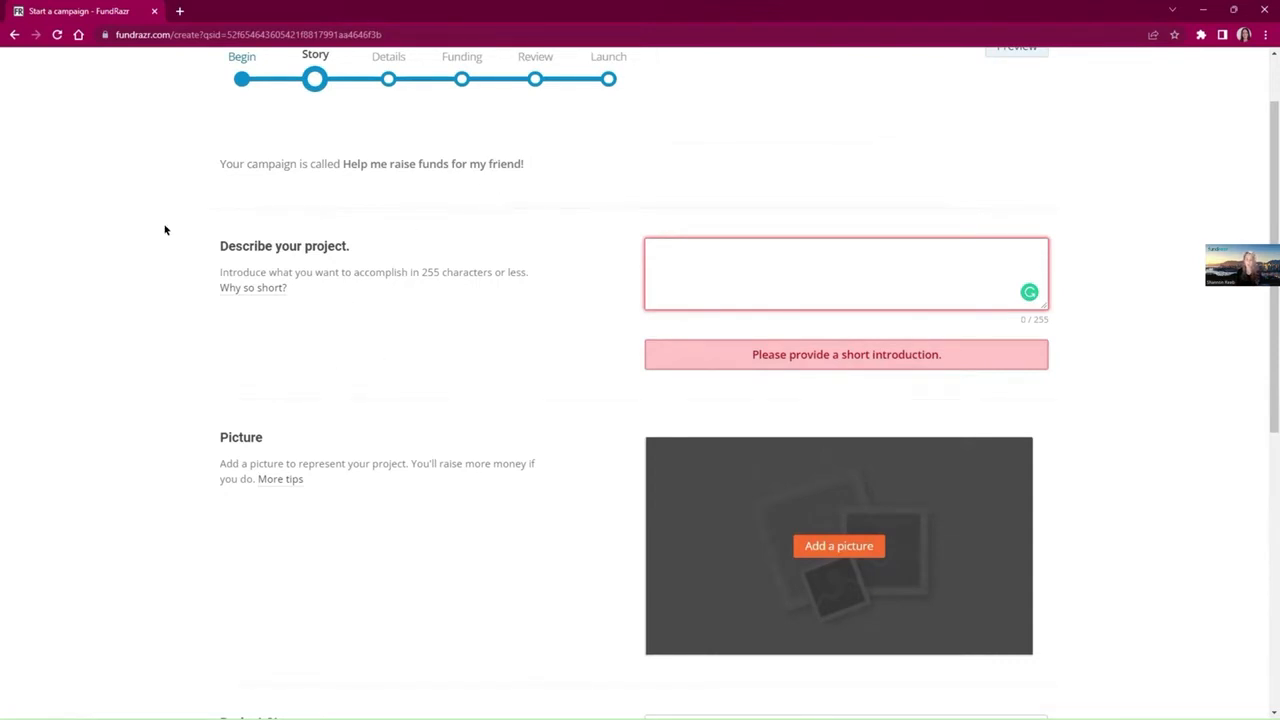
mouse_move(257, 318)
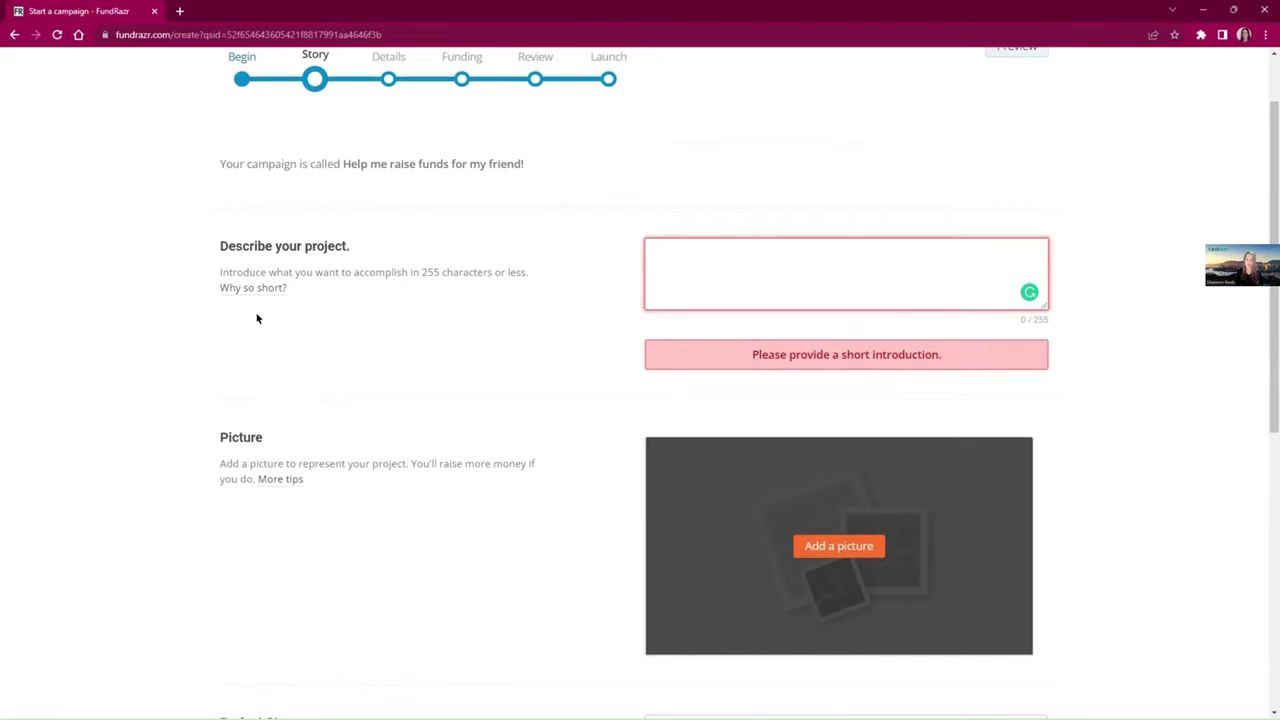
mouse_move(271, 347)
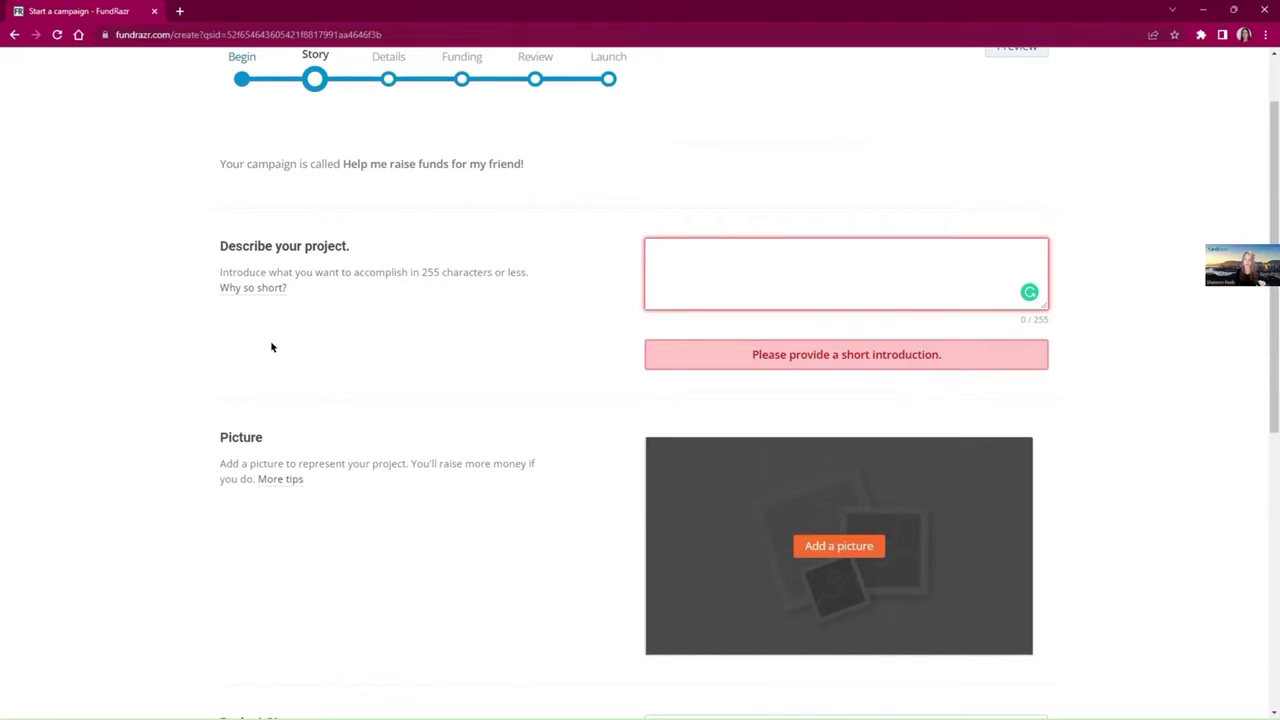
mouse_move(279, 357)
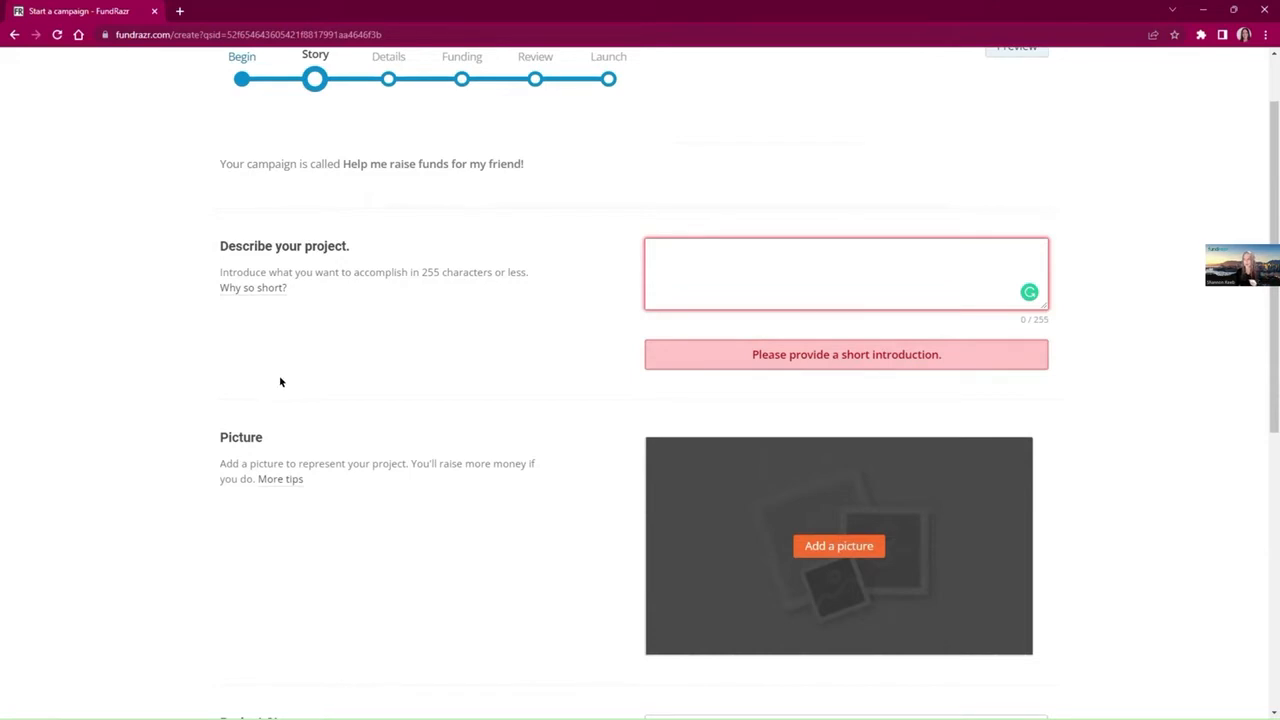
mouse_move(290, 424)
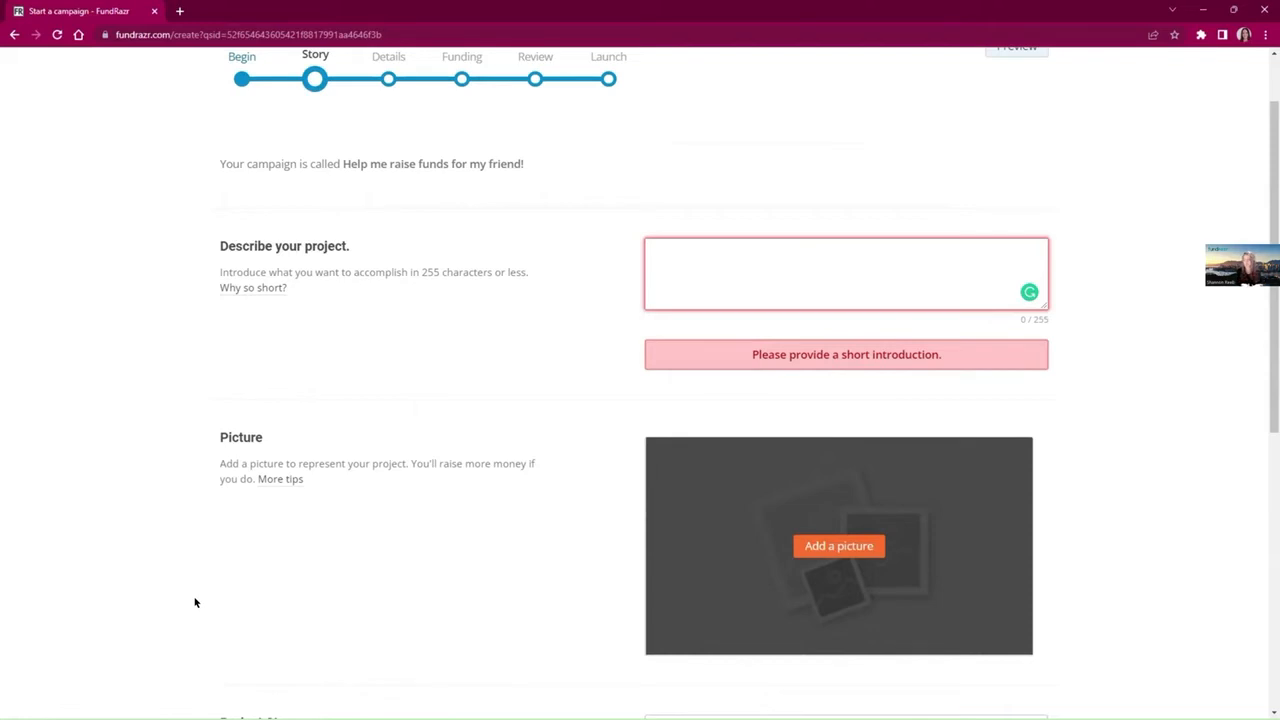
mouse_move(283, 458)
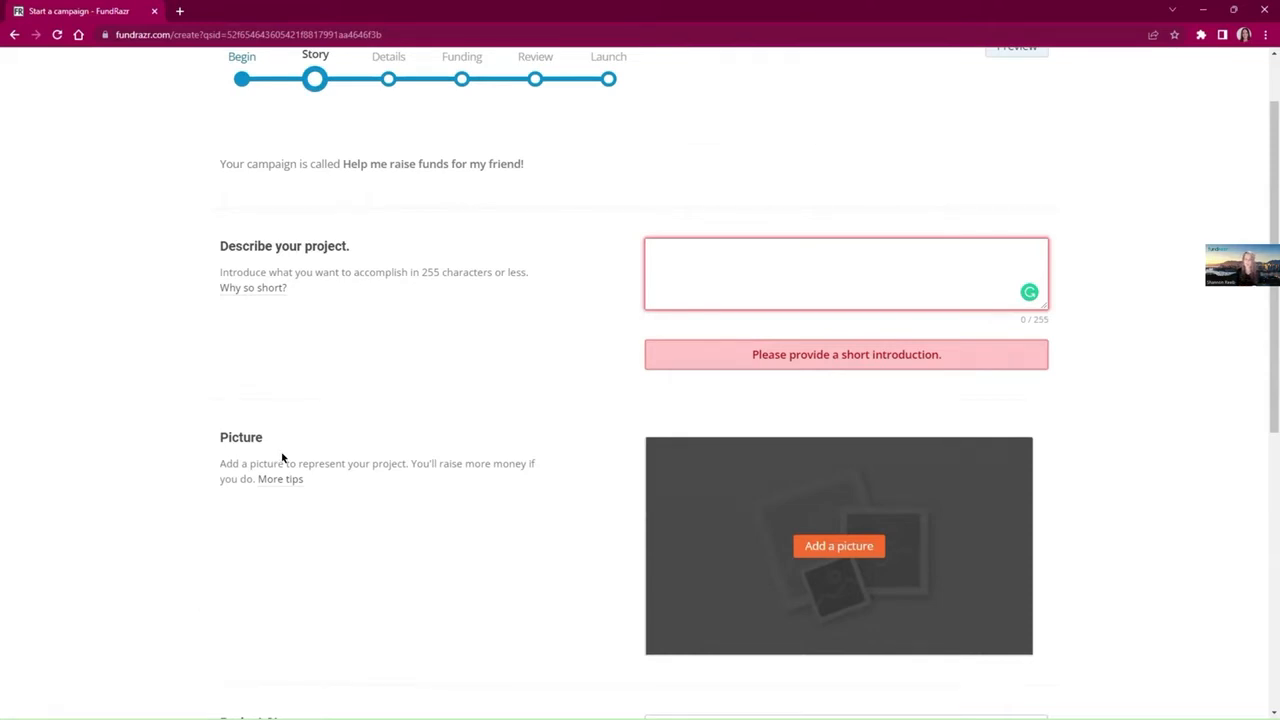
mouse_move(440, 350)
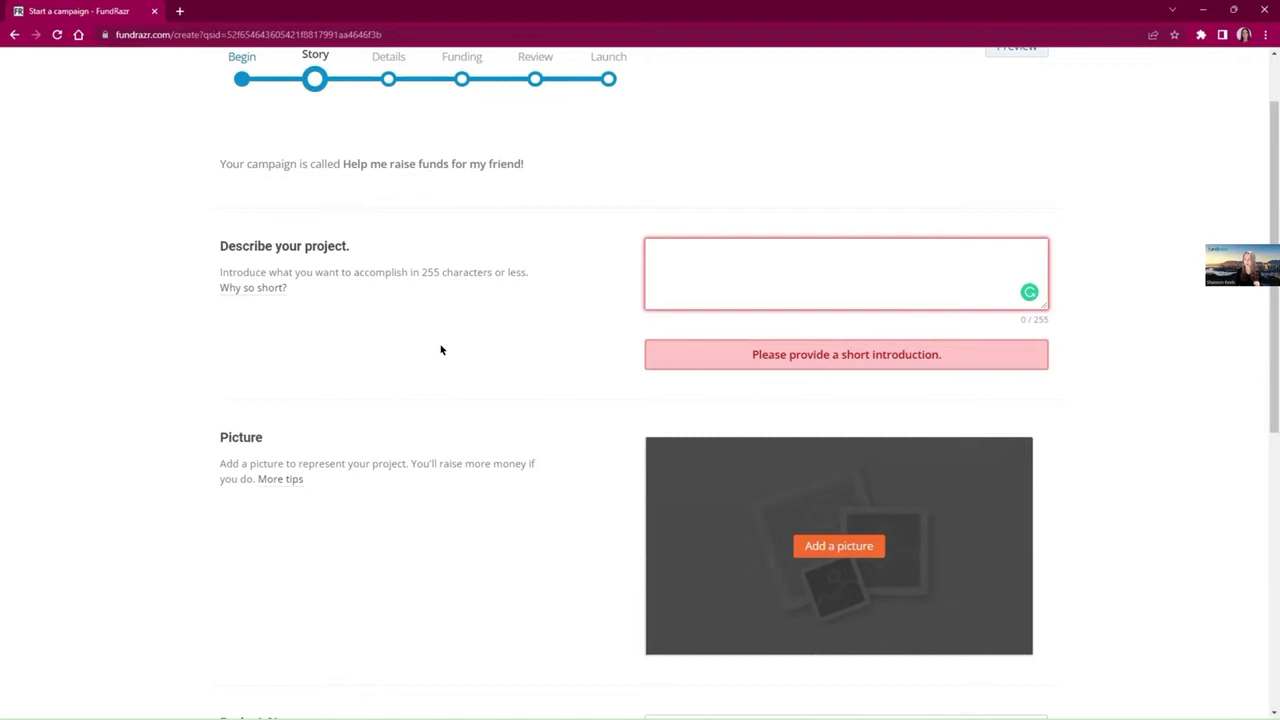
mouse_move(452, 368)
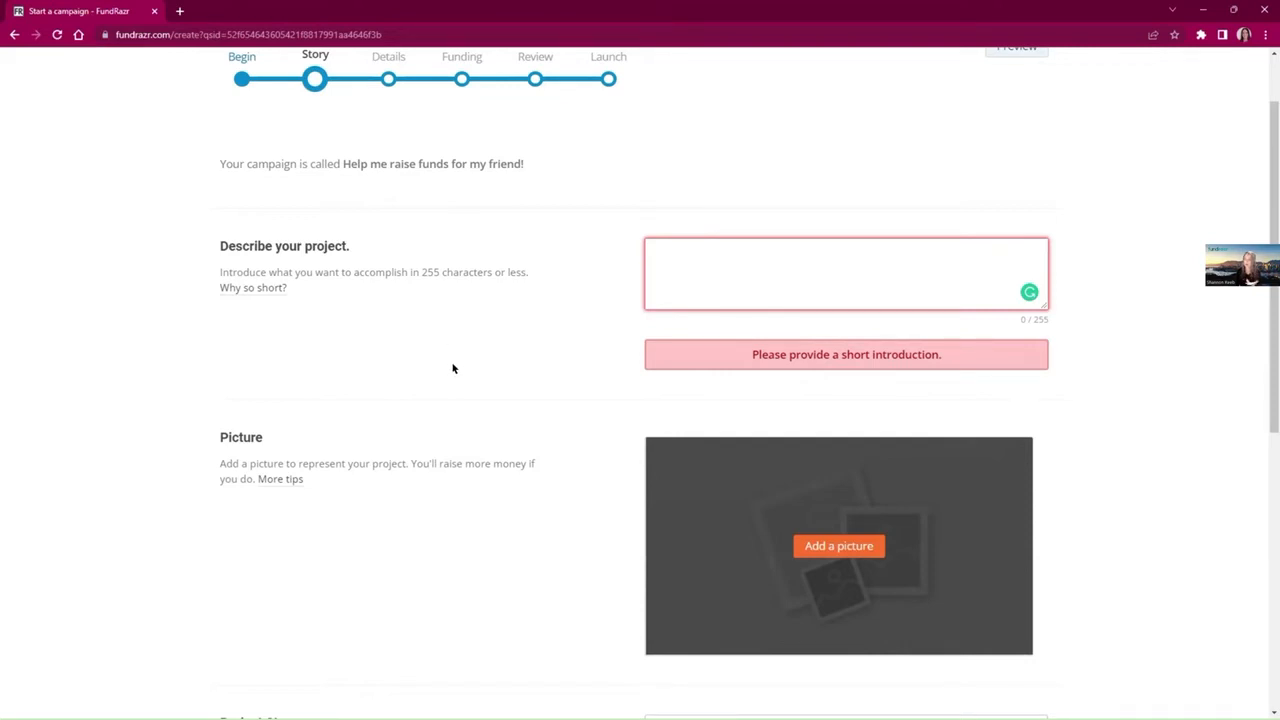
mouse_move(452, 372)
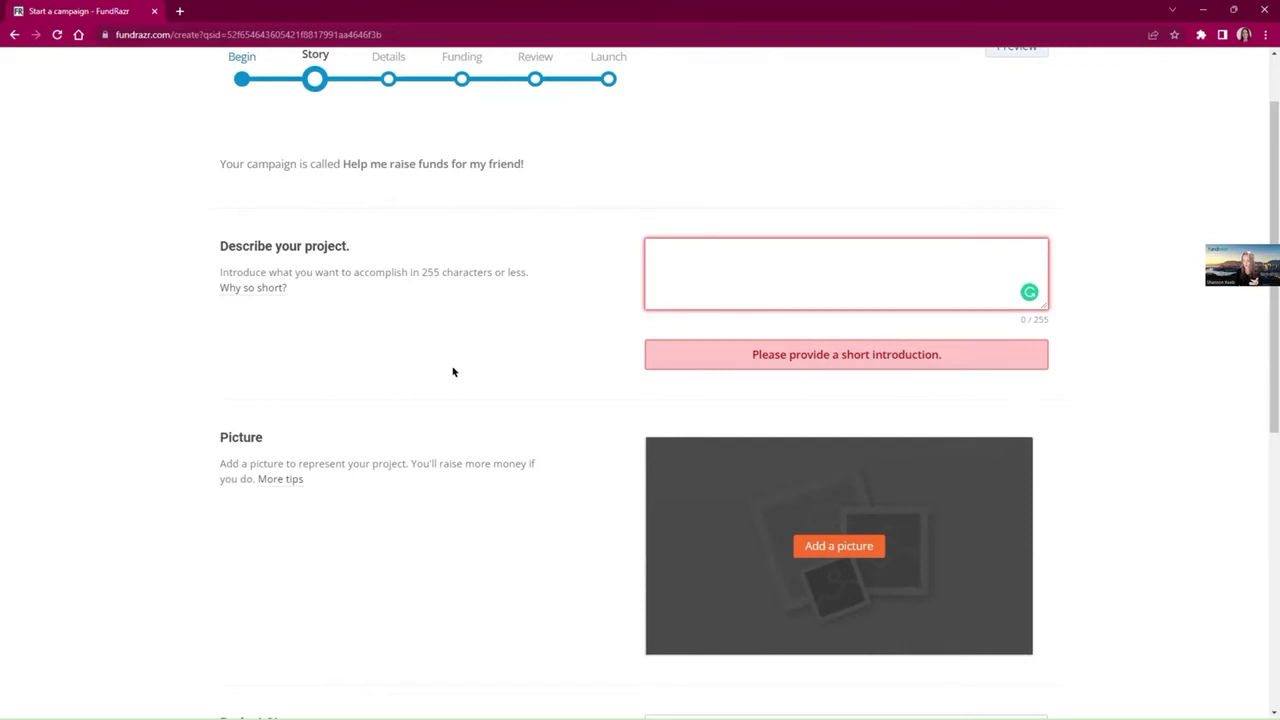
Step: Select the flagged 'Describe your project' field on the Story step
left_click(845, 272)
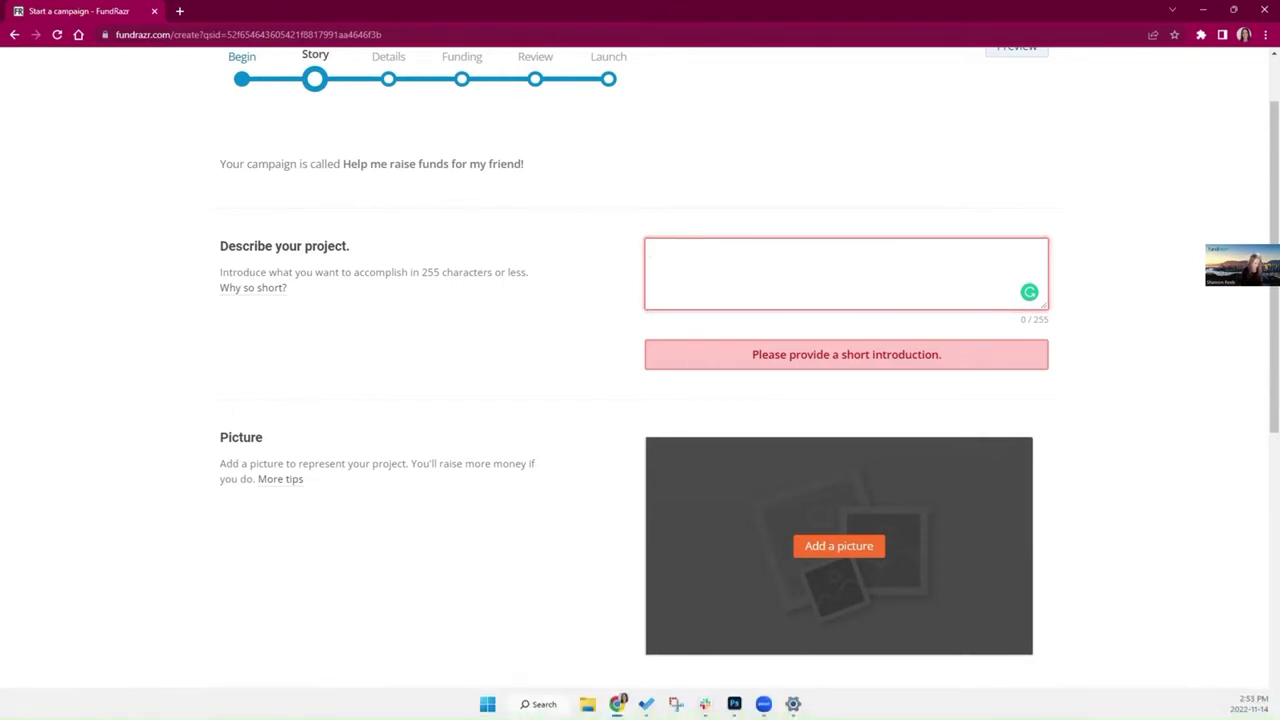
Step: Enter 'TBD' as the project description and save the Story step
type("TBD")
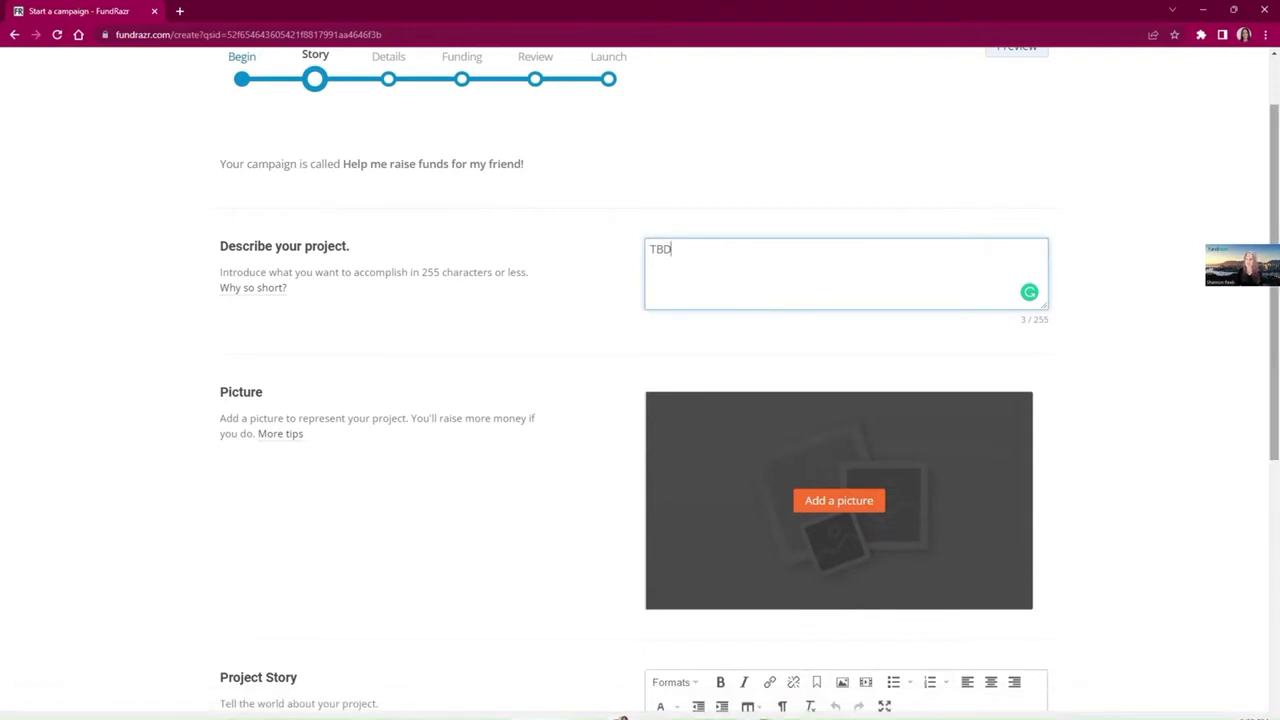
scroll("down", 3)
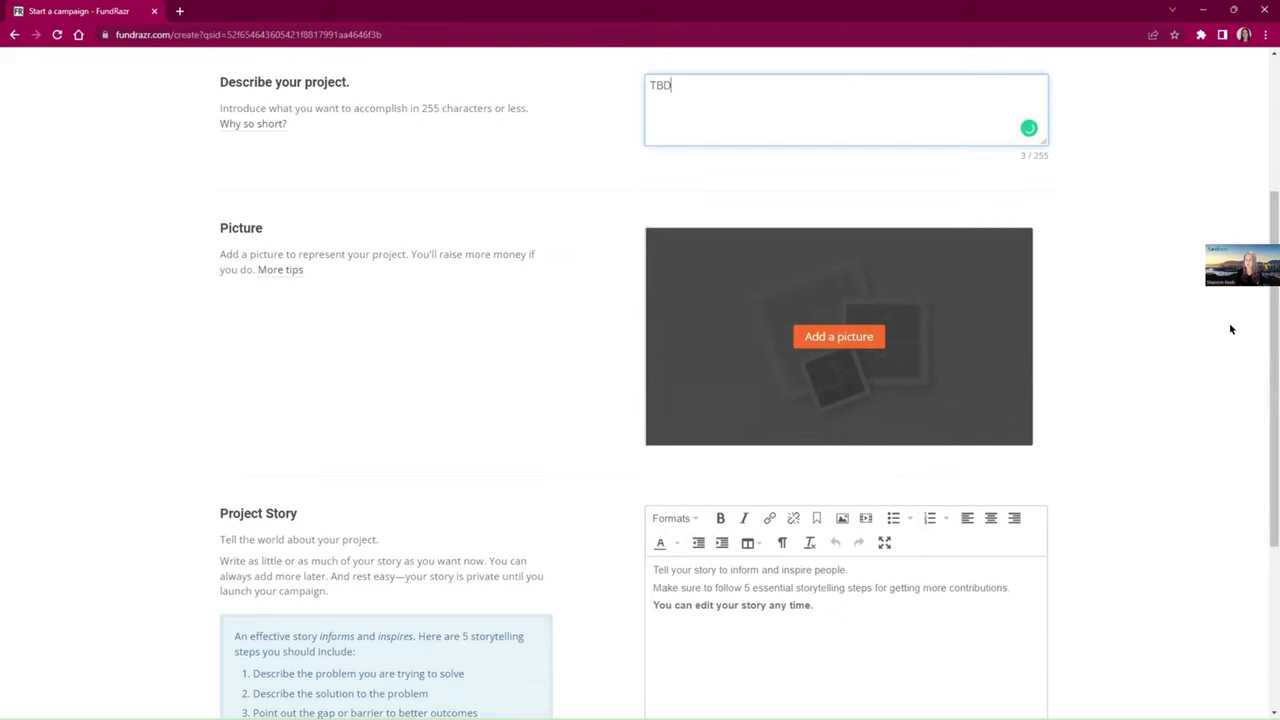
scroll("down", 3)
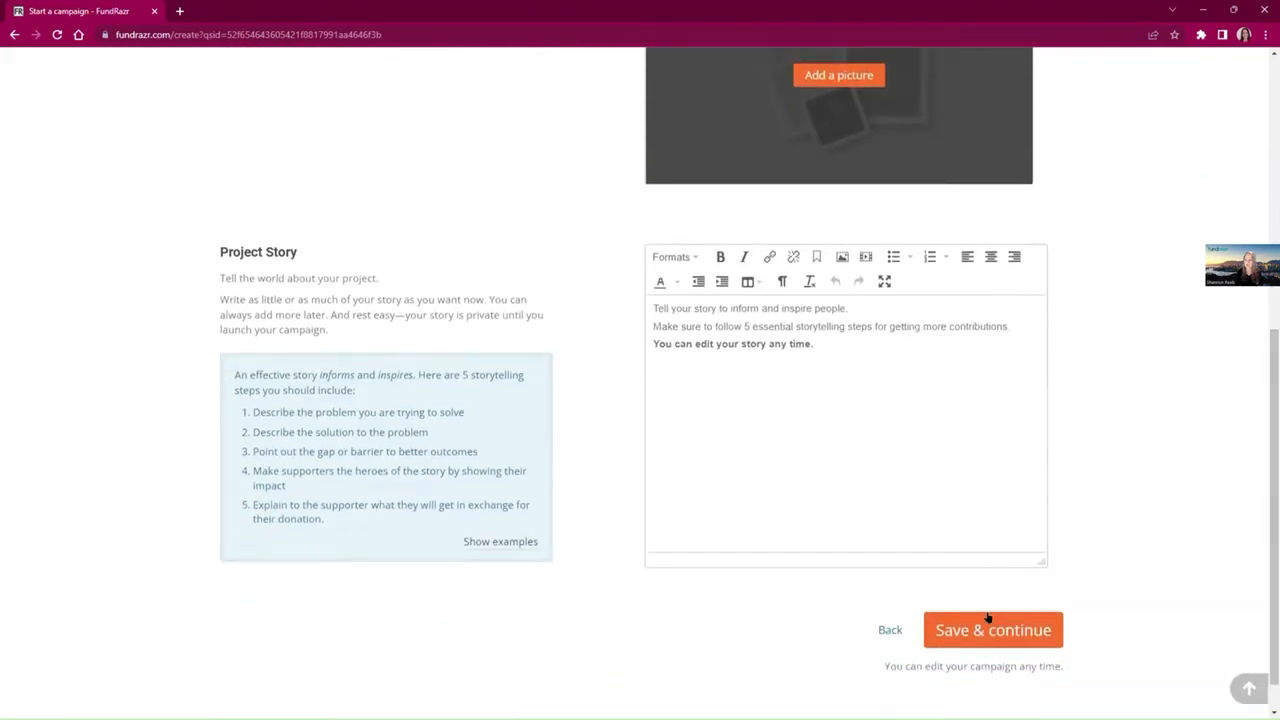
left_click(992, 630)
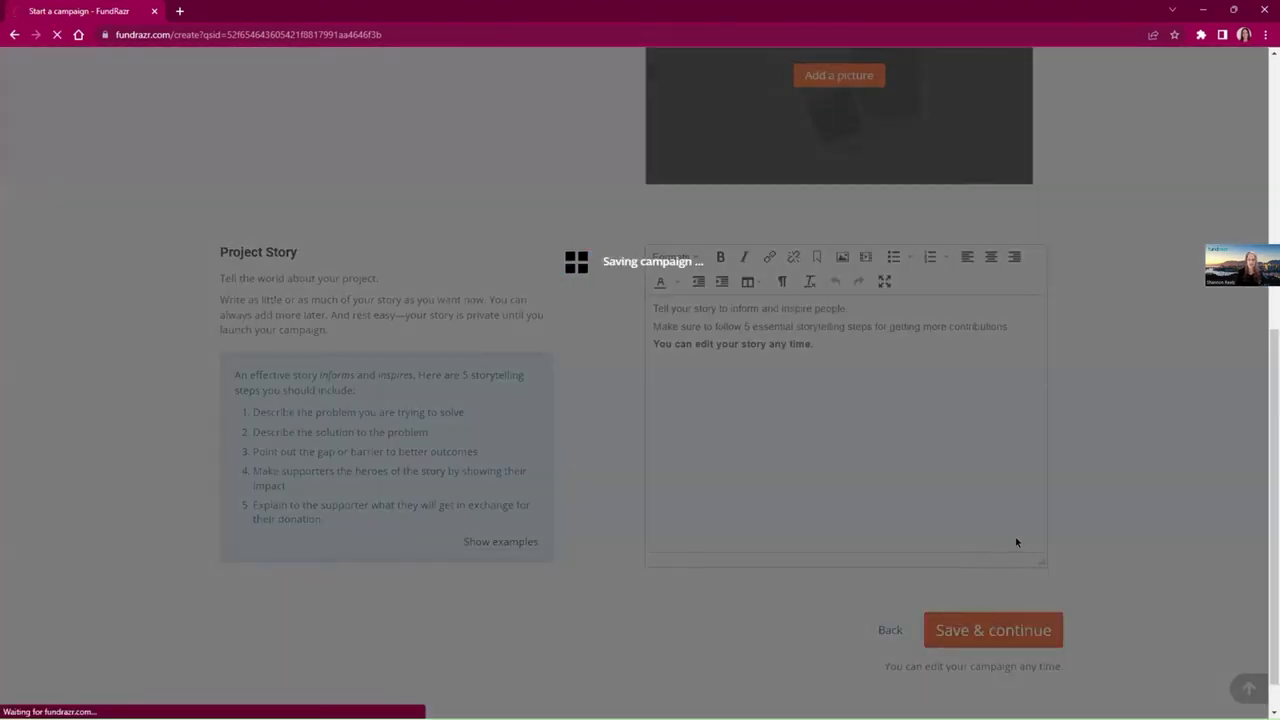
left_click(992, 630)
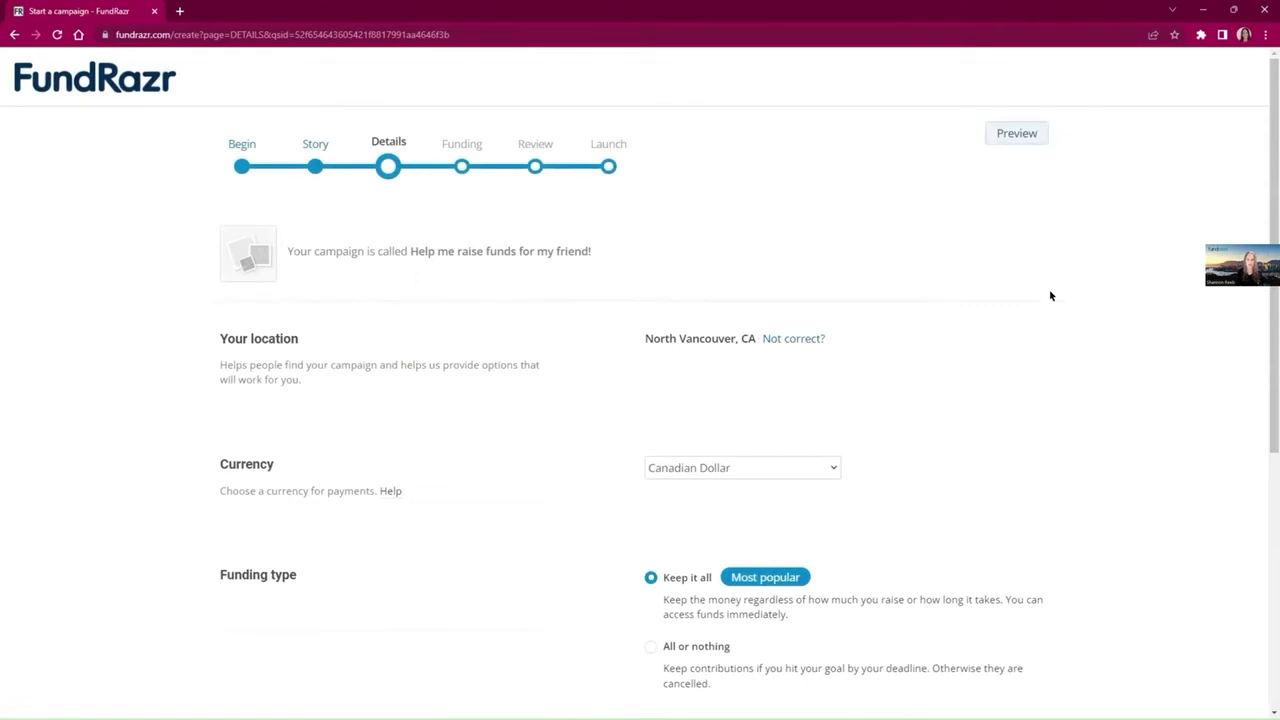
scroll("down", 3)
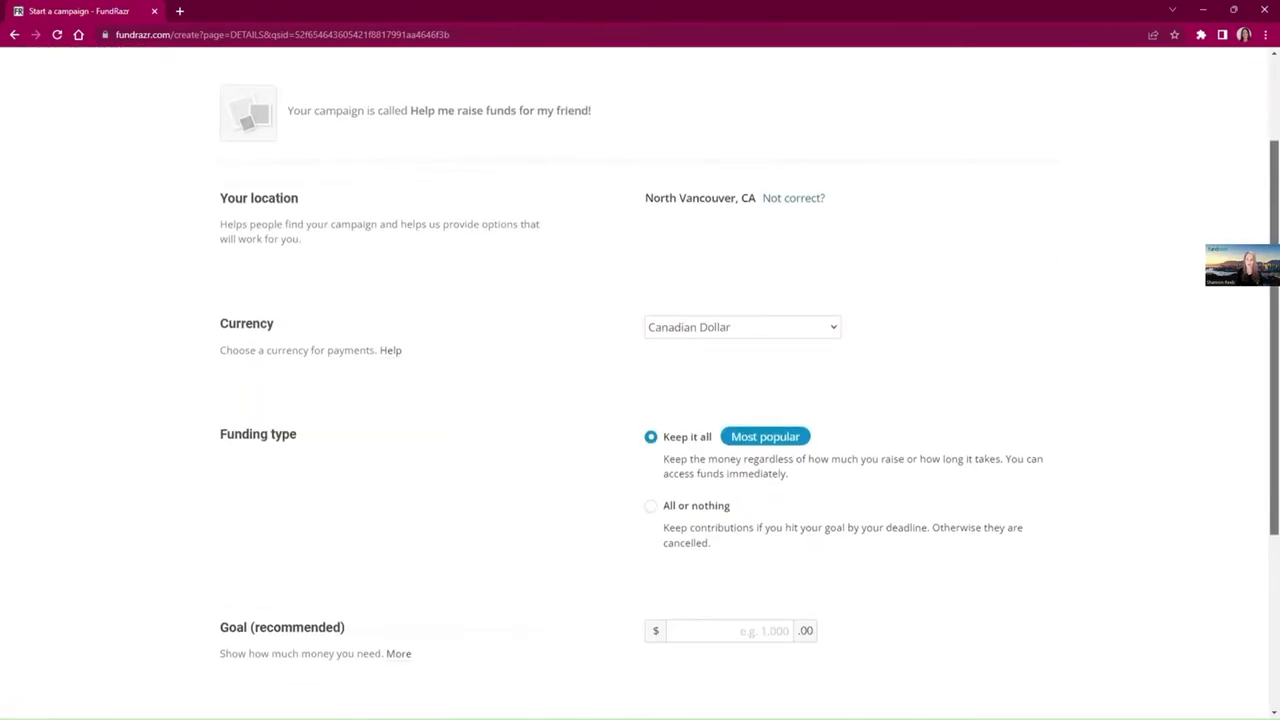
mouse_move(846, 252)
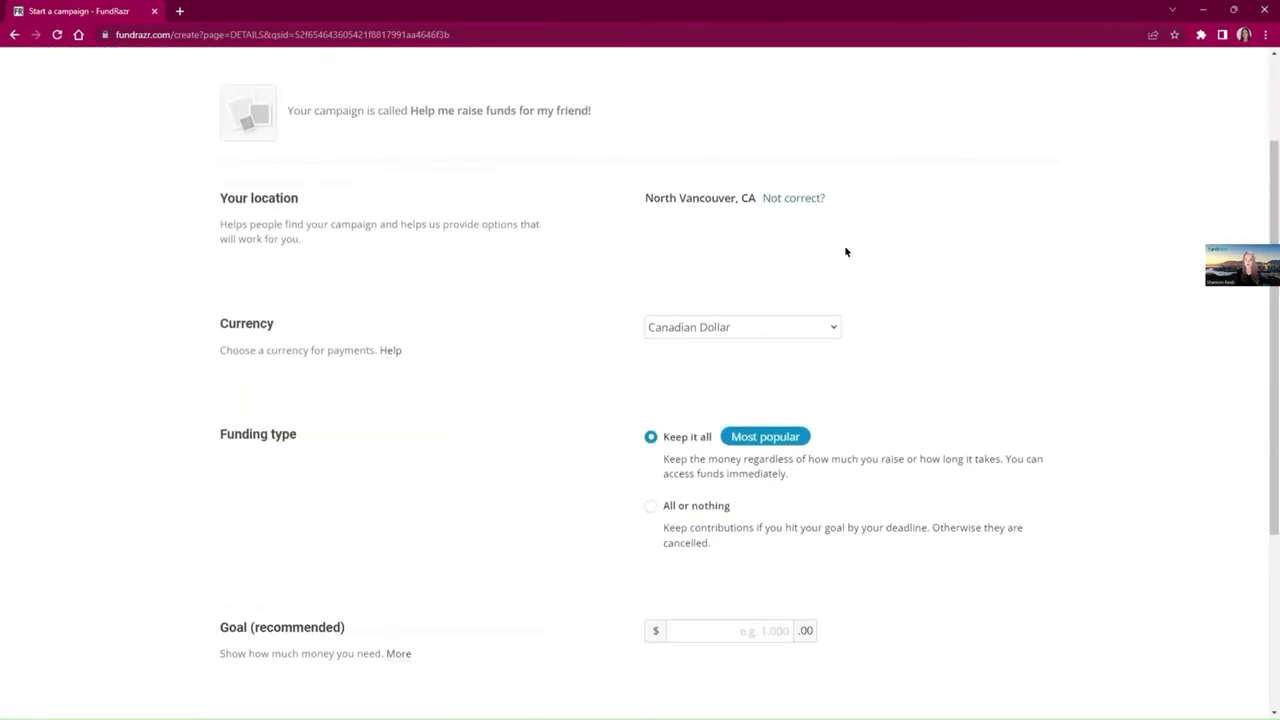
mouse_move(888, 393)
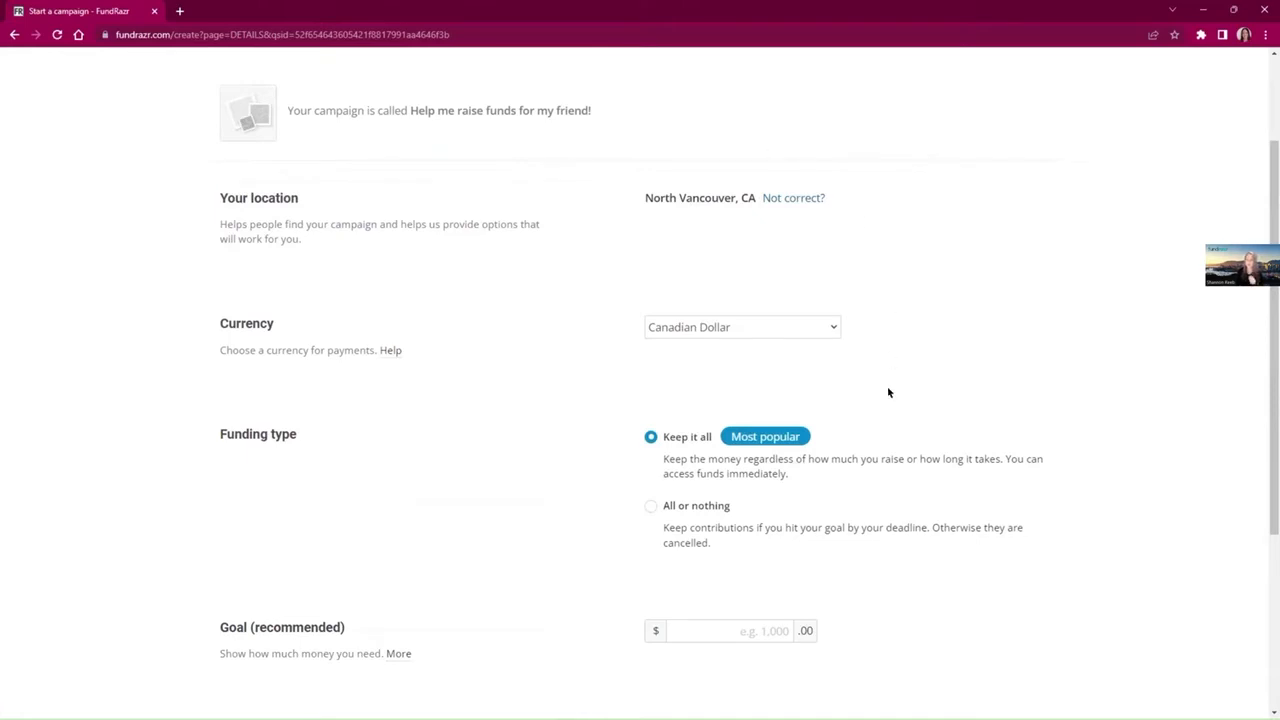
mouse_move(773, 593)
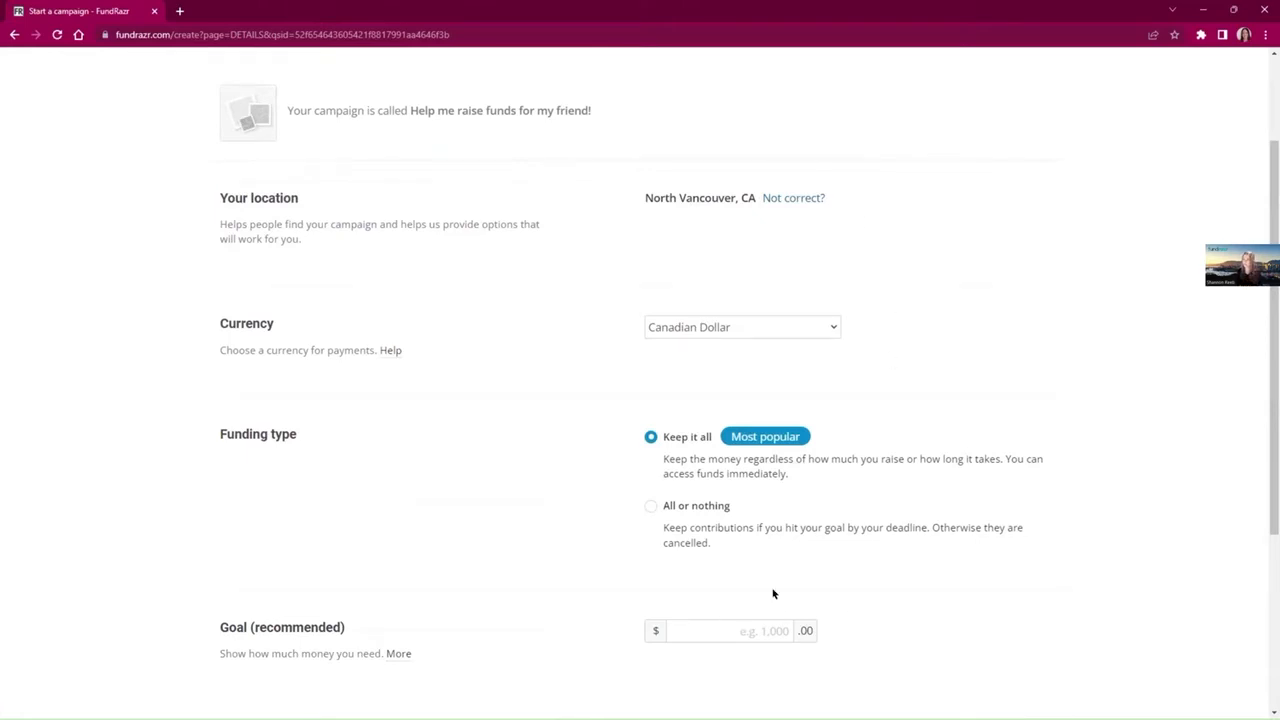
mouse_move(855, 191)
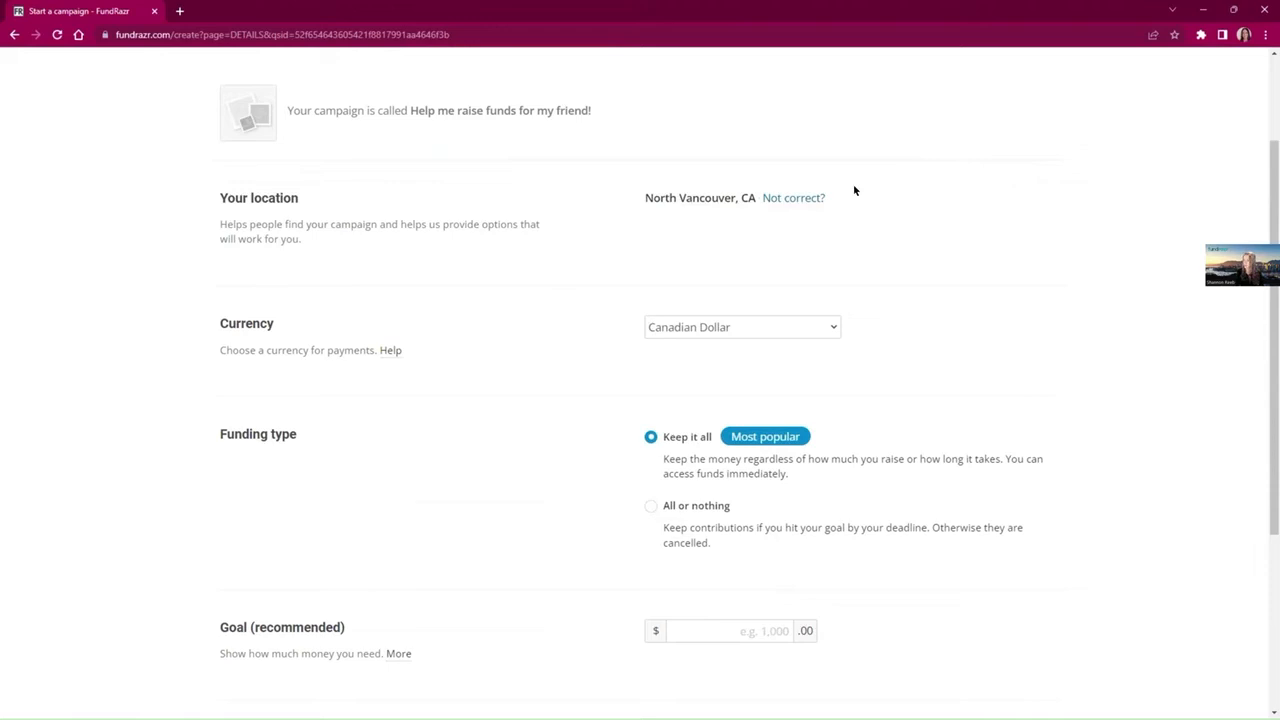
mouse_move(697, 158)
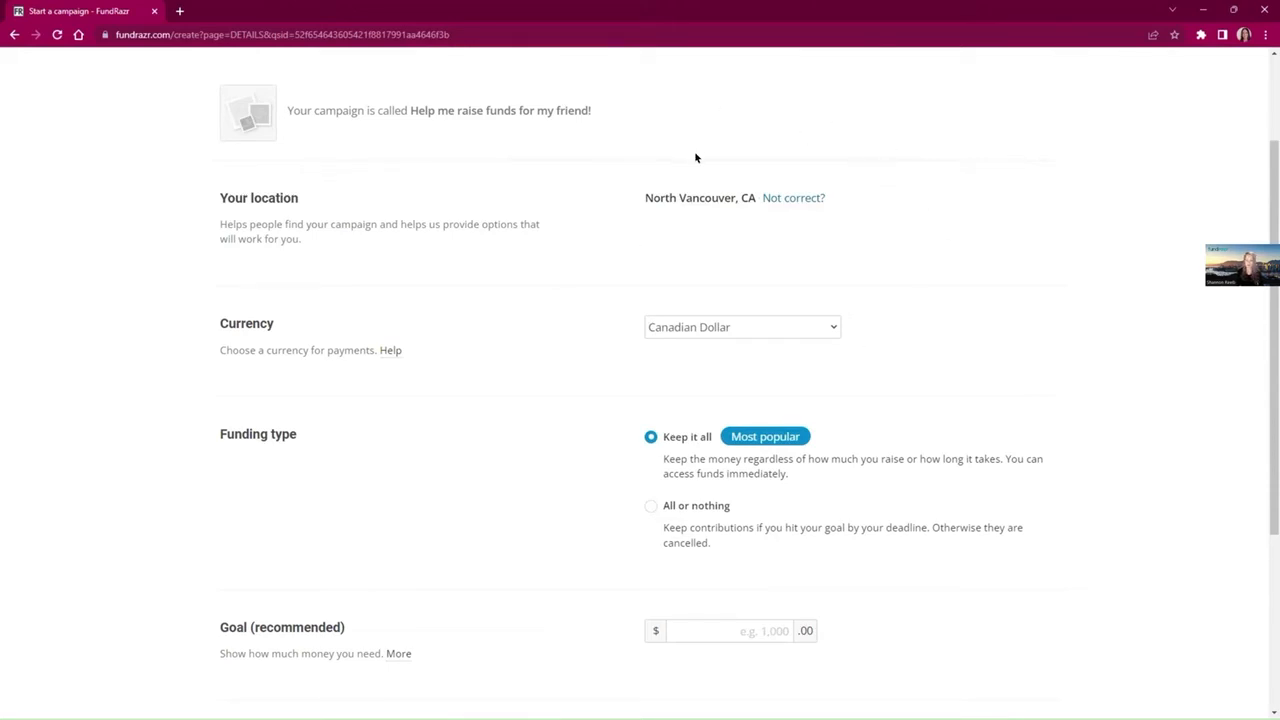
mouse_move(375, 328)
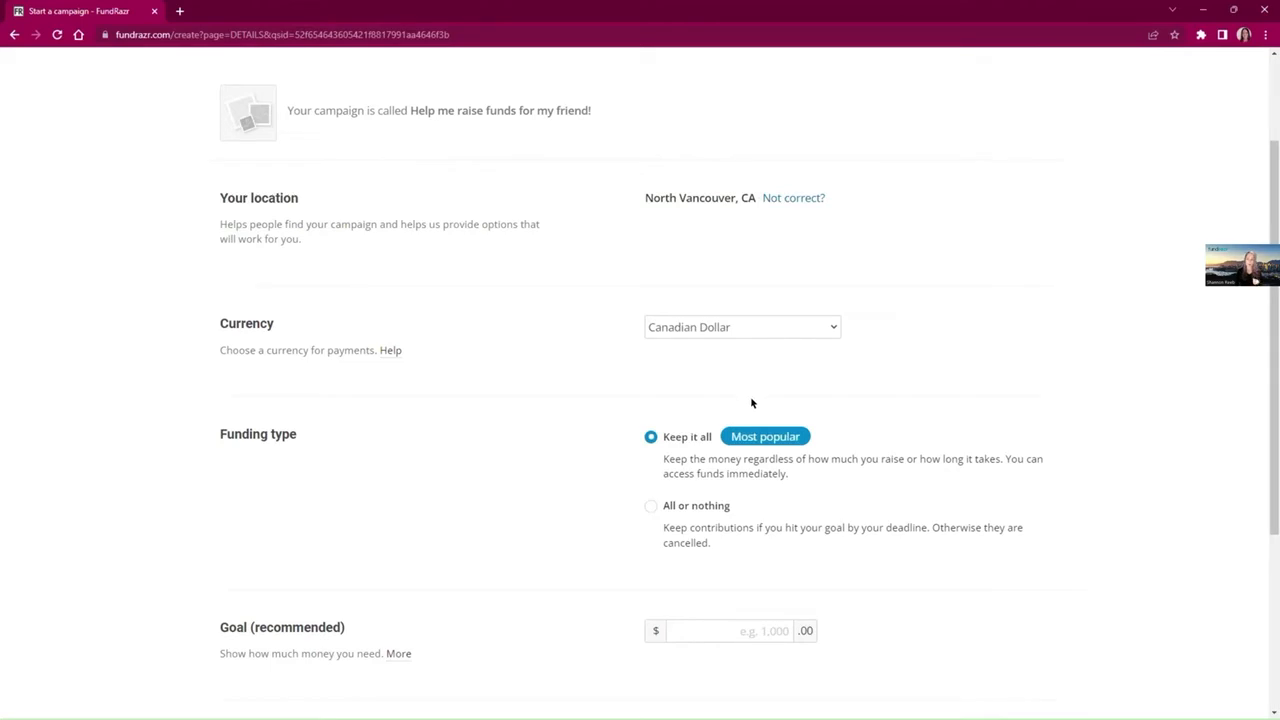
mouse_move(790, 393)
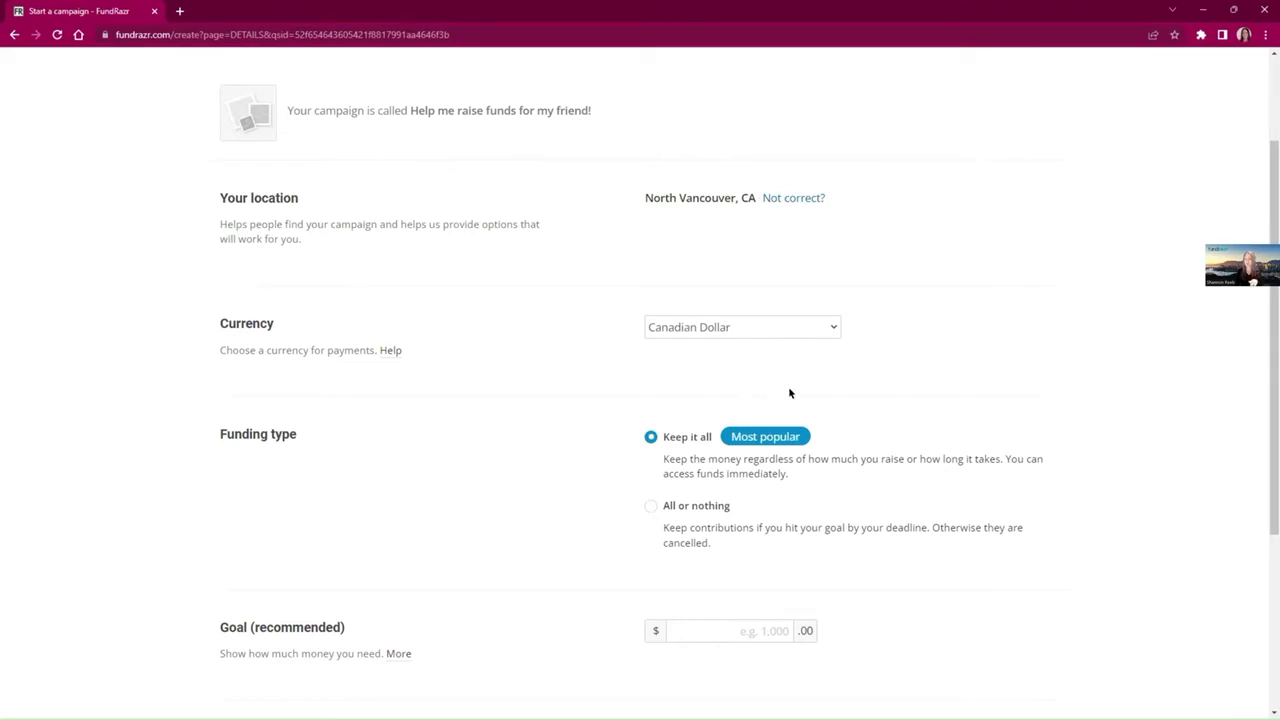
mouse_move(866, 371)
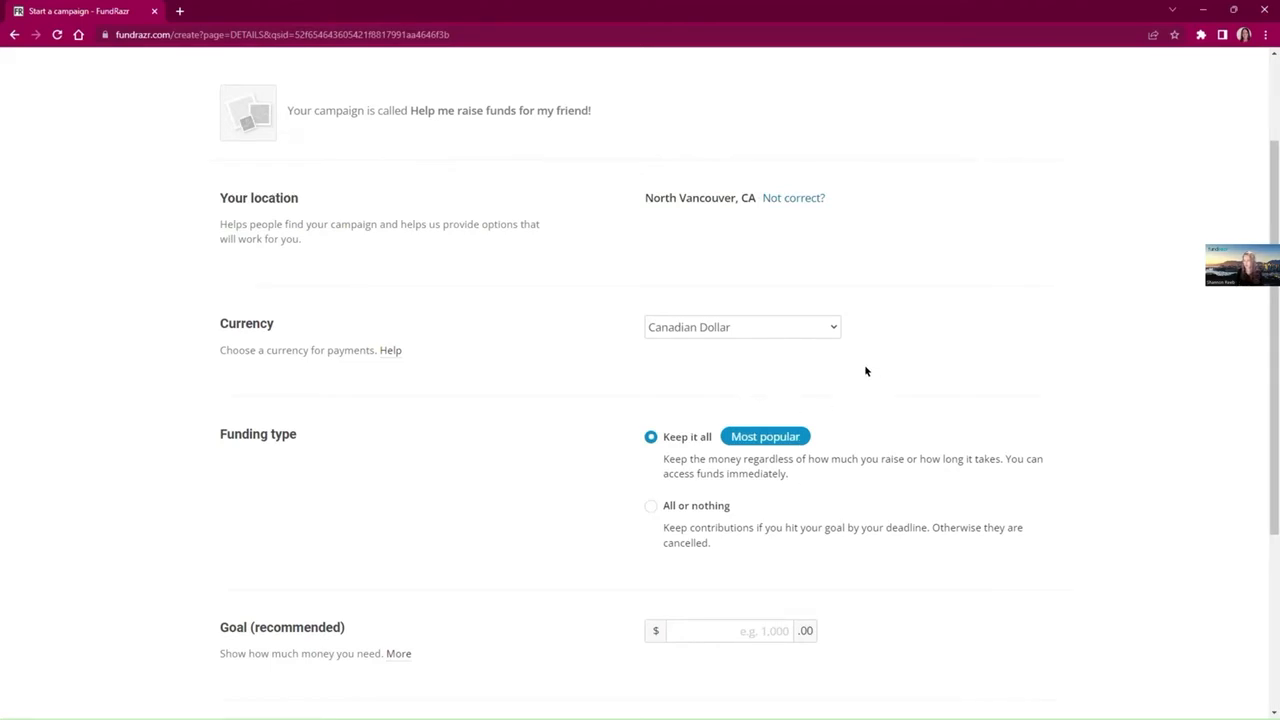
mouse_move(951, 383)
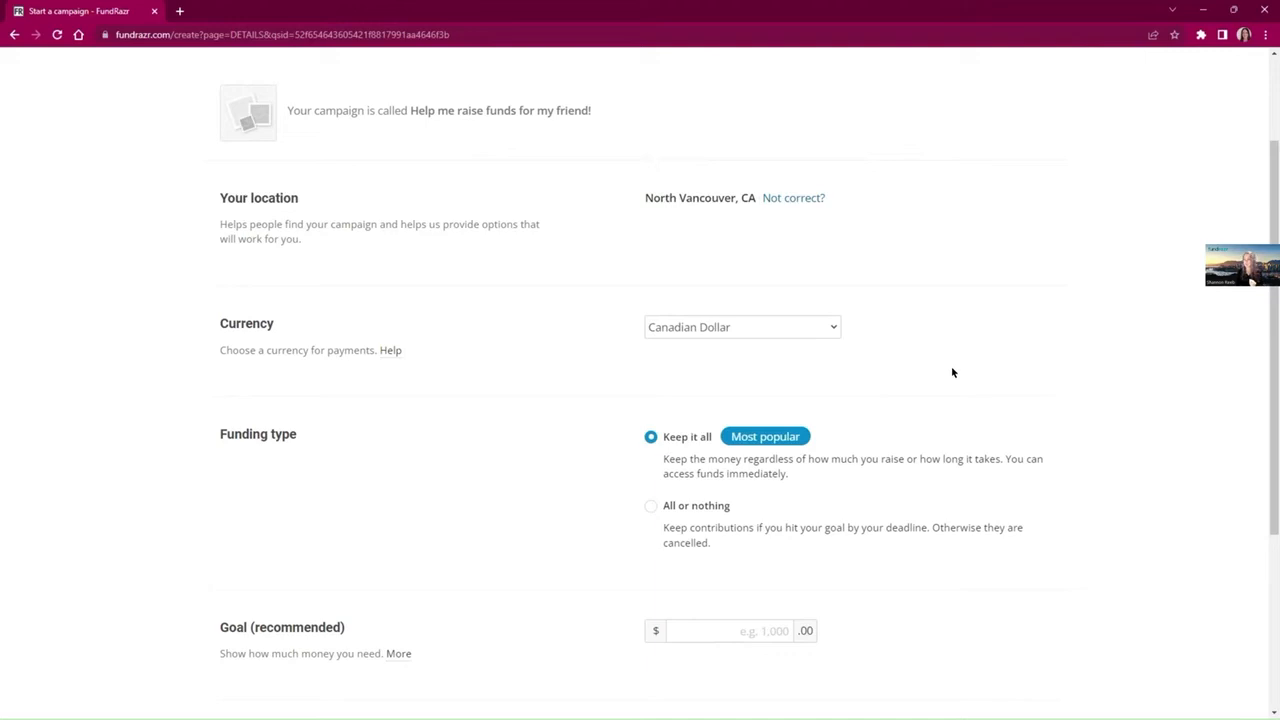
mouse_move(963, 425)
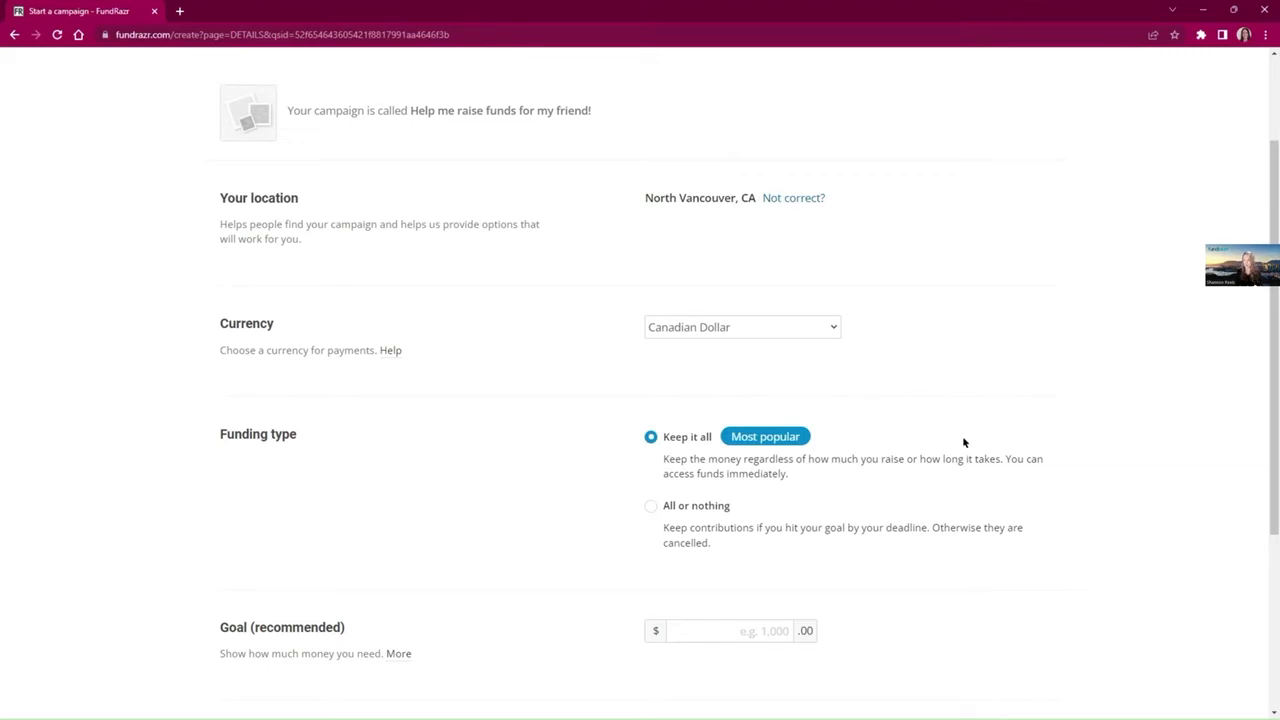
mouse_move(633, 294)
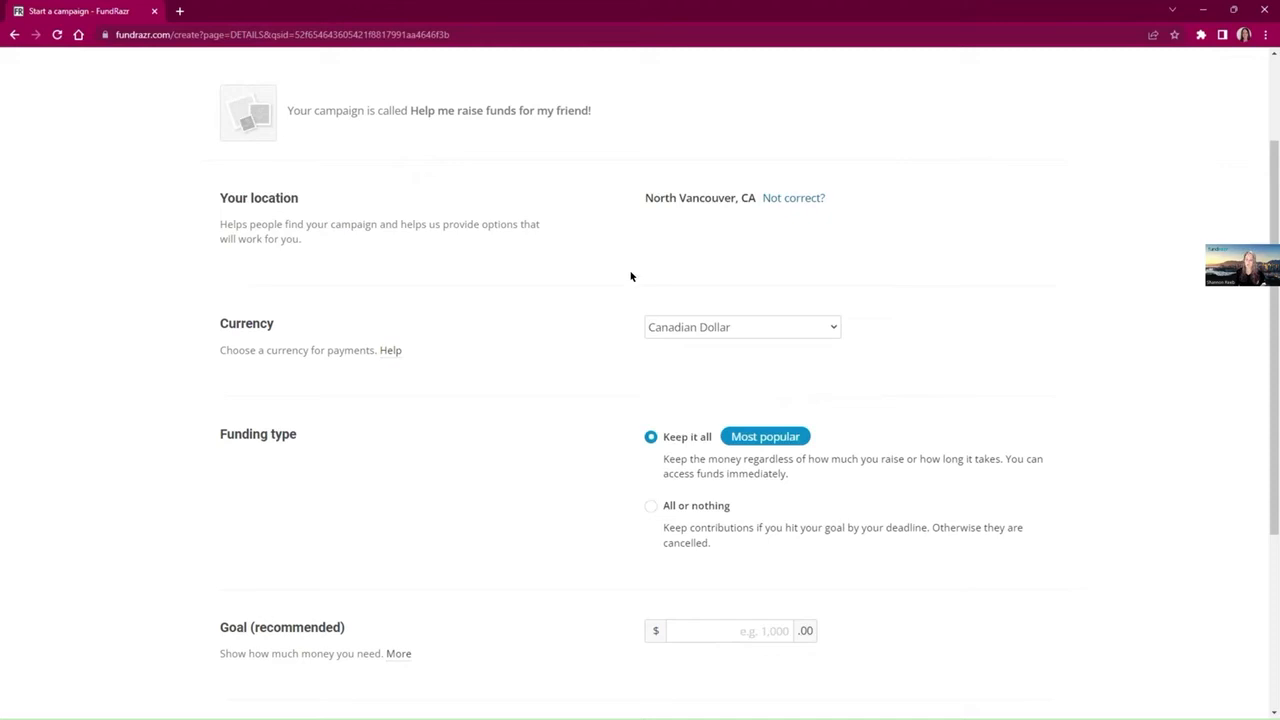
mouse_move(602, 308)
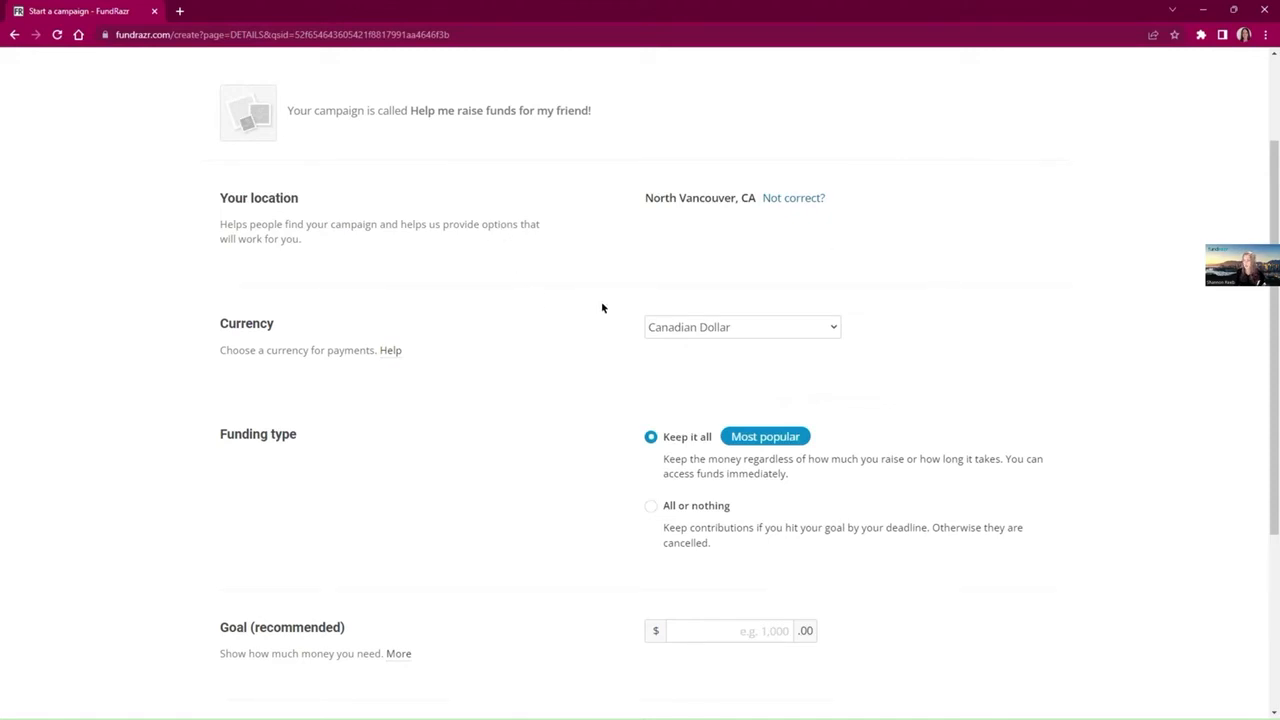
mouse_move(1252, 347)
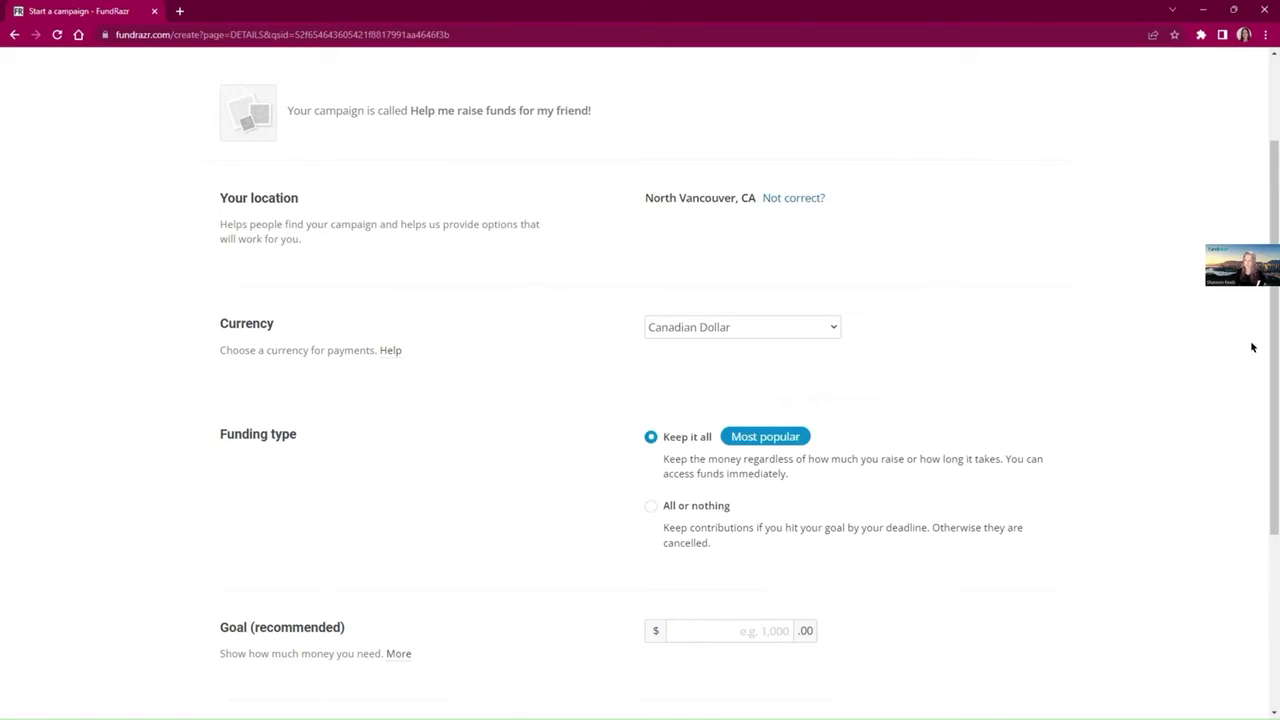
scroll("down", 3)
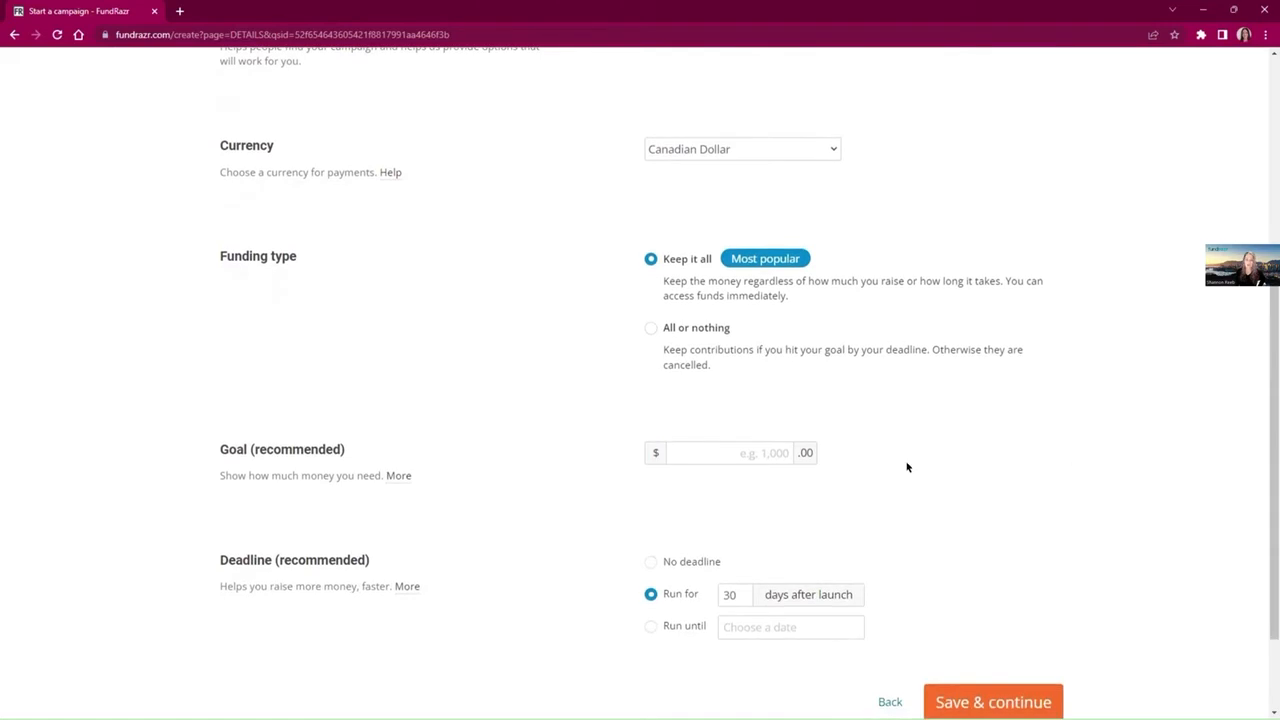
mouse_move(685, 240)
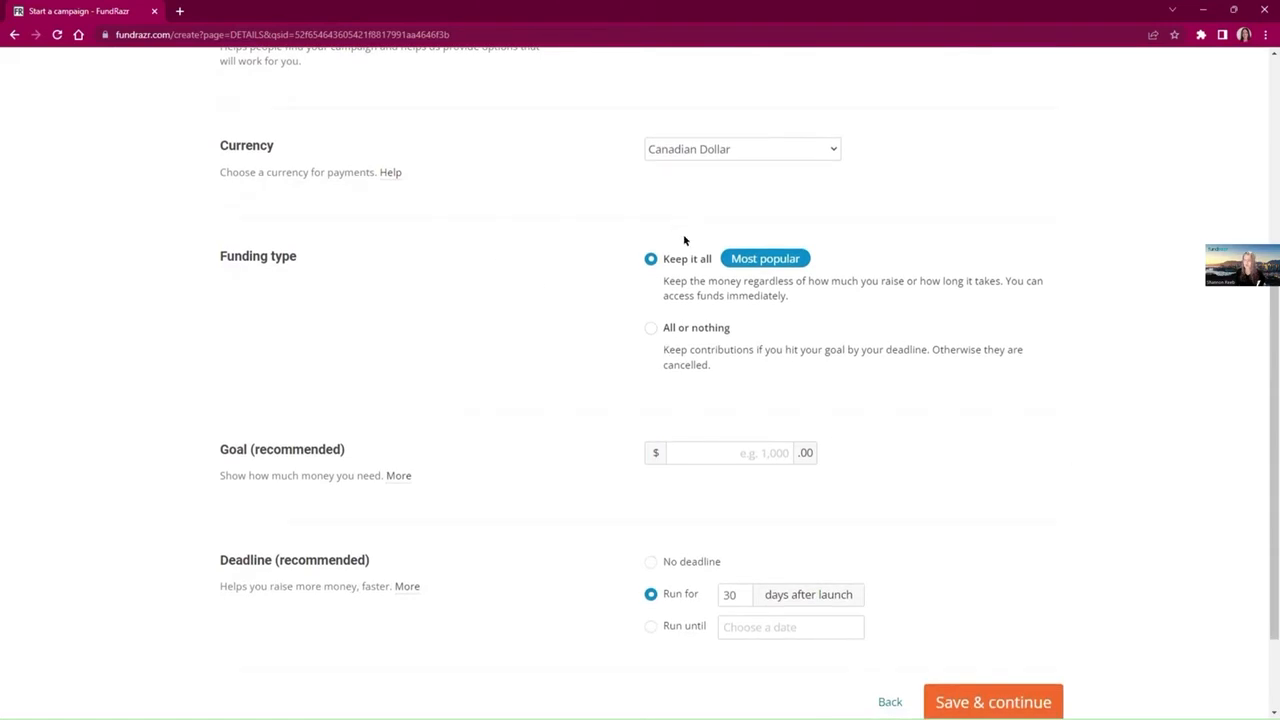
mouse_move(688, 308)
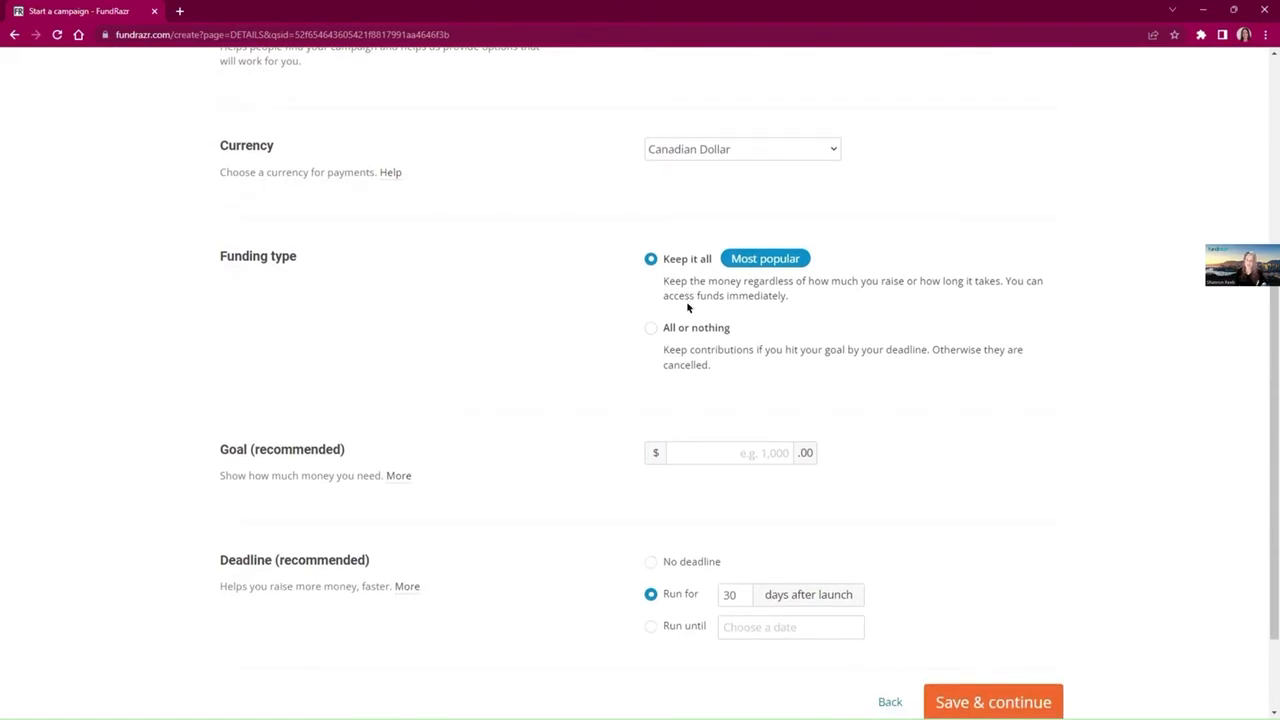
mouse_move(630, 240)
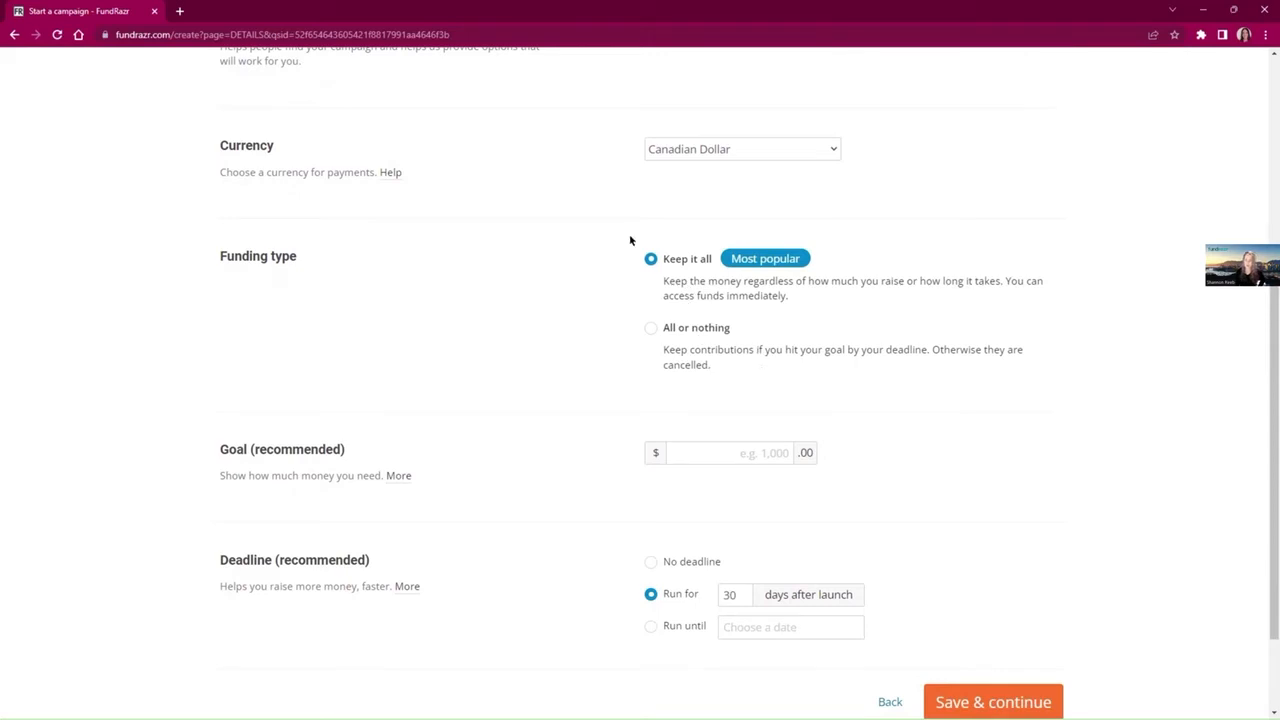
mouse_move(684, 328)
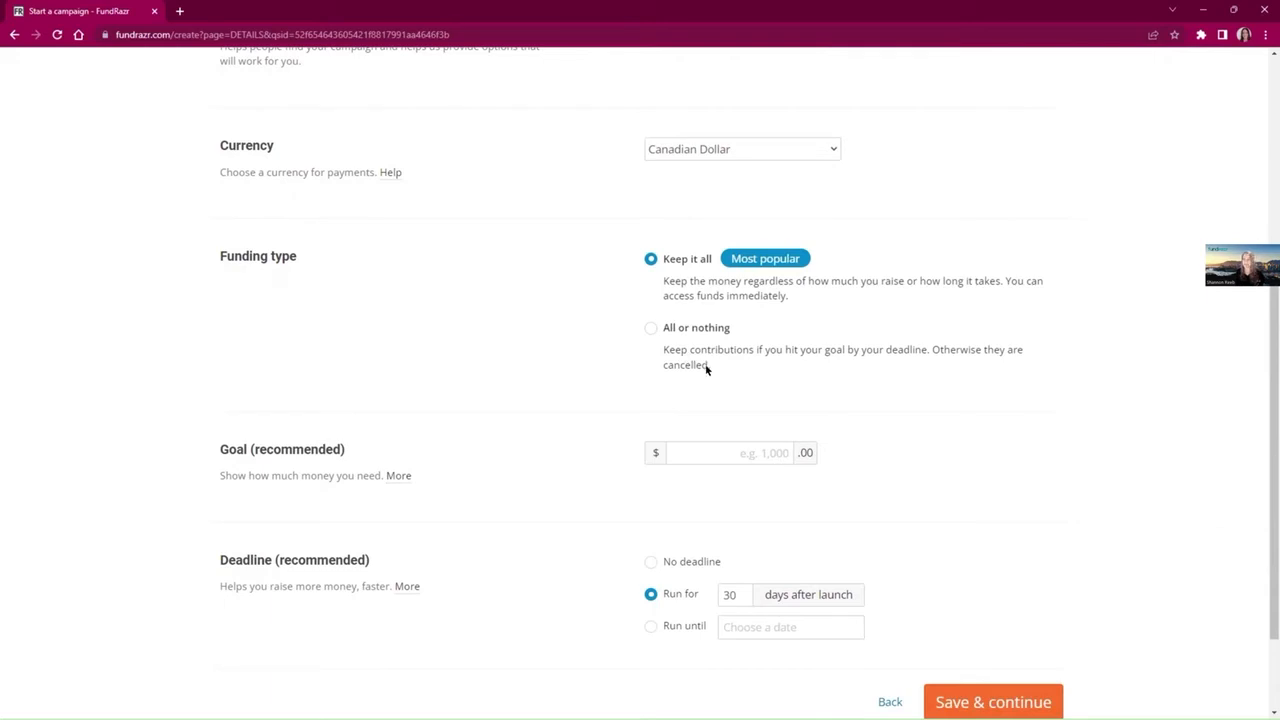
mouse_move(751, 294)
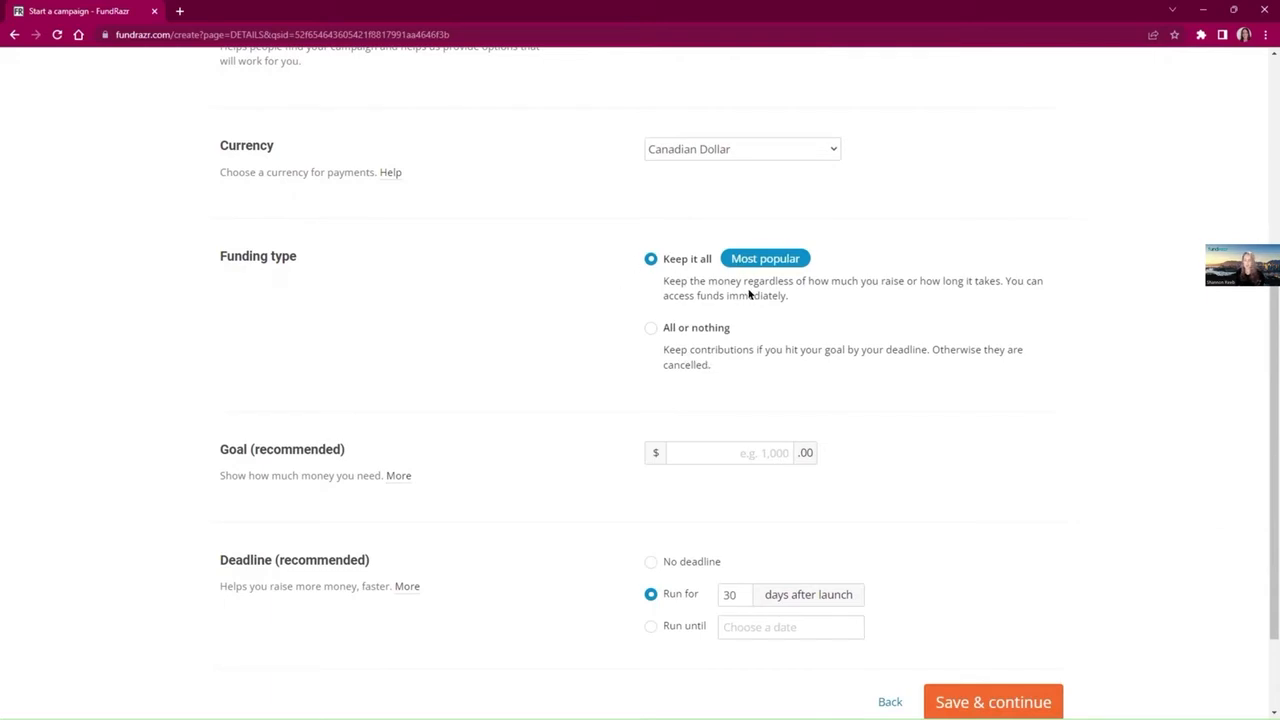
mouse_move(749, 314)
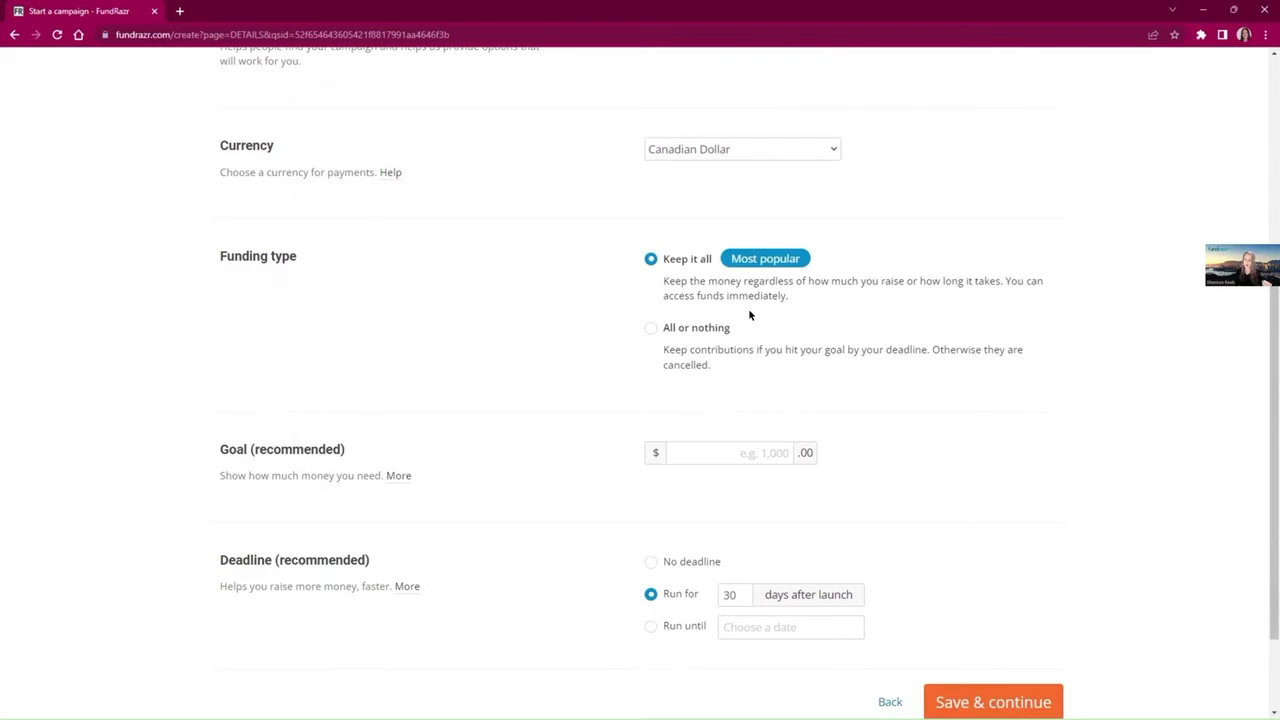
mouse_move(740, 296)
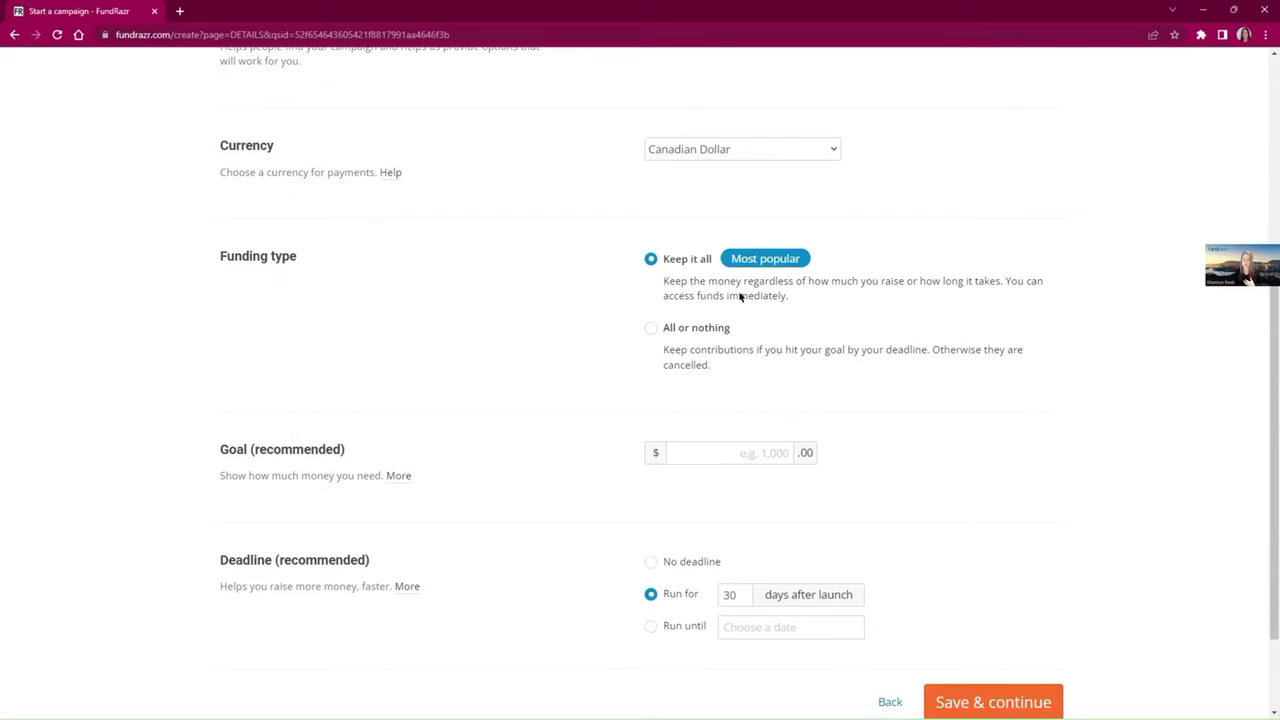
mouse_move(747, 327)
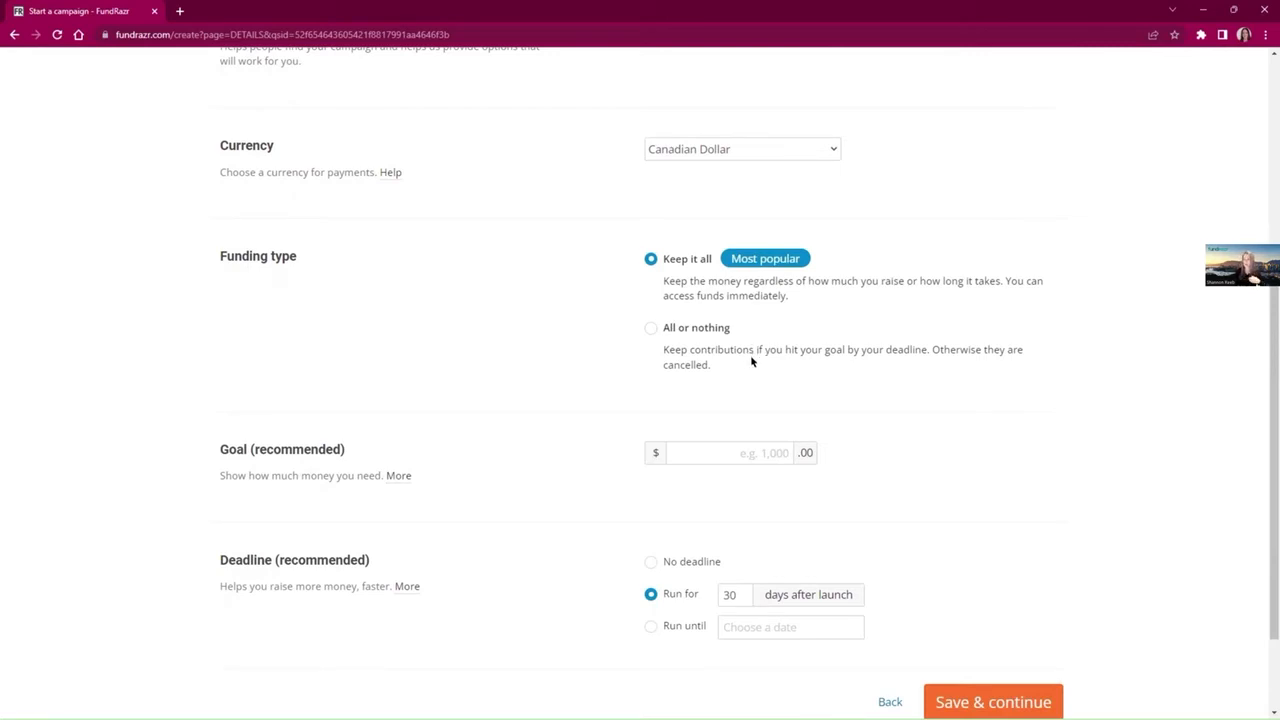
mouse_move(757, 362)
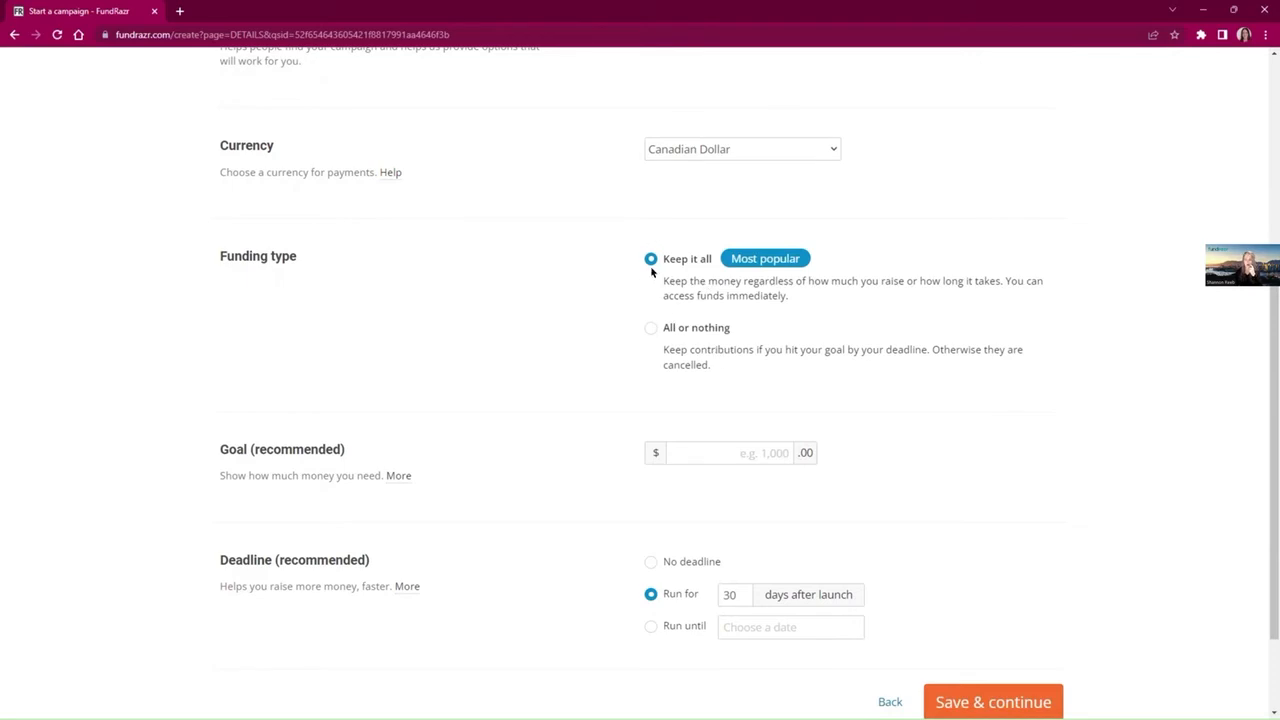
mouse_move(707, 340)
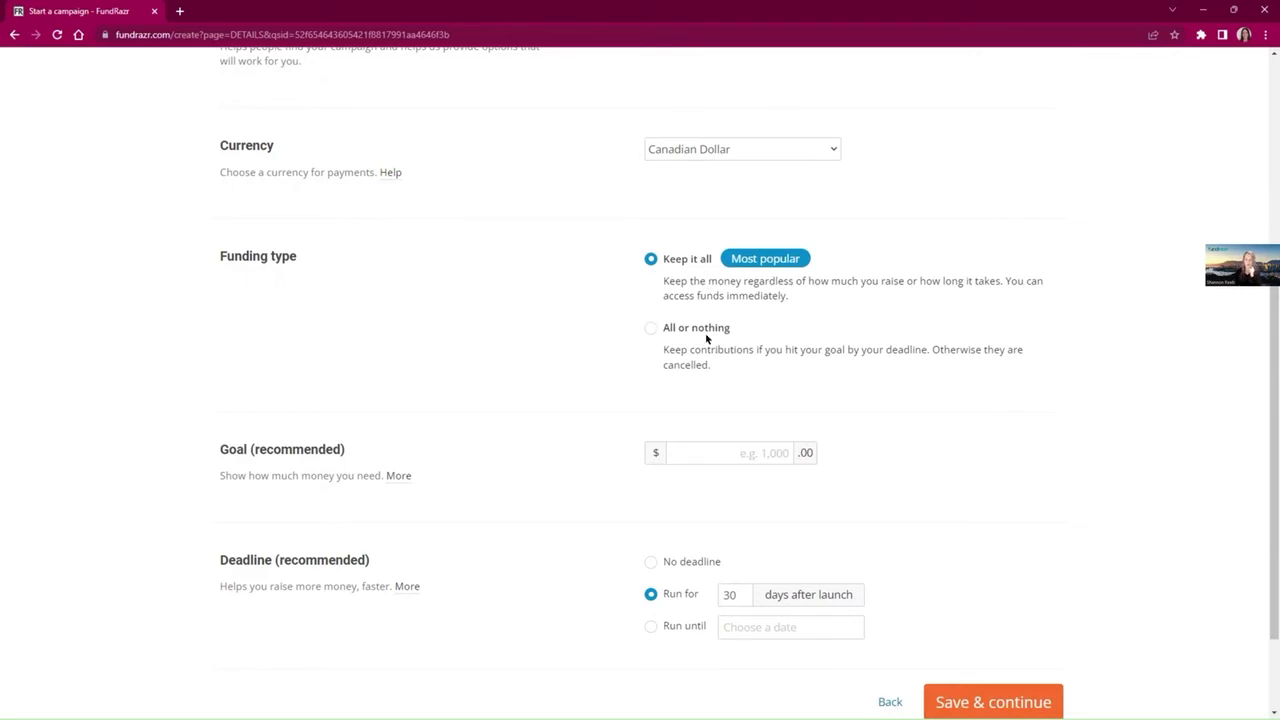
Step: Set the funding type to All or nothing
left_click(651, 327)
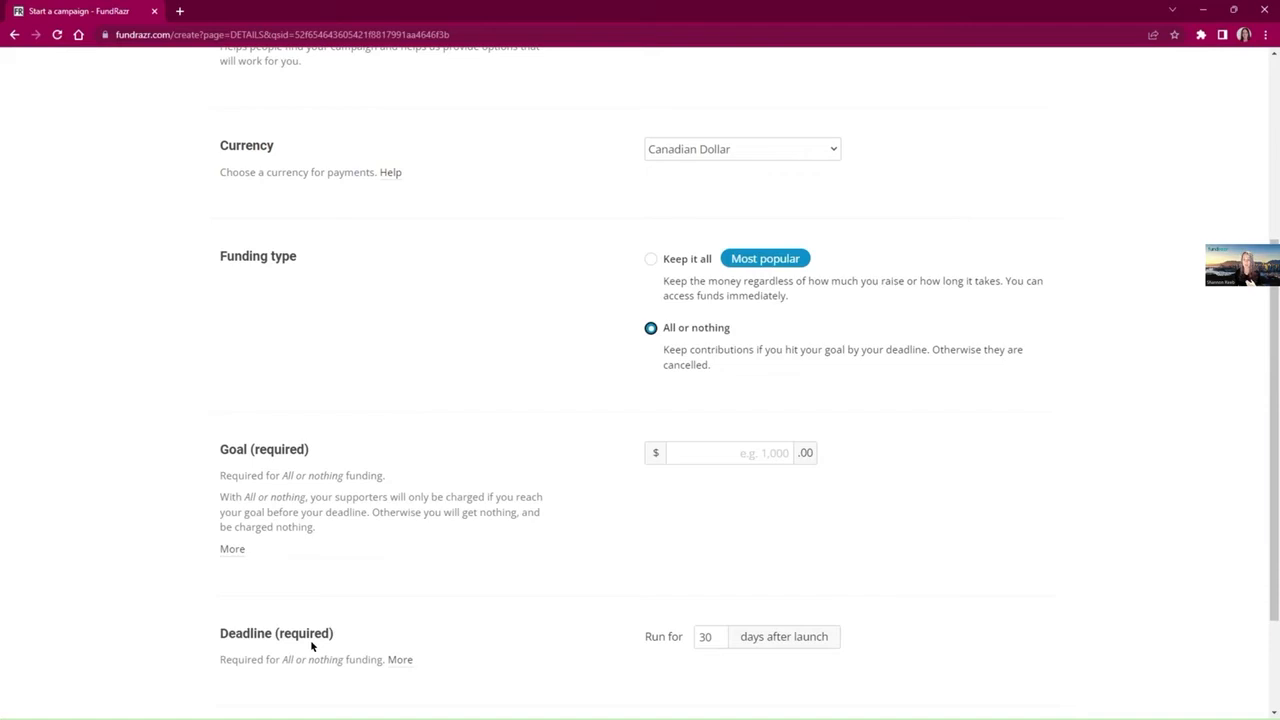
mouse_move(324, 551)
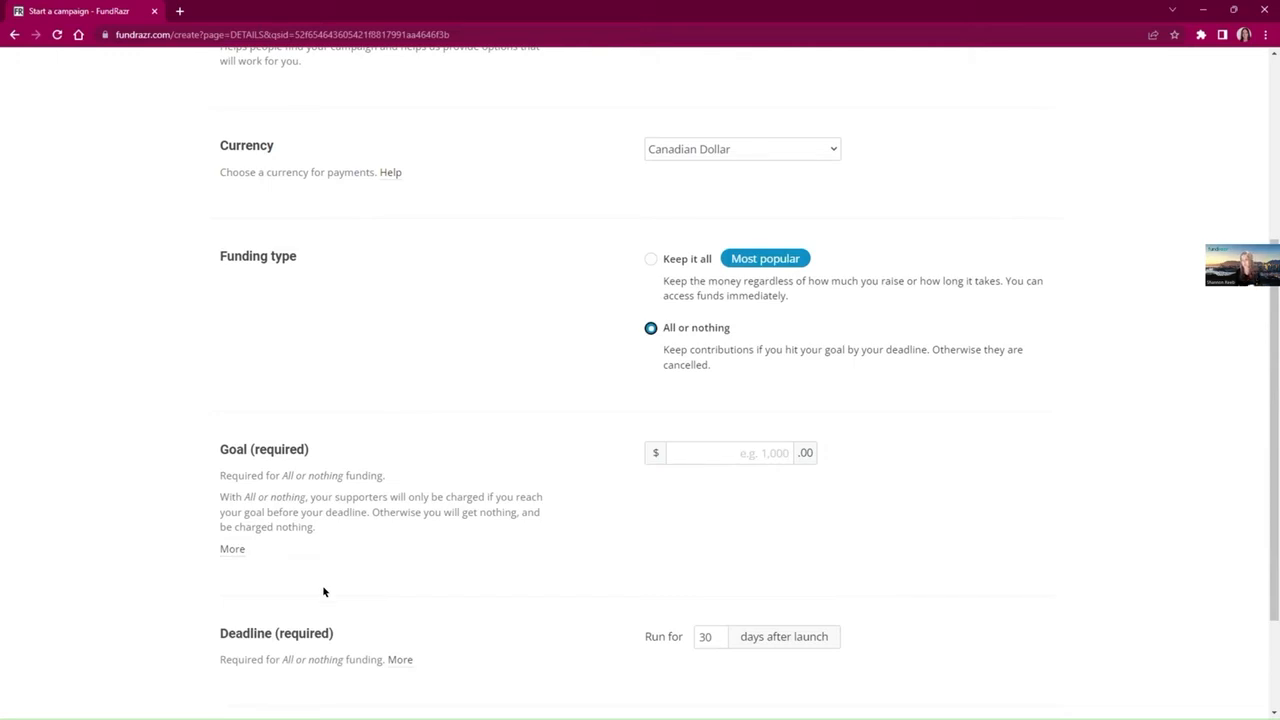
mouse_move(300, 476)
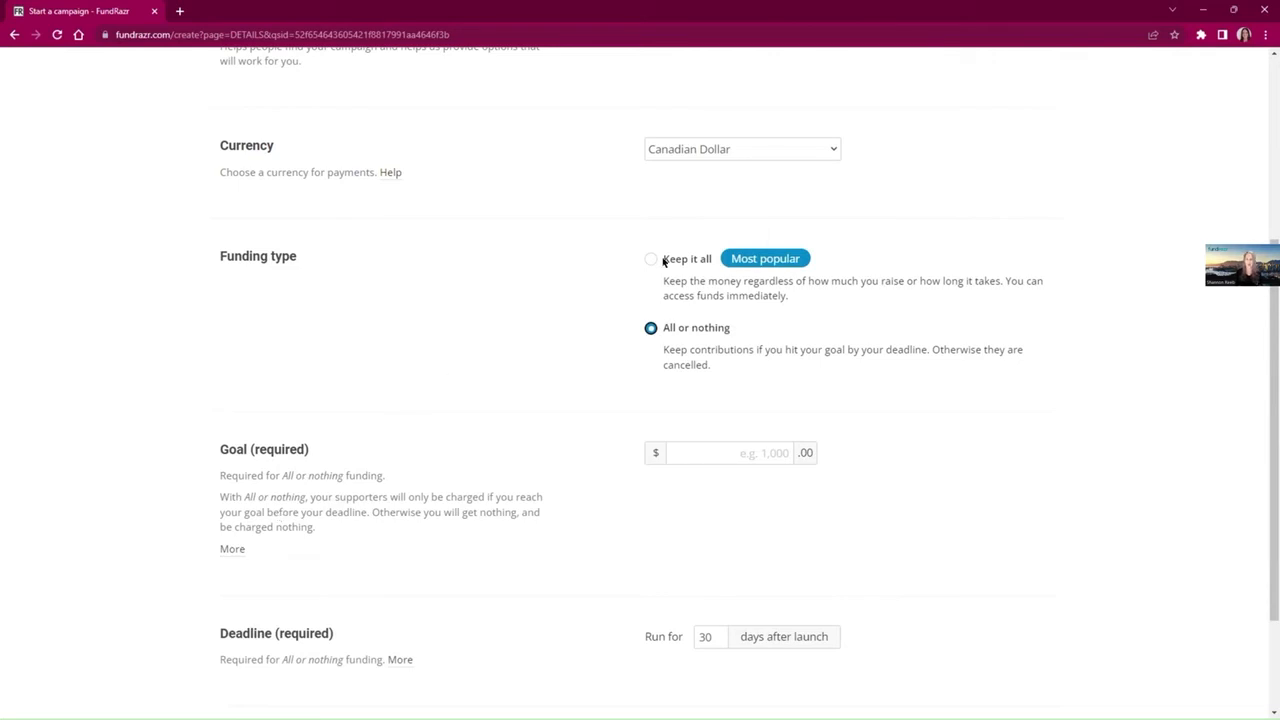
Step: Set the funding type back to Keep it all
left_click(651, 258)
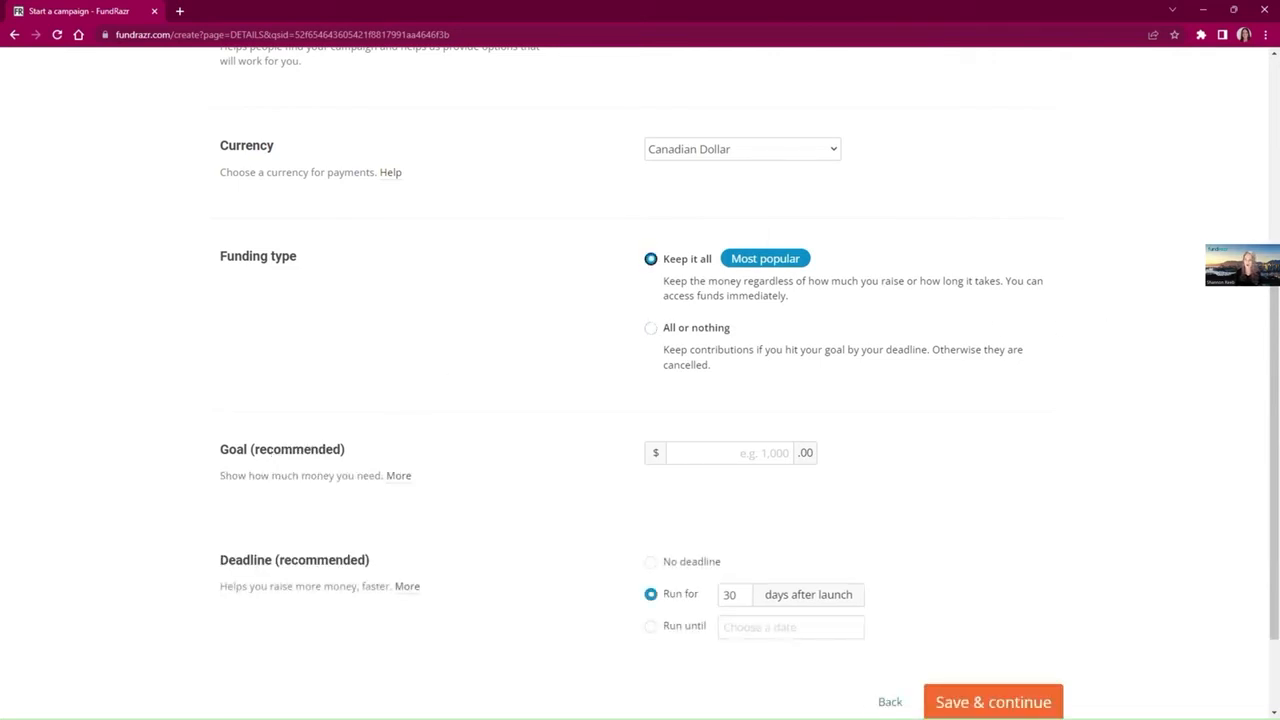
Step: Save the Details step and continue to the Funding step
scroll("down", 3)
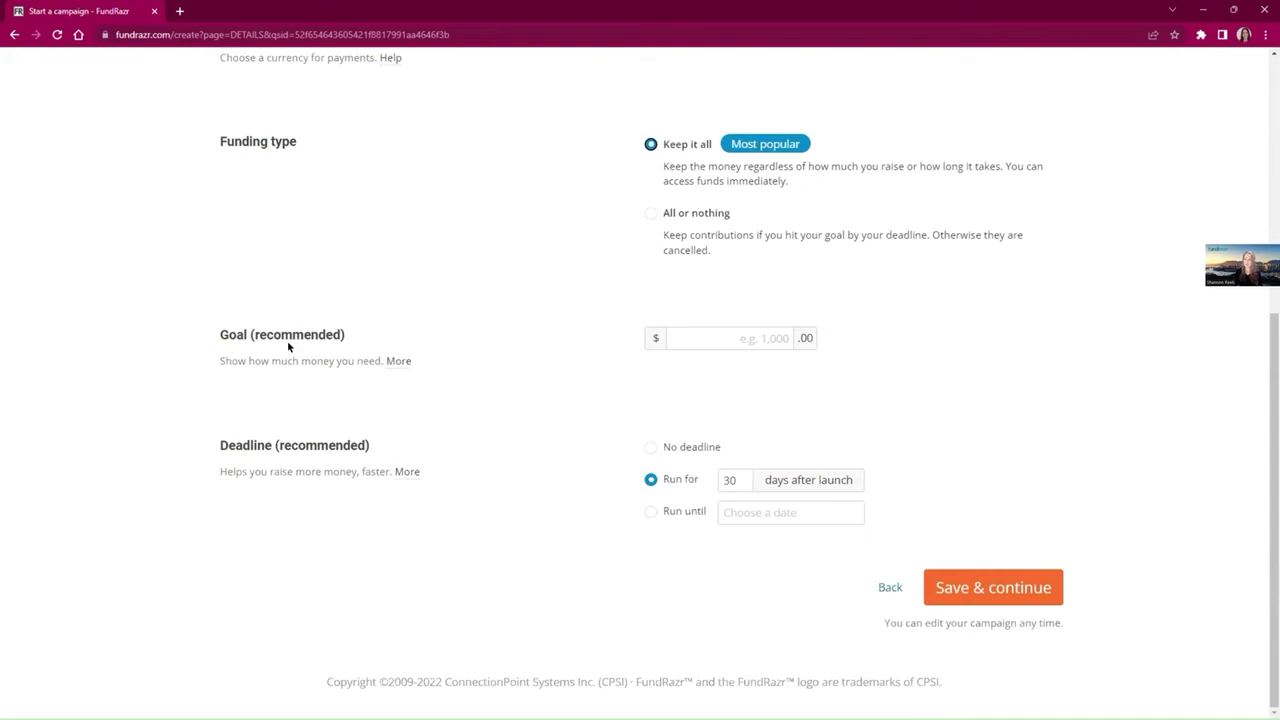
mouse_move(449, 371)
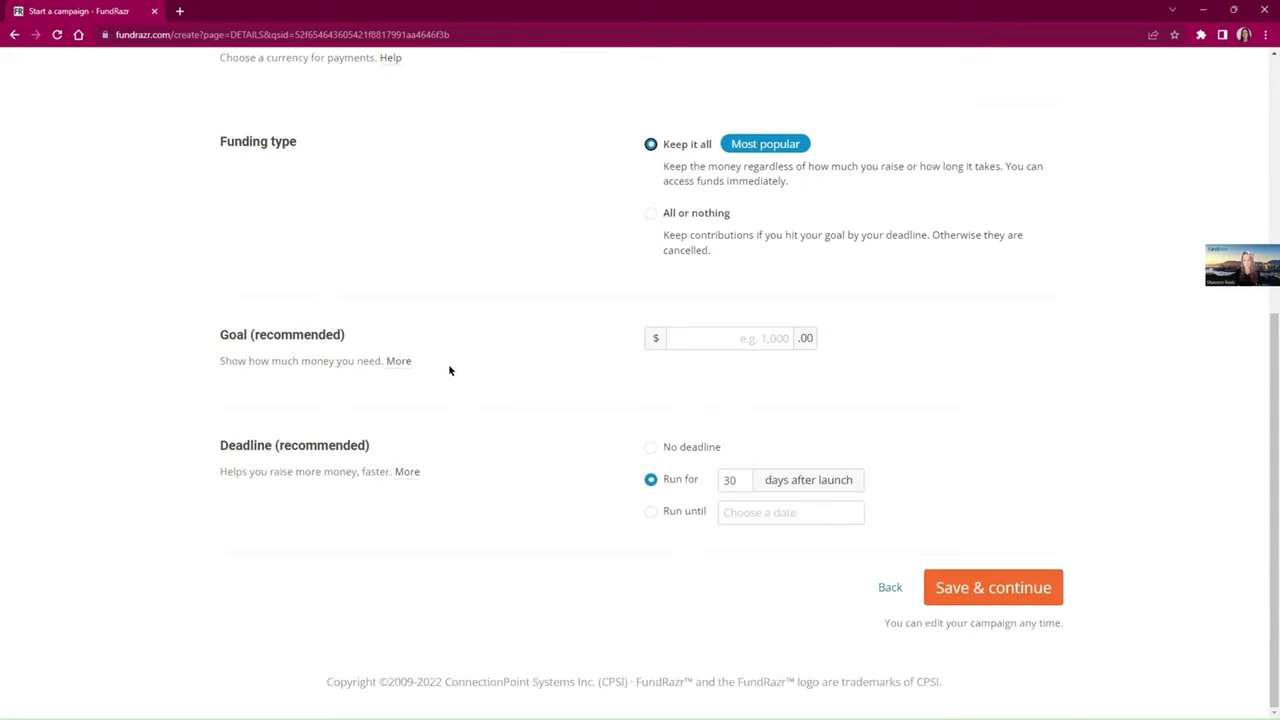
mouse_move(448, 403)
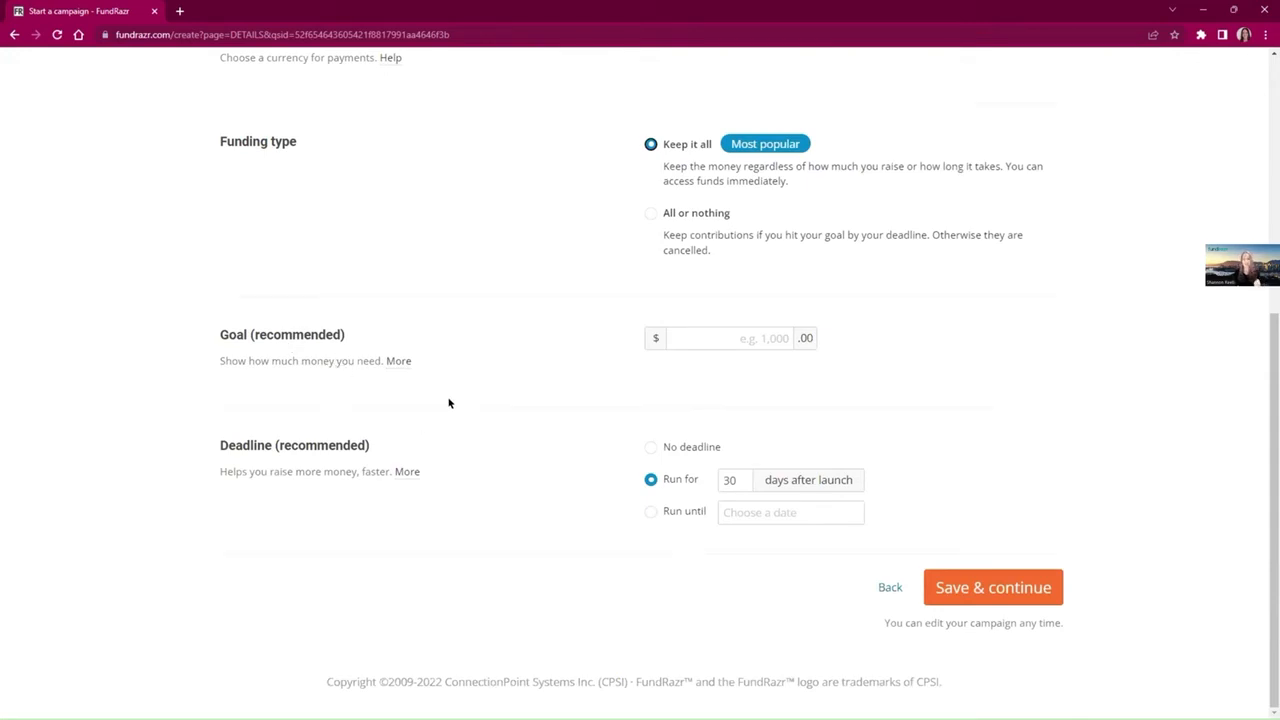
mouse_move(399, 391)
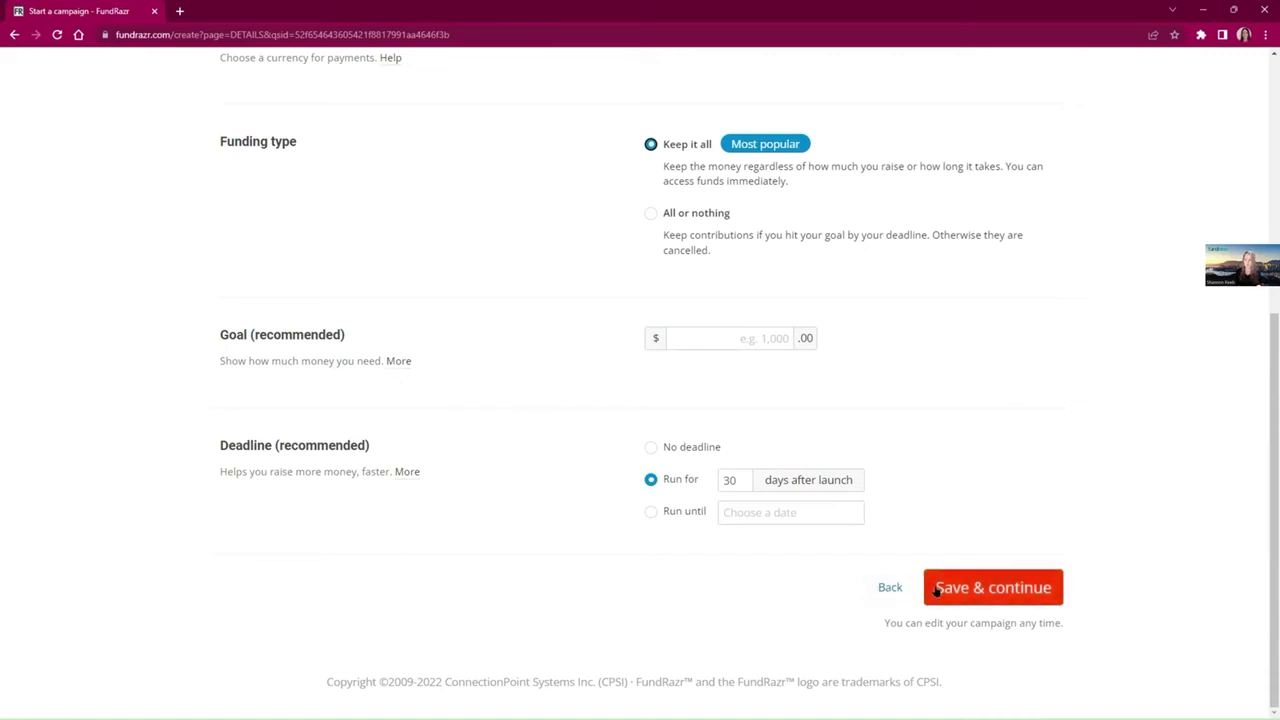
left_click(992, 587)
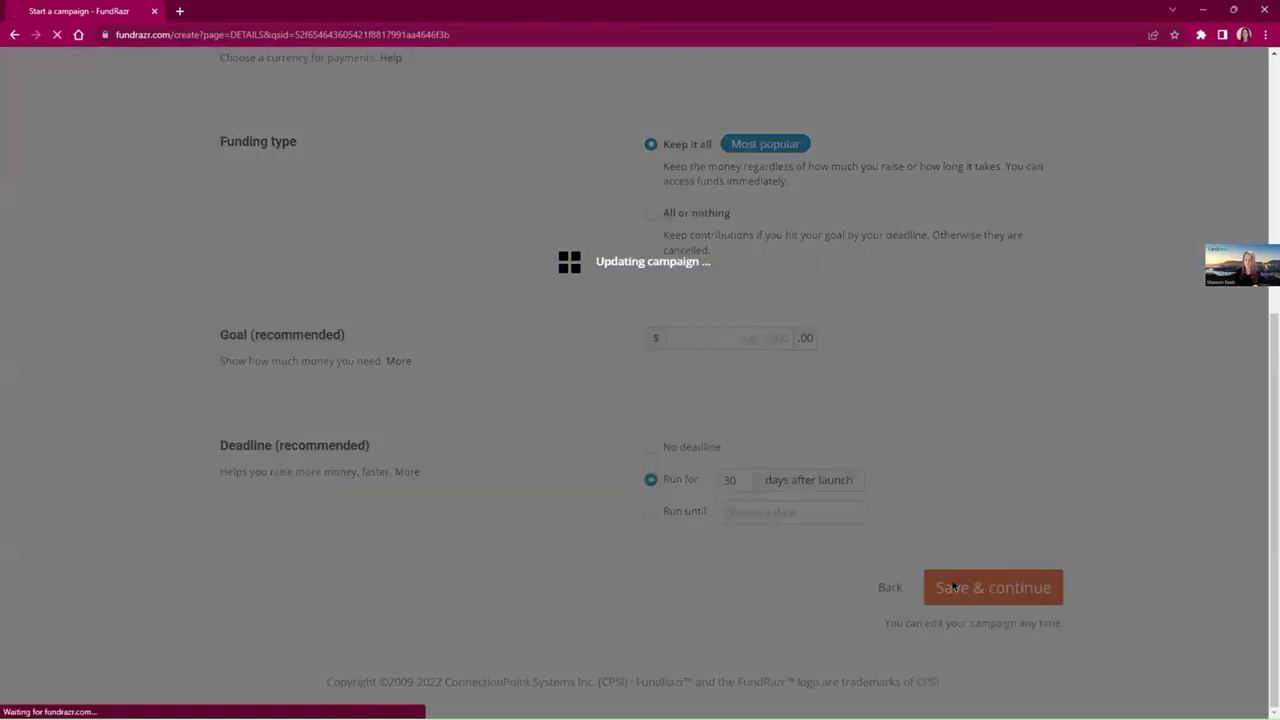
left_click(992, 587)
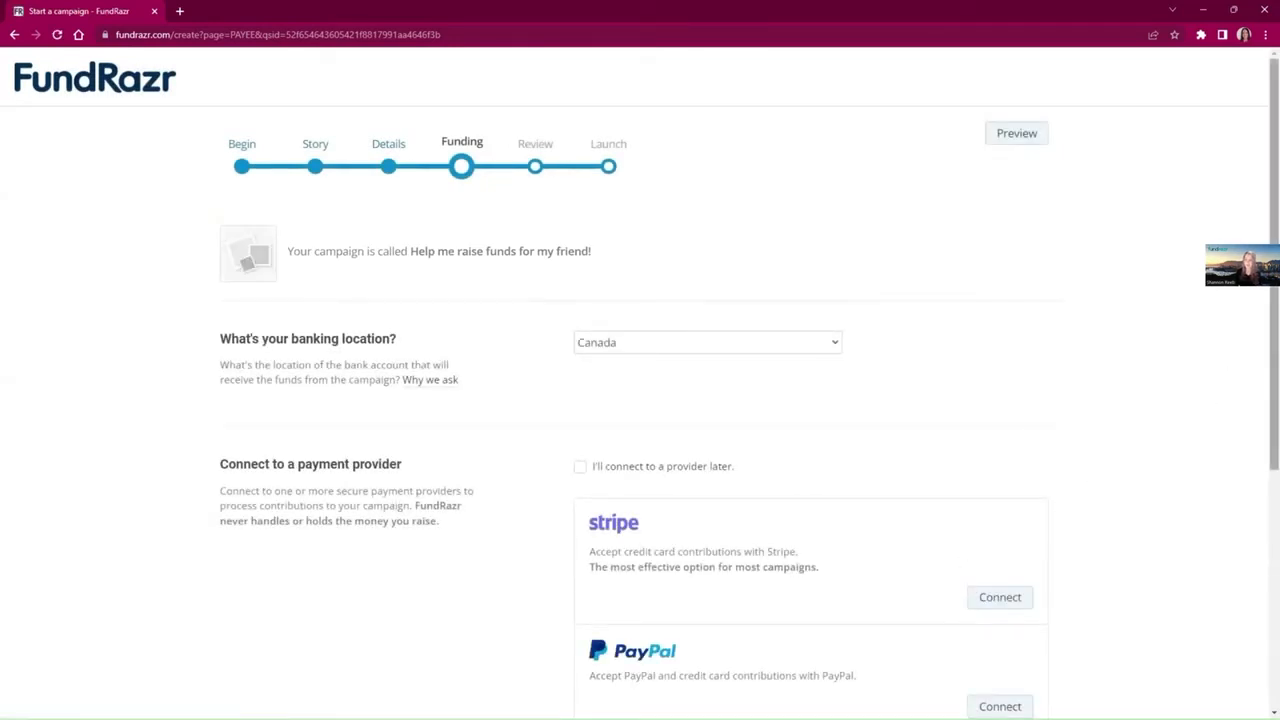
Step: Scroll down the Funding page to the Canada banking location and payment provider options
scroll("down", 3)
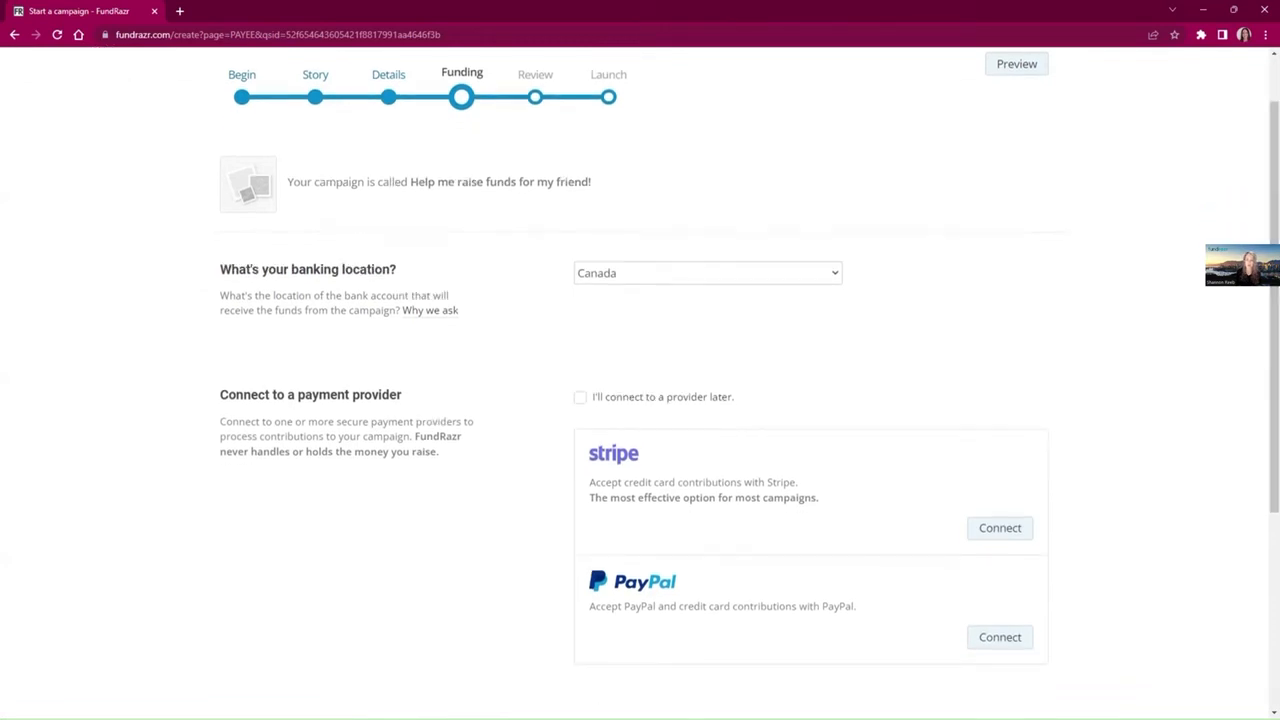
mouse_move(527, 253)
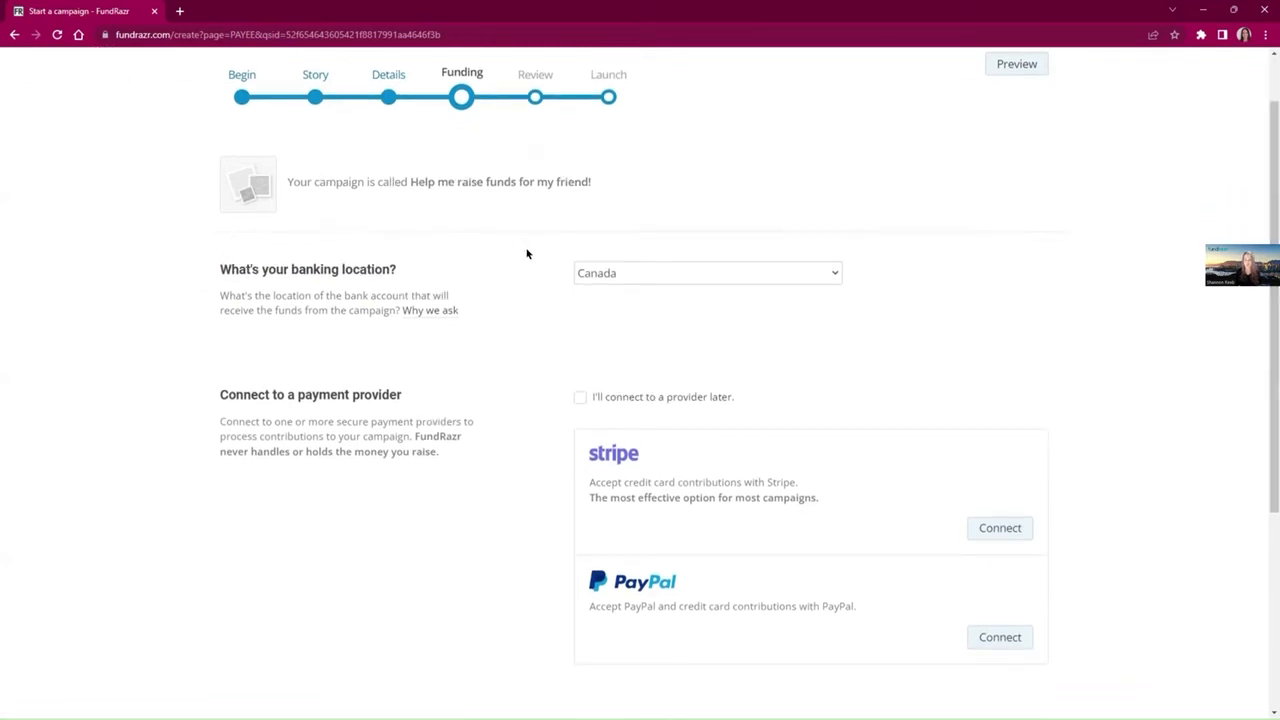
mouse_move(461, 347)
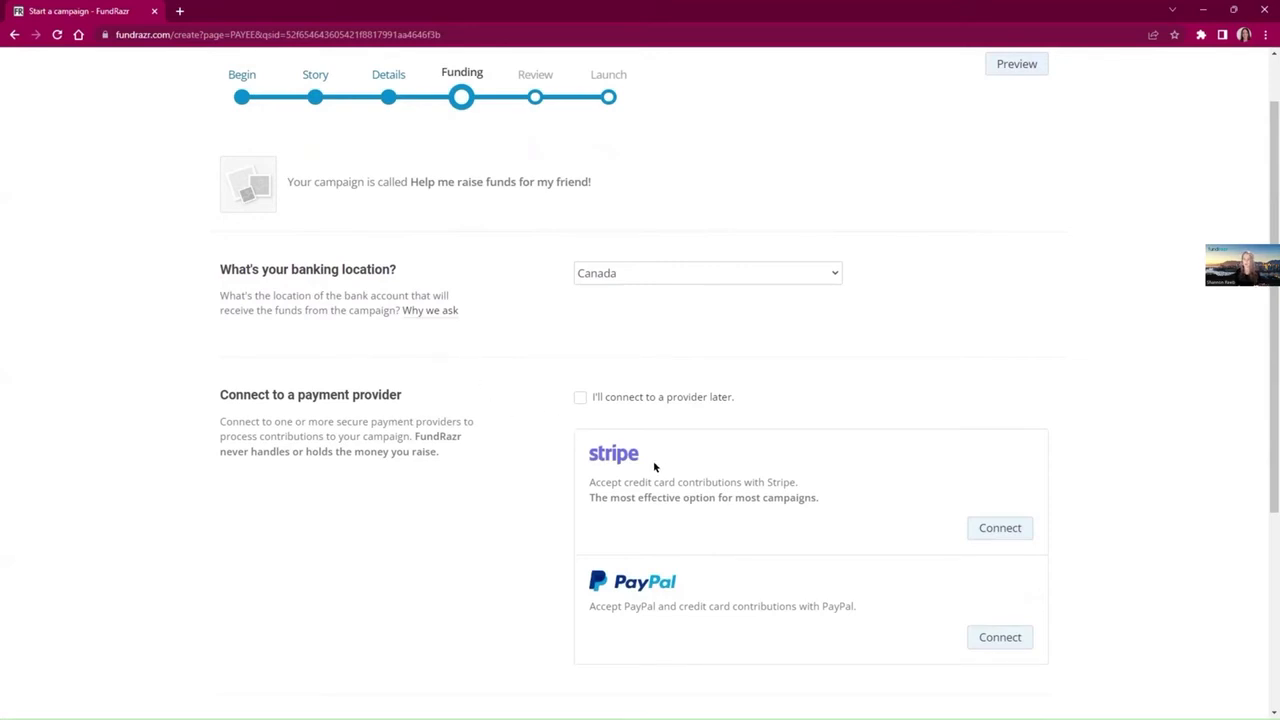
mouse_move(438, 477)
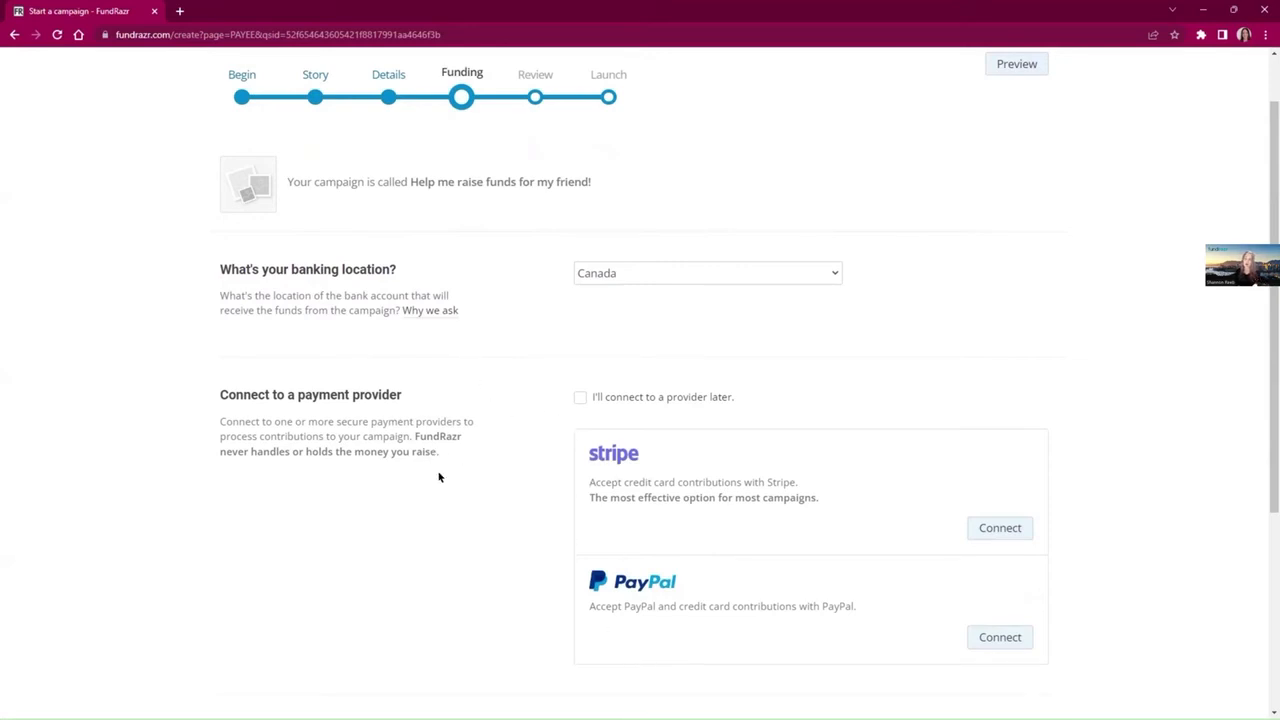
mouse_move(452, 487)
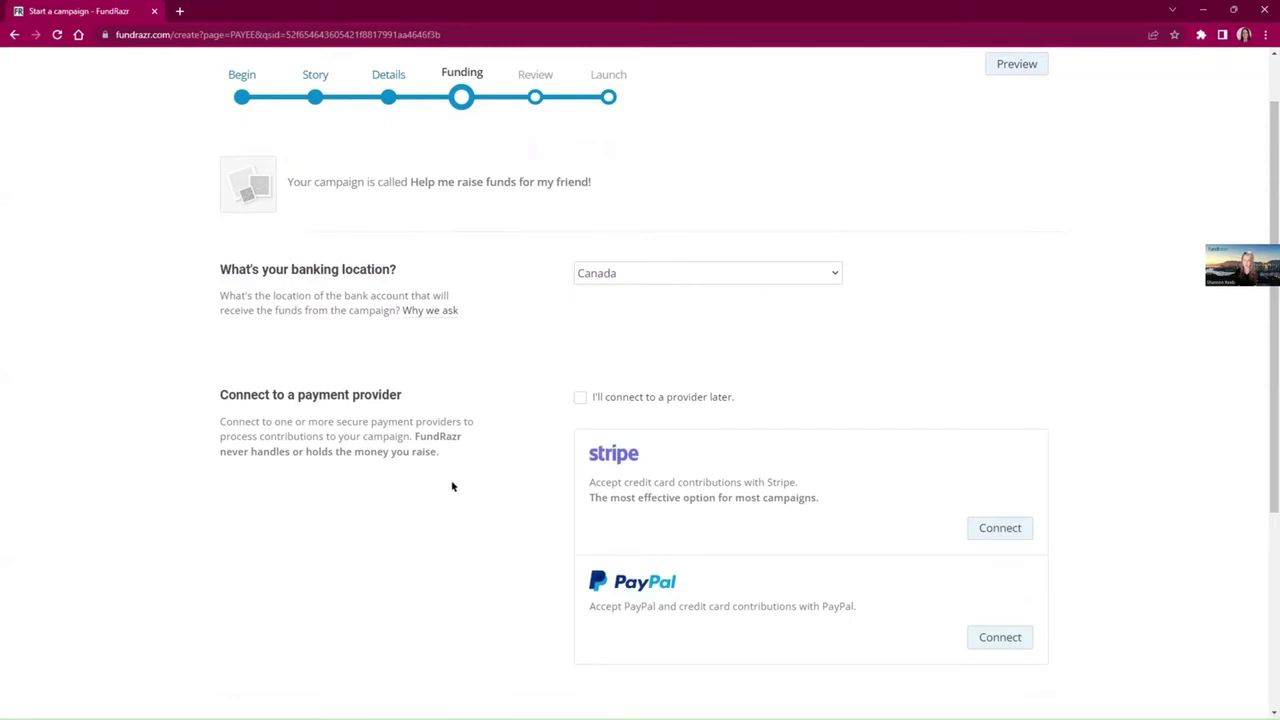
mouse_move(641, 481)
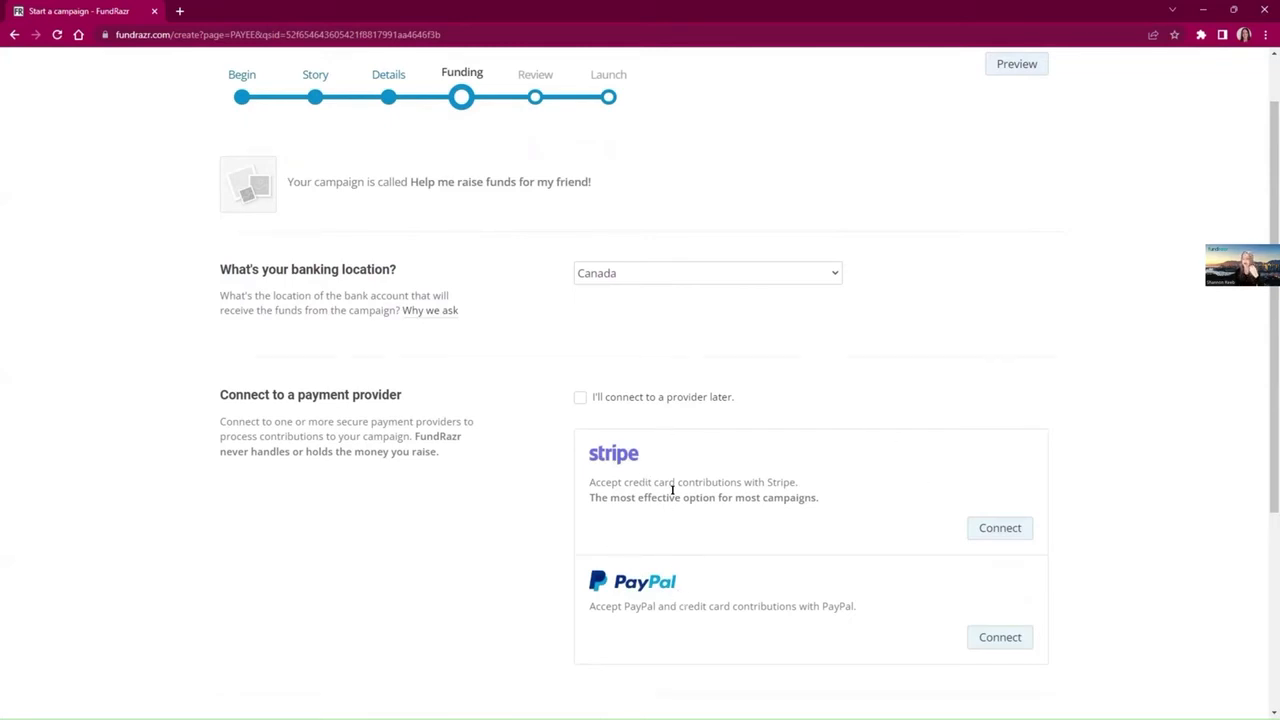
mouse_move(642, 294)
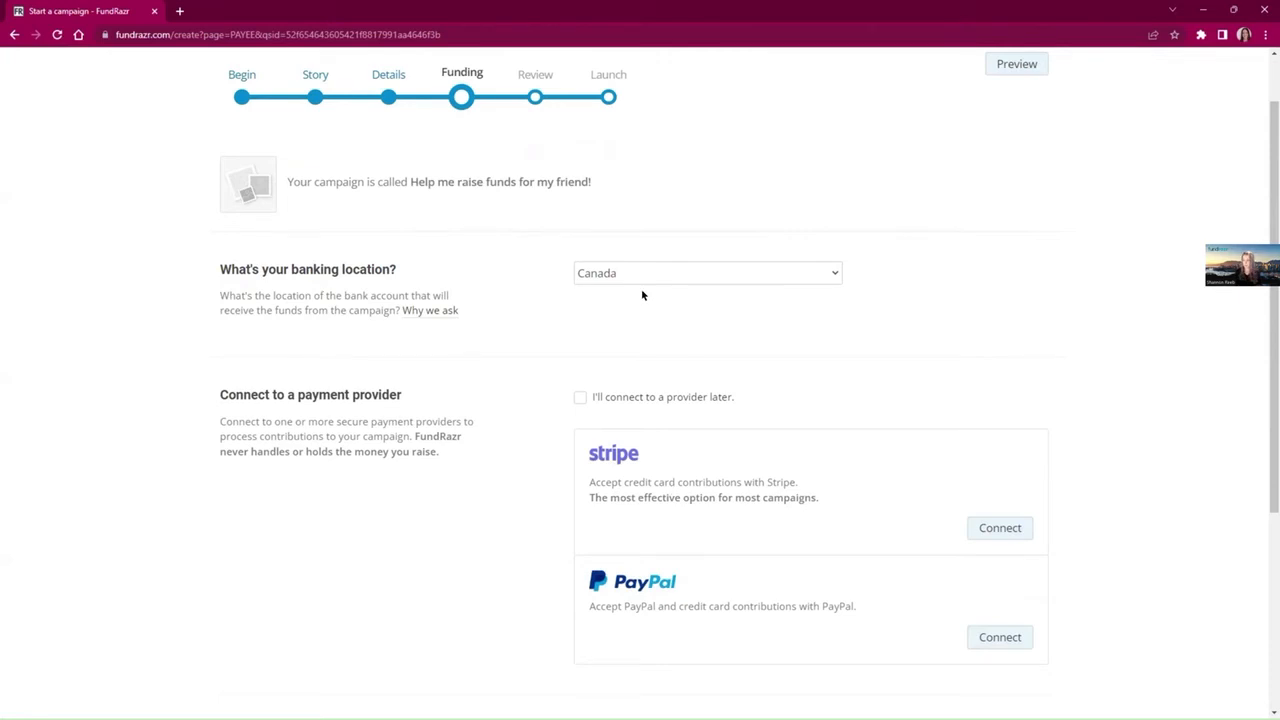
mouse_move(651, 293)
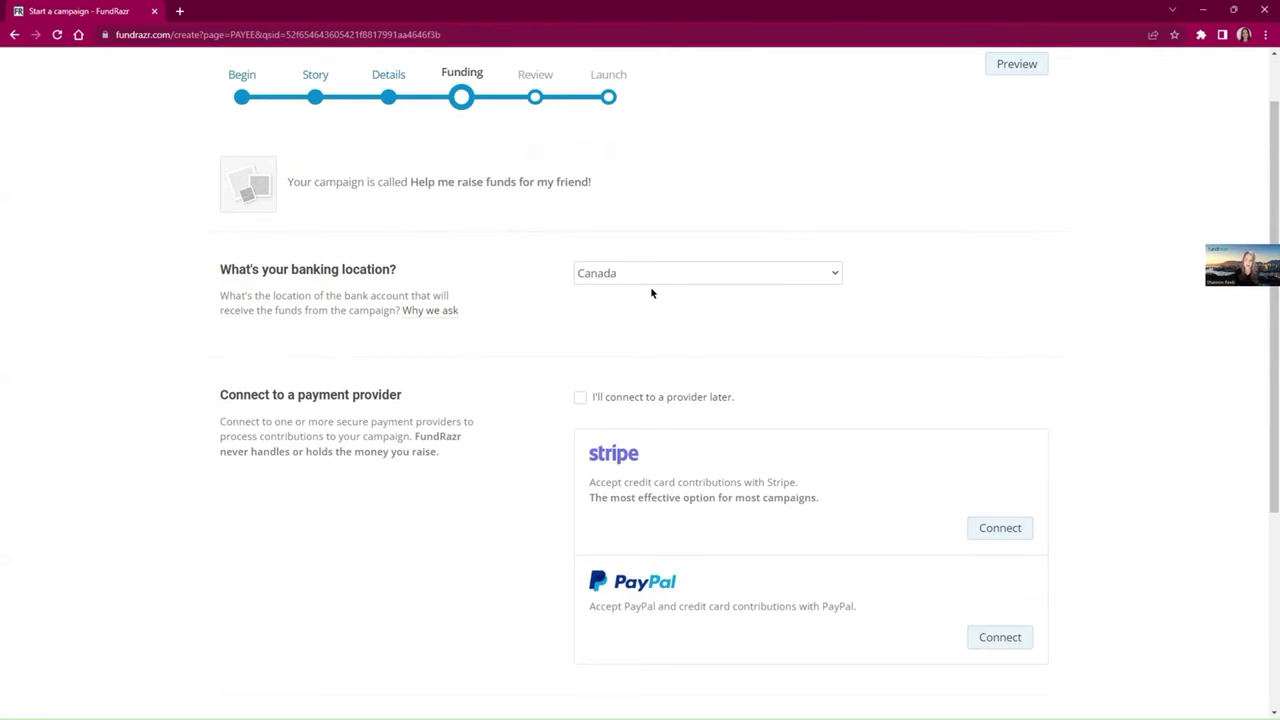
mouse_move(672, 434)
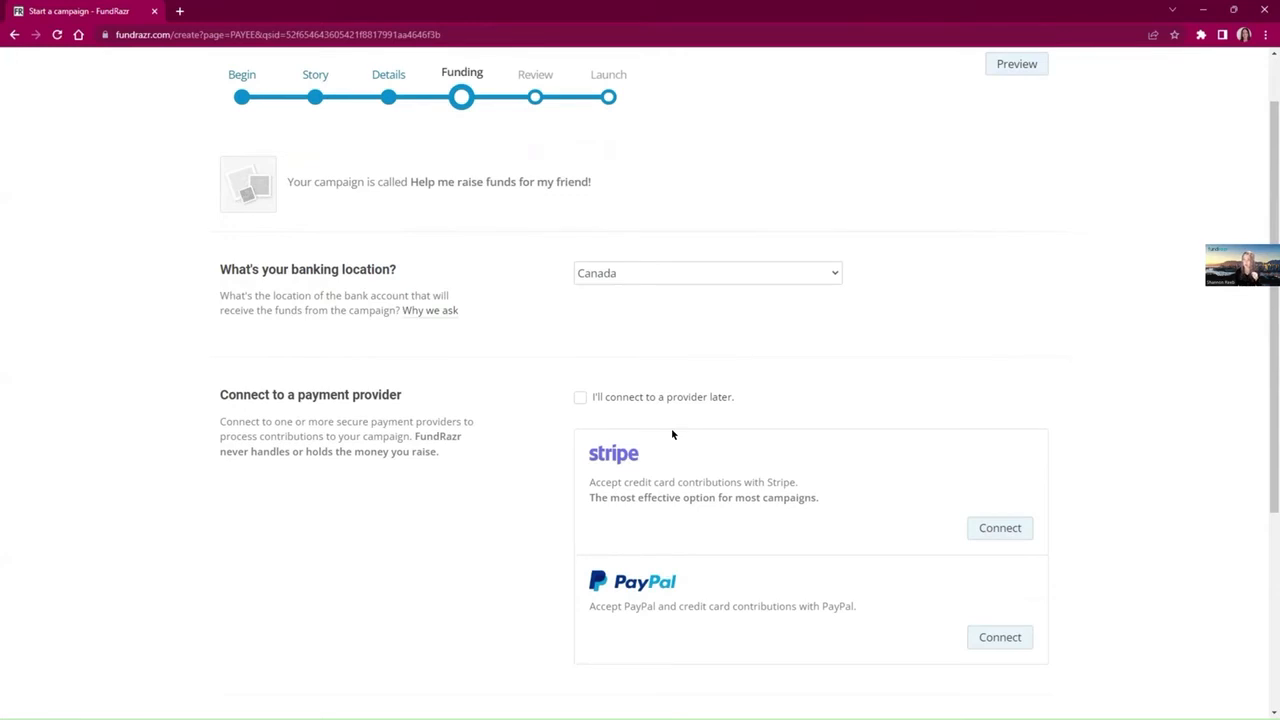
mouse_move(666, 404)
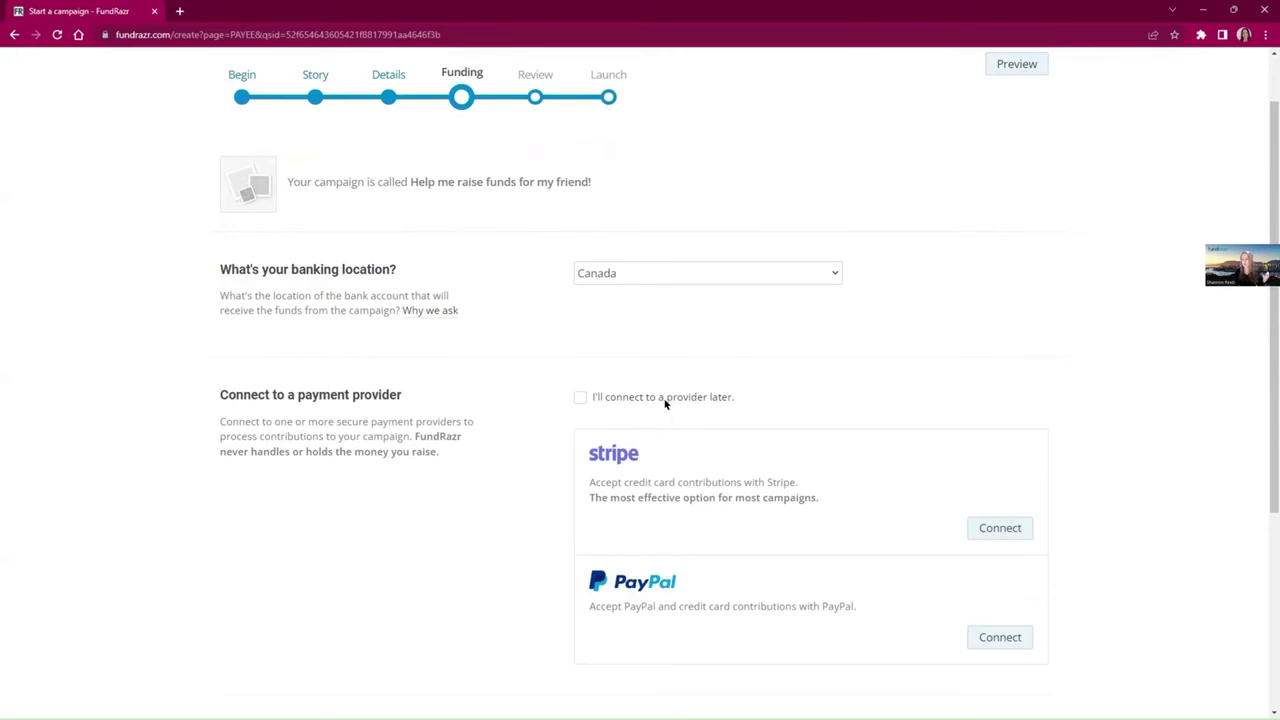
mouse_move(672, 413)
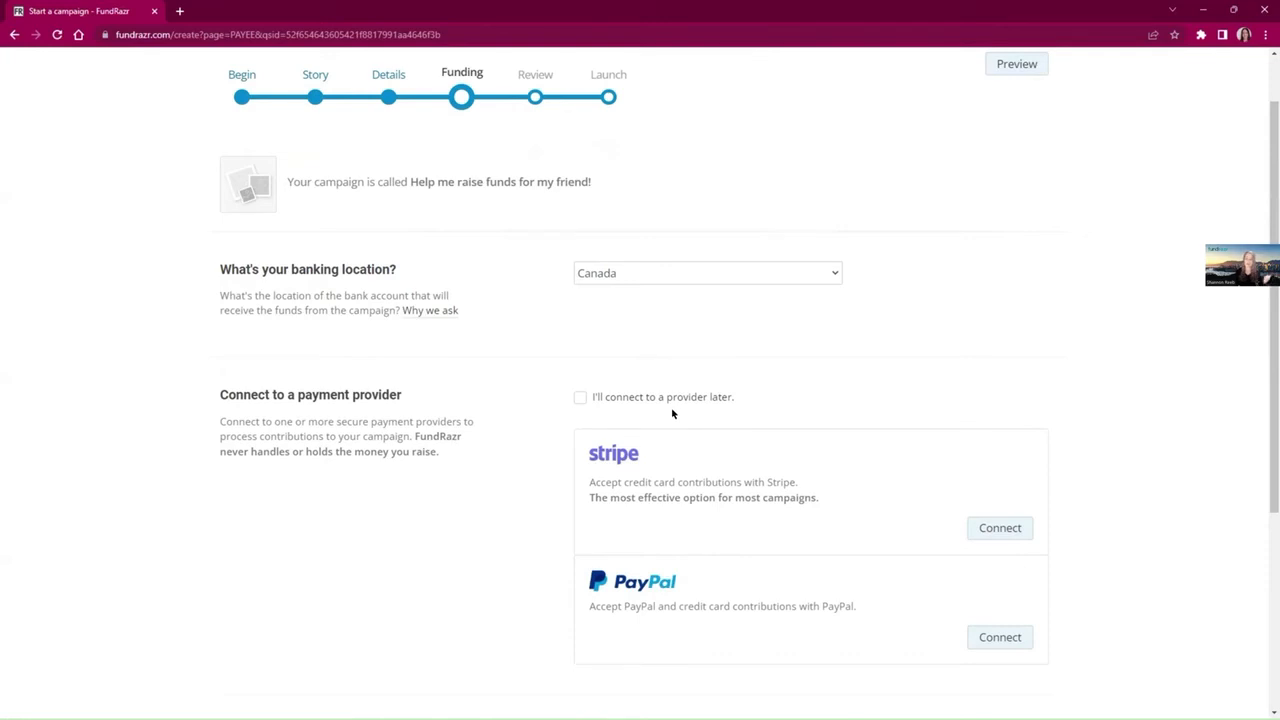
mouse_move(683, 422)
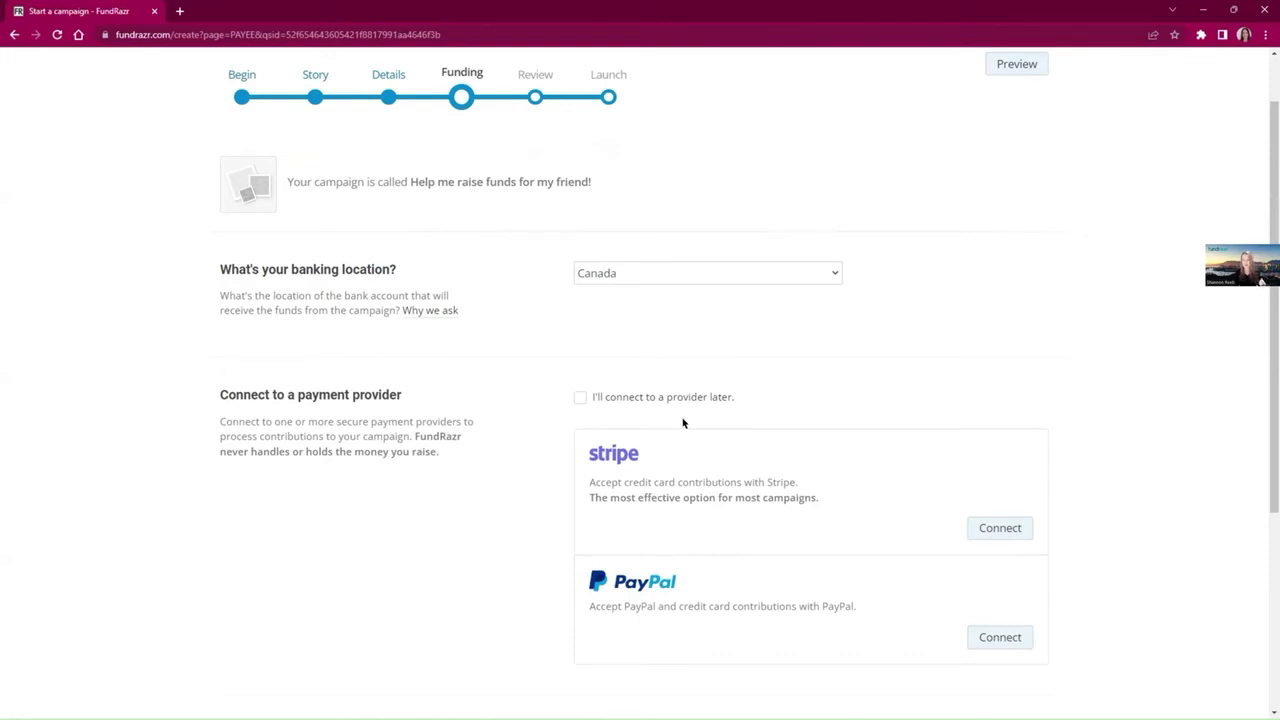
mouse_move(676, 393)
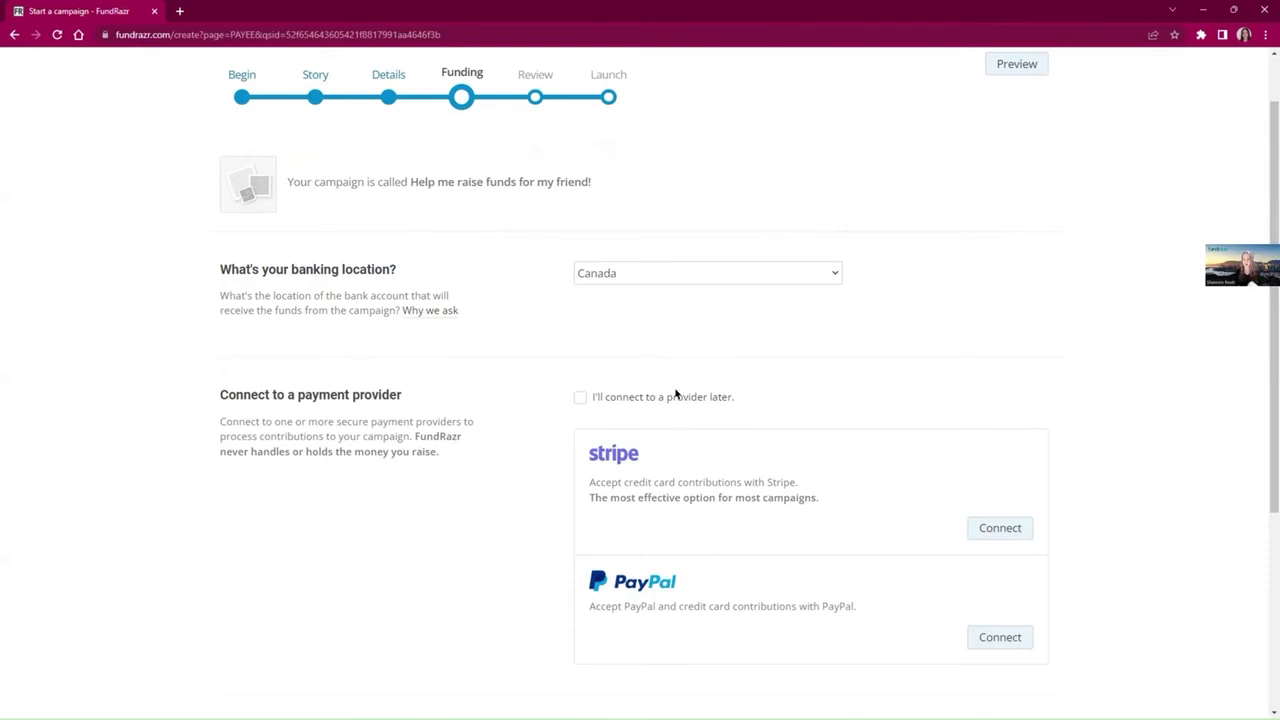
mouse_move(662, 339)
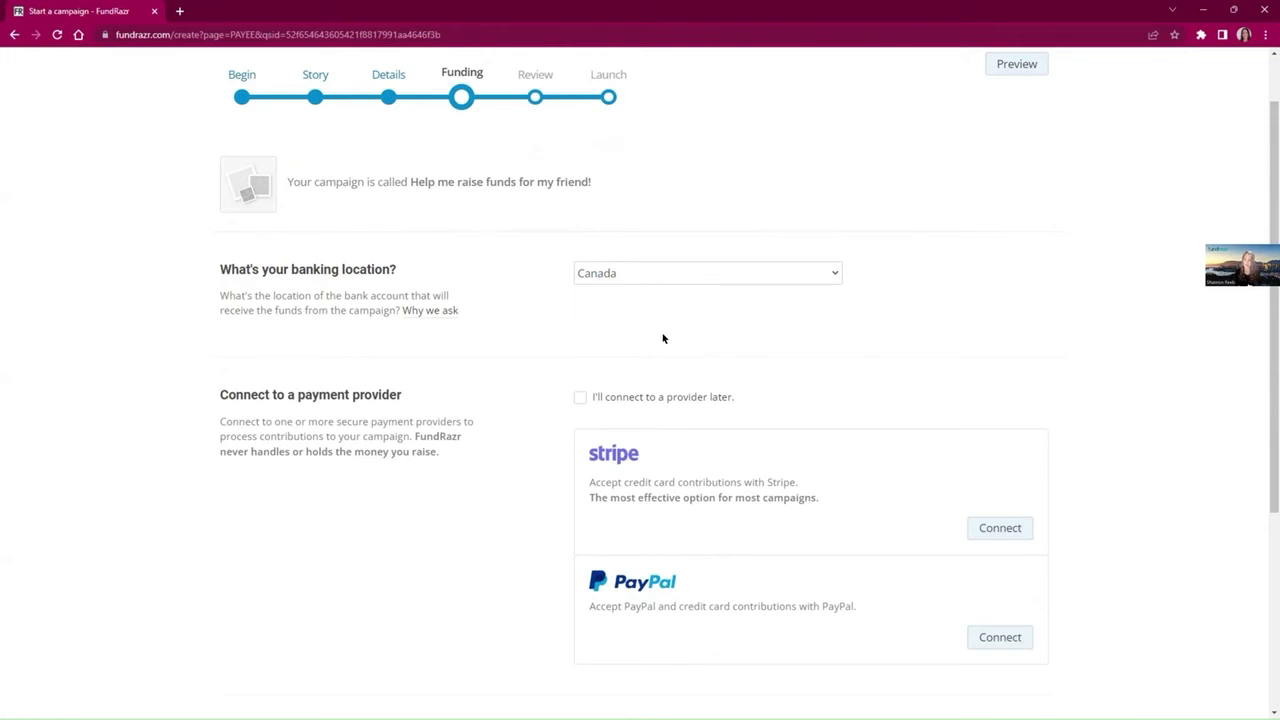
mouse_move(556, 421)
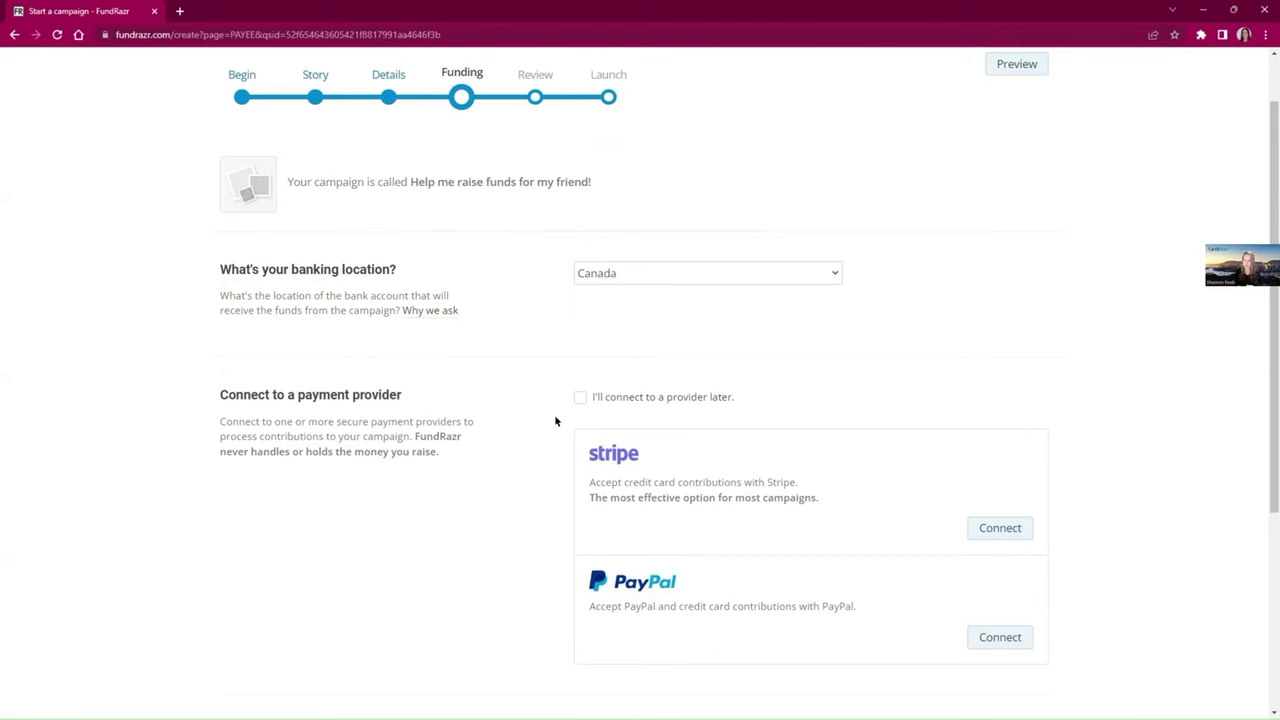
mouse_move(617, 469)
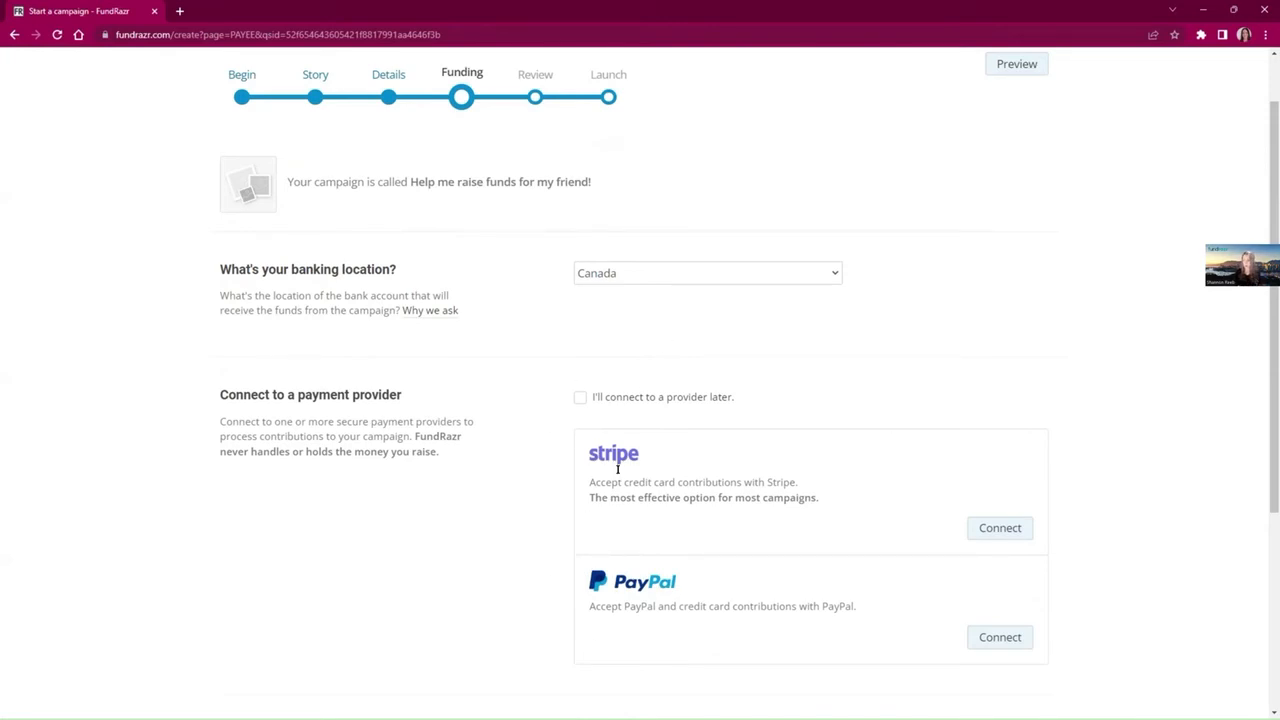
mouse_move(565, 250)
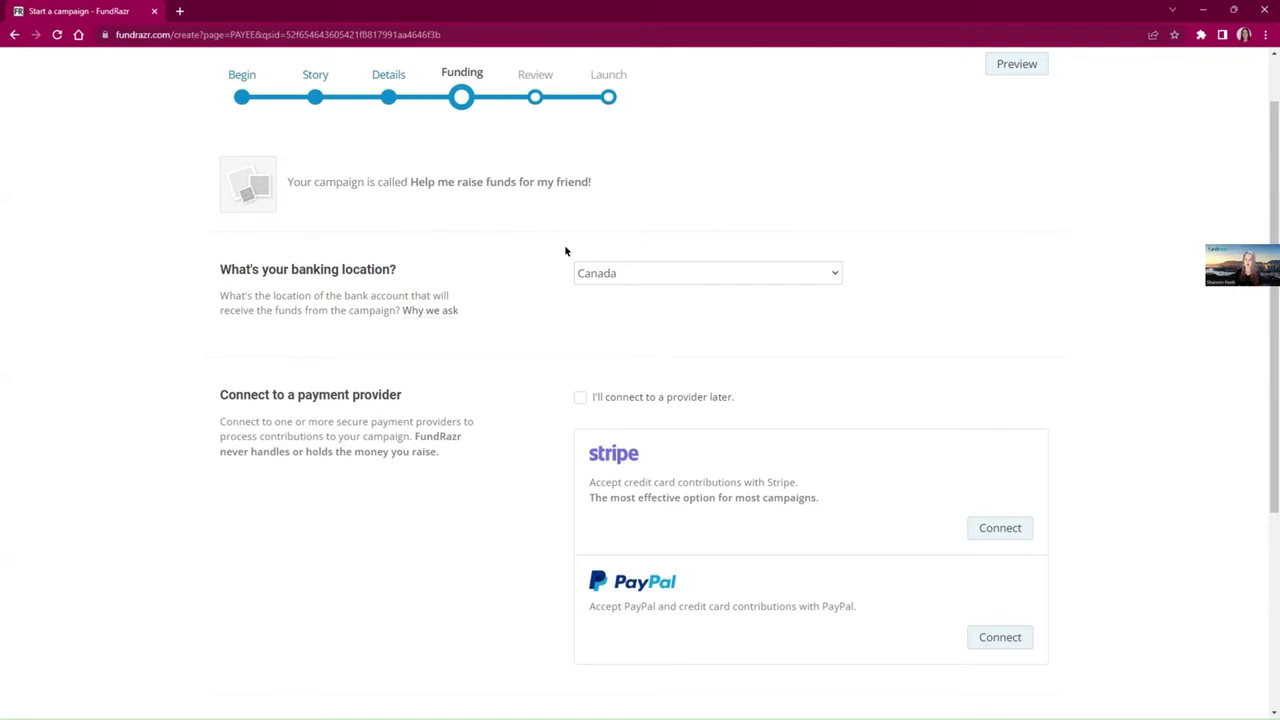
mouse_move(538, 414)
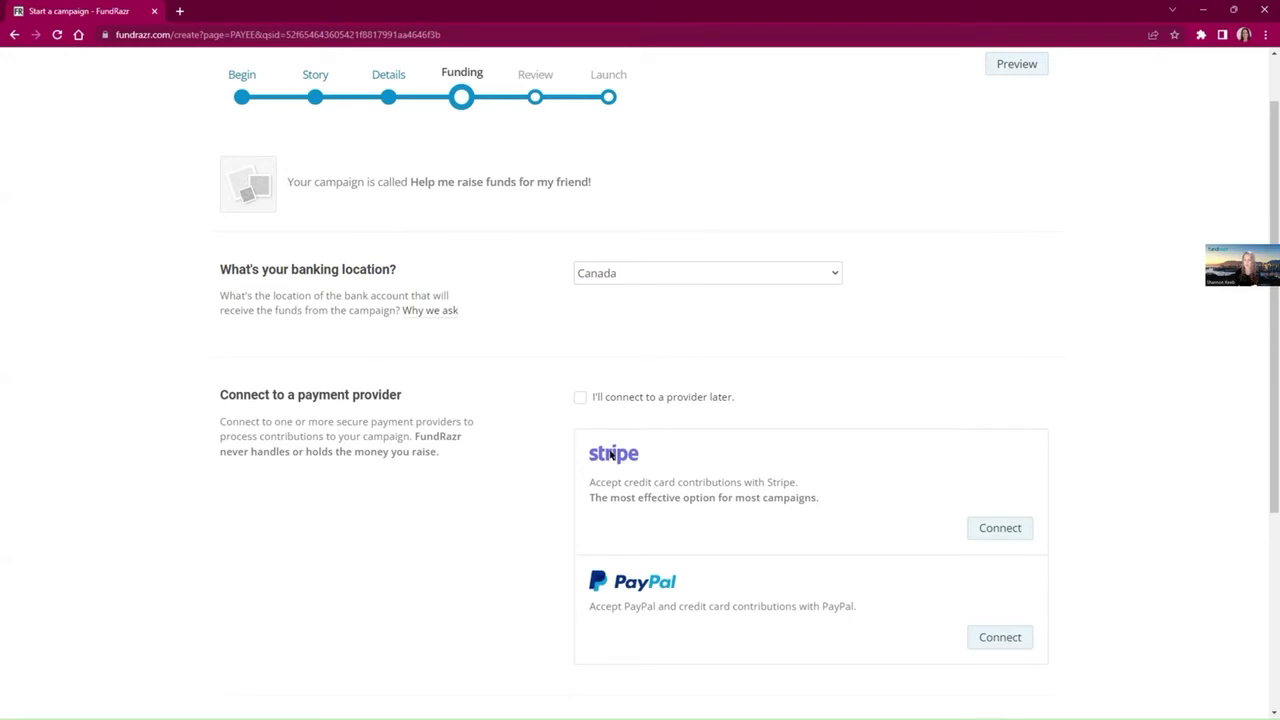
mouse_move(587, 413)
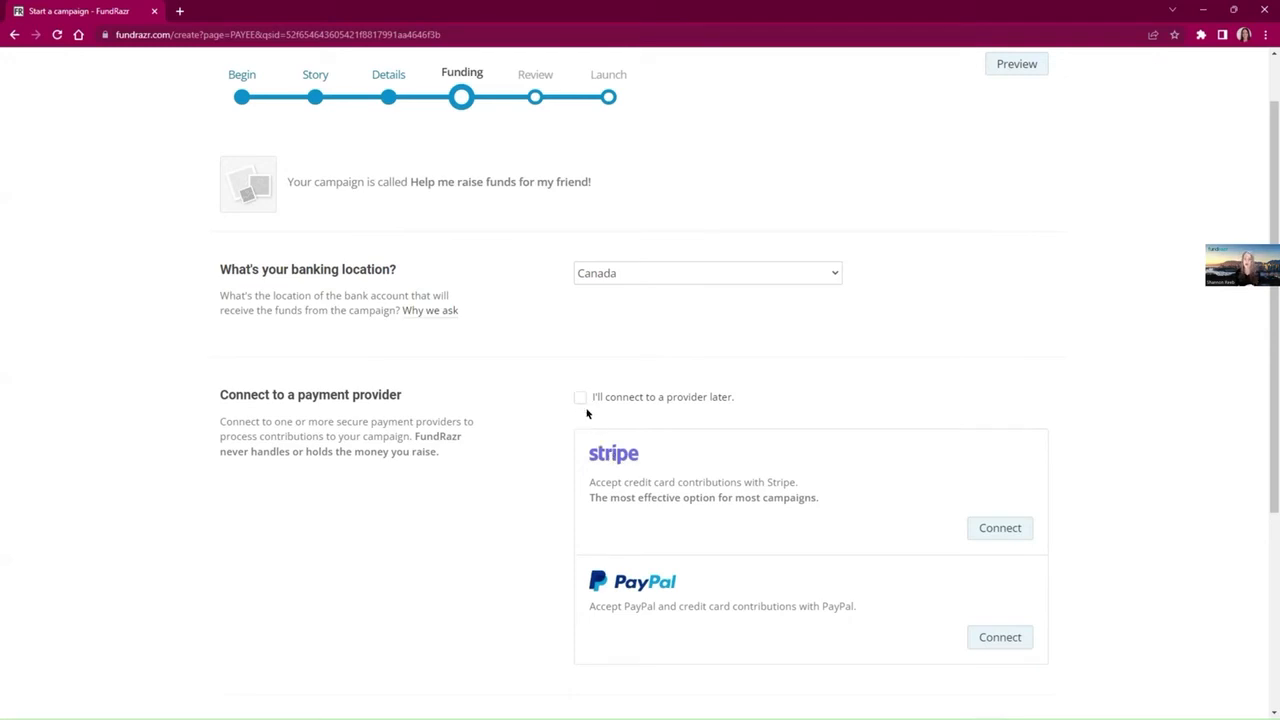
Step: Choose 'I'll connect to a provider later', leaving payments disabled, and view pricing below
left_click(580, 397)
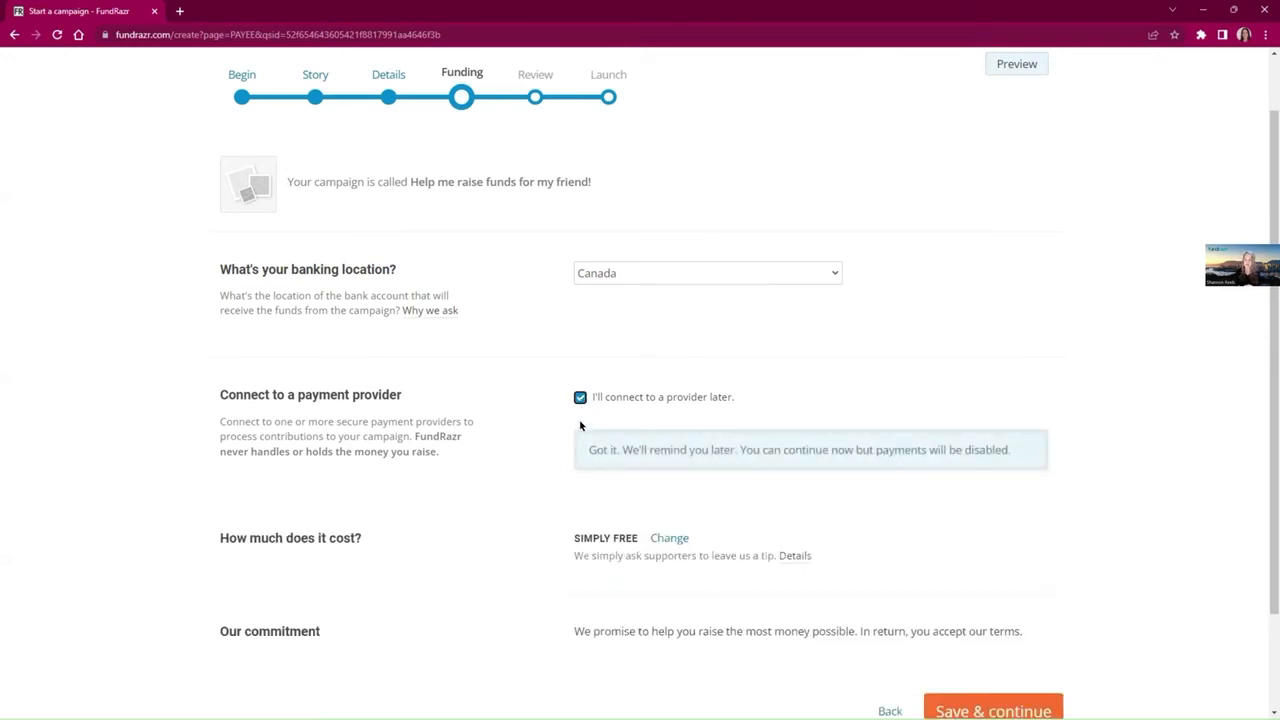
mouse_move(590, 433)
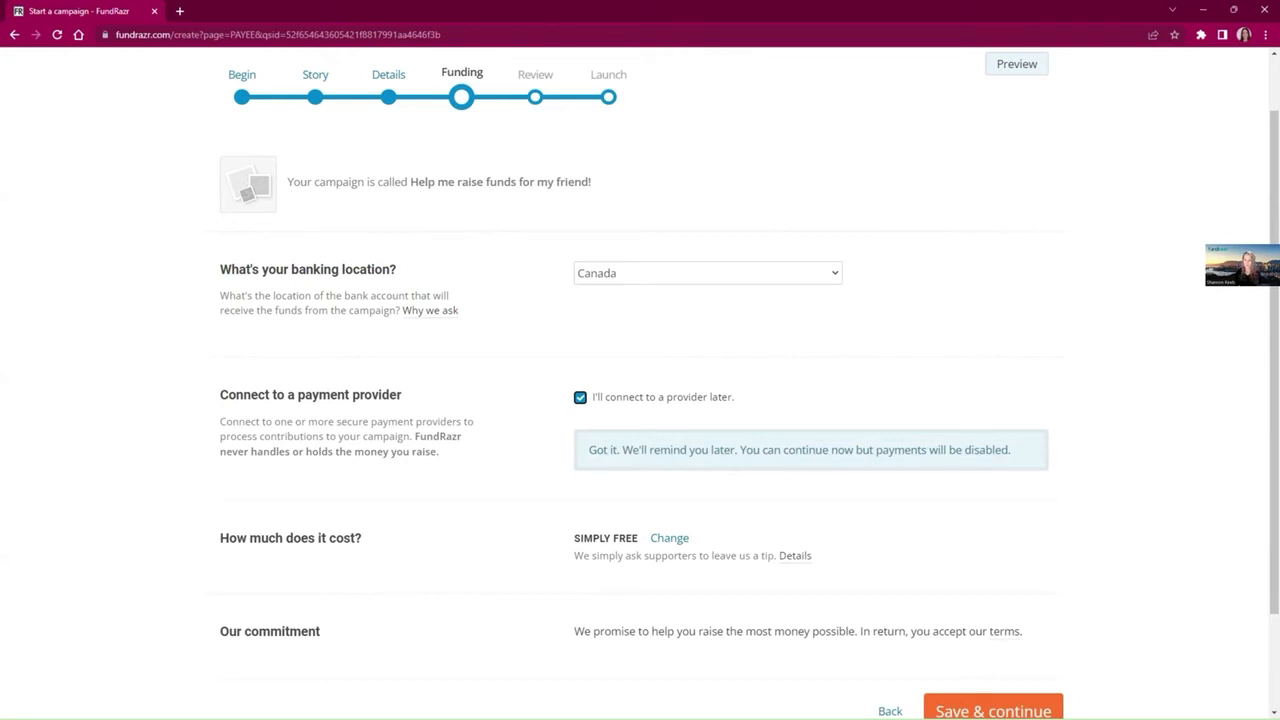
scroll("down", 3)
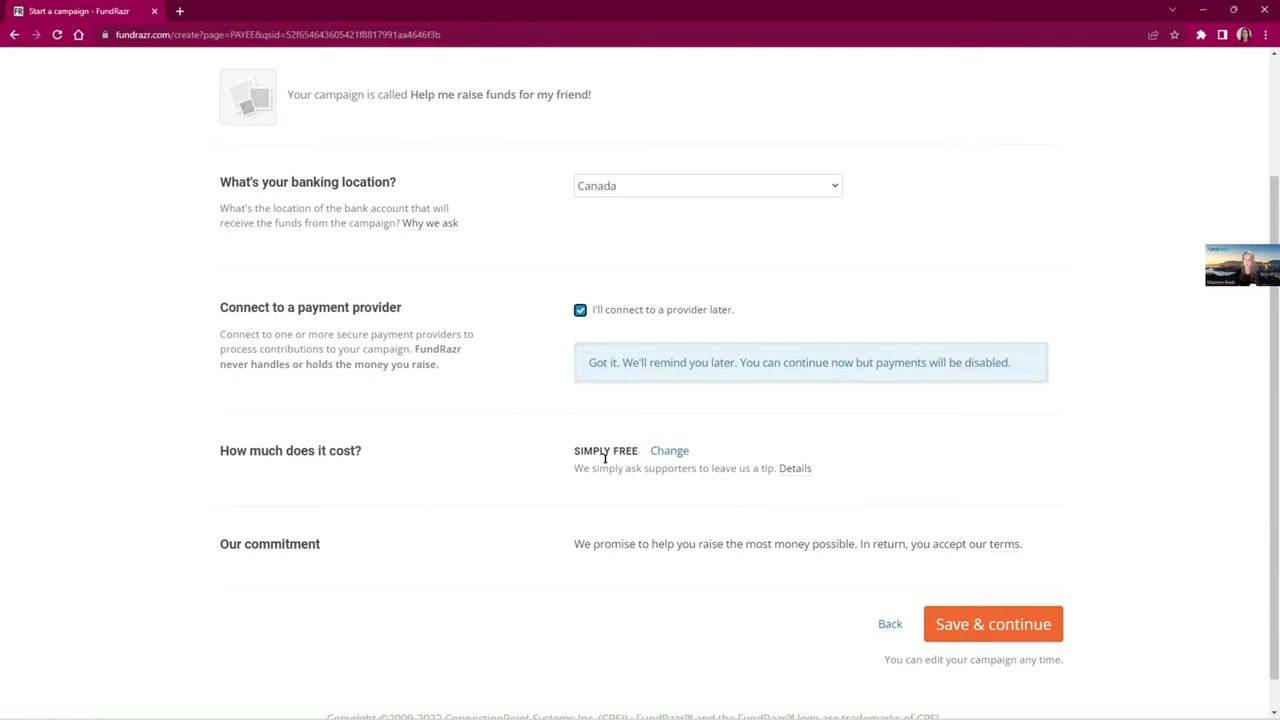
mouse_move(669, 451)
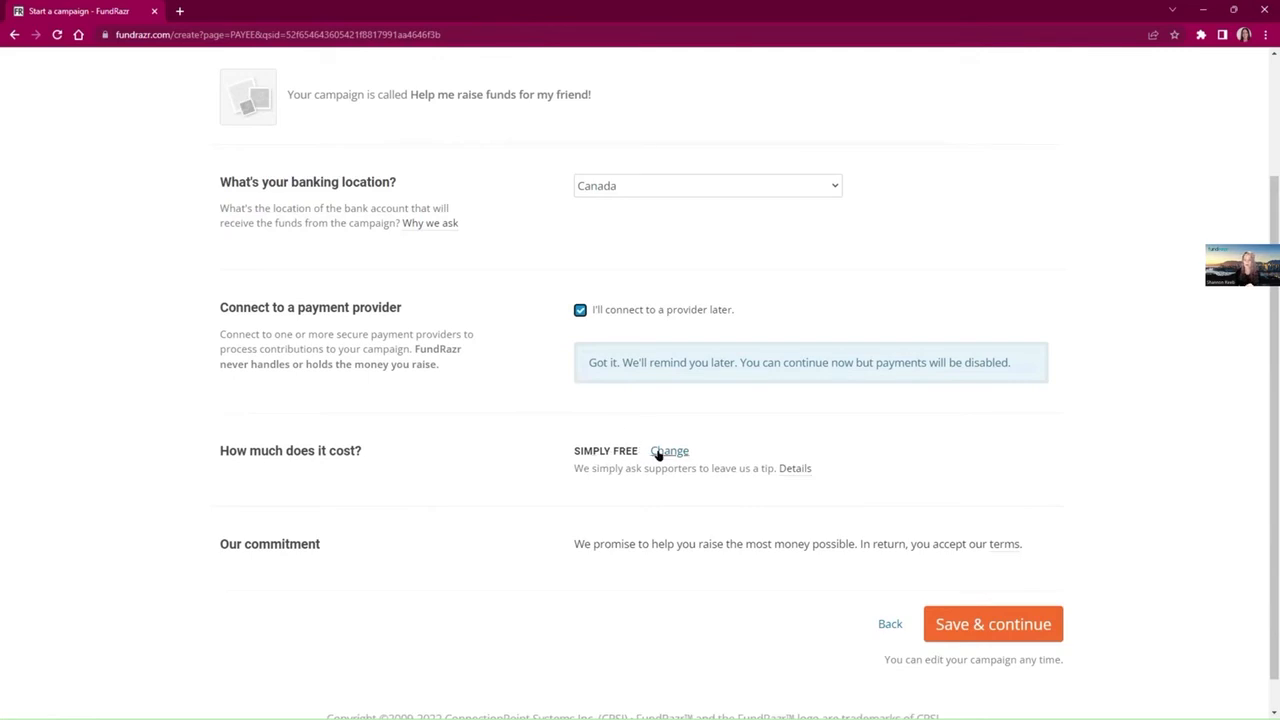
Step: Check the pricing models, keep Simply Free, and save the Funding step
left_click(669, 451)
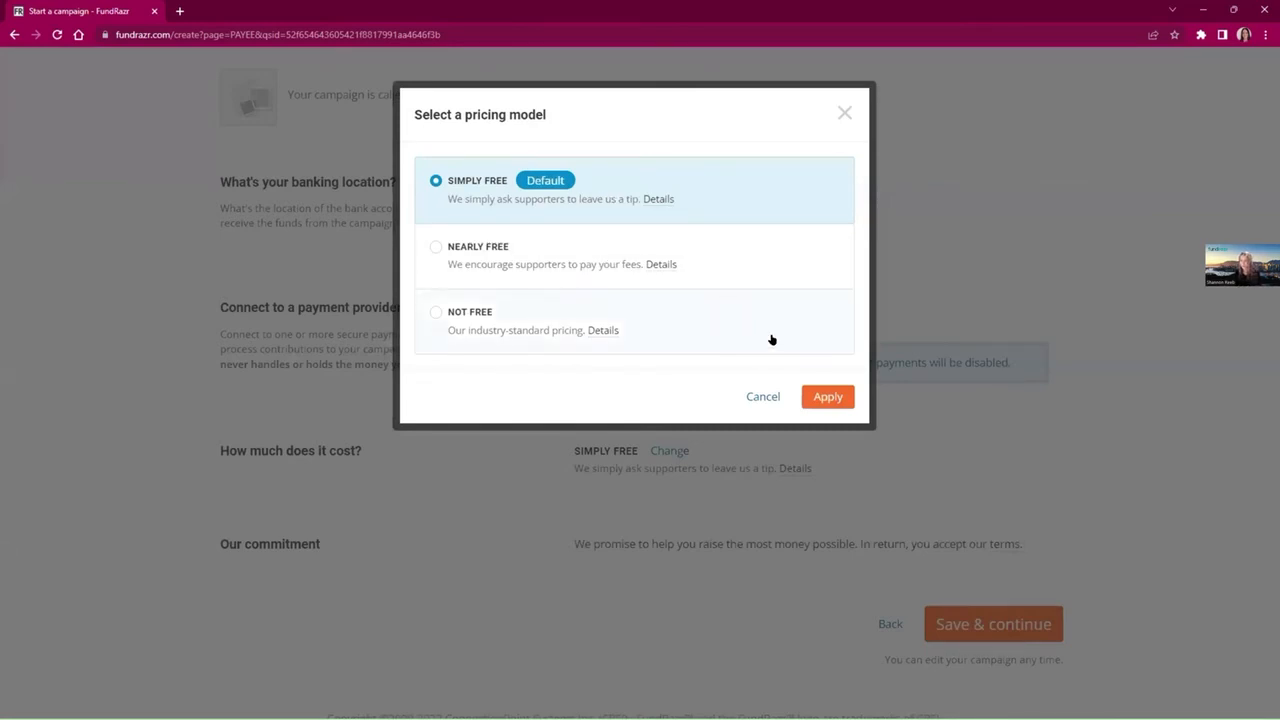
mouse_move(781, 360)
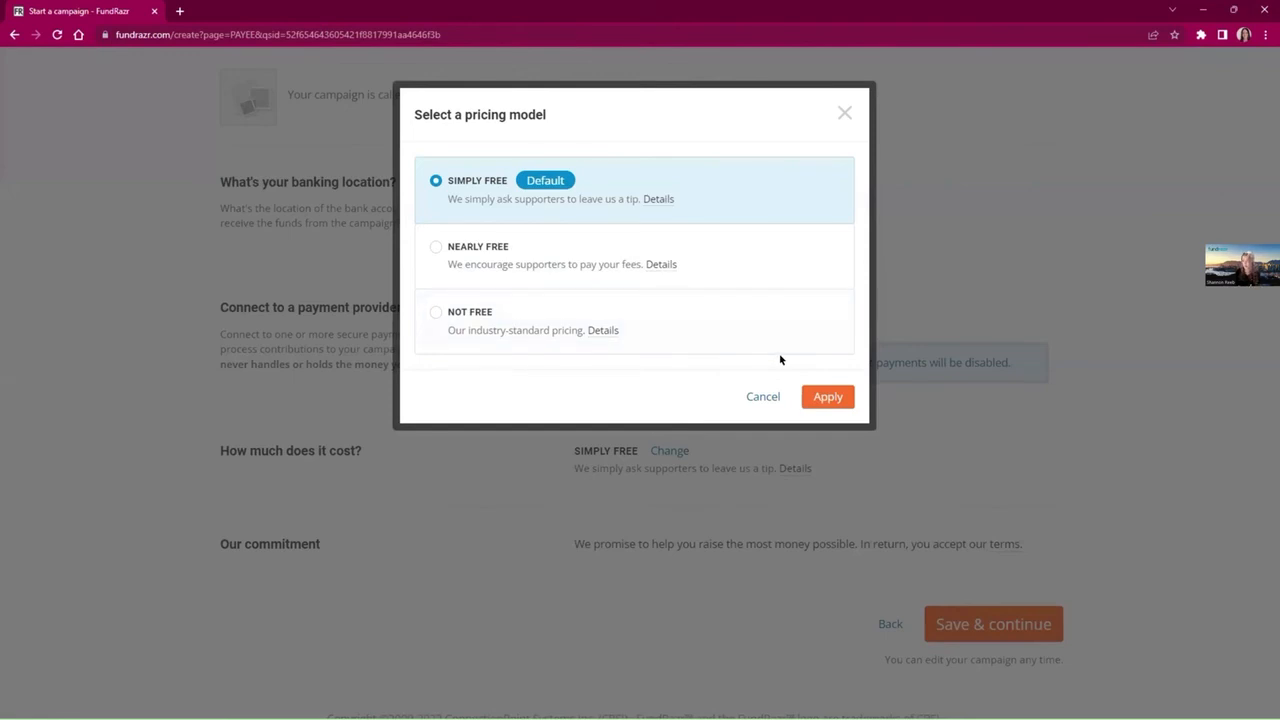
mouse_move(746, 103)
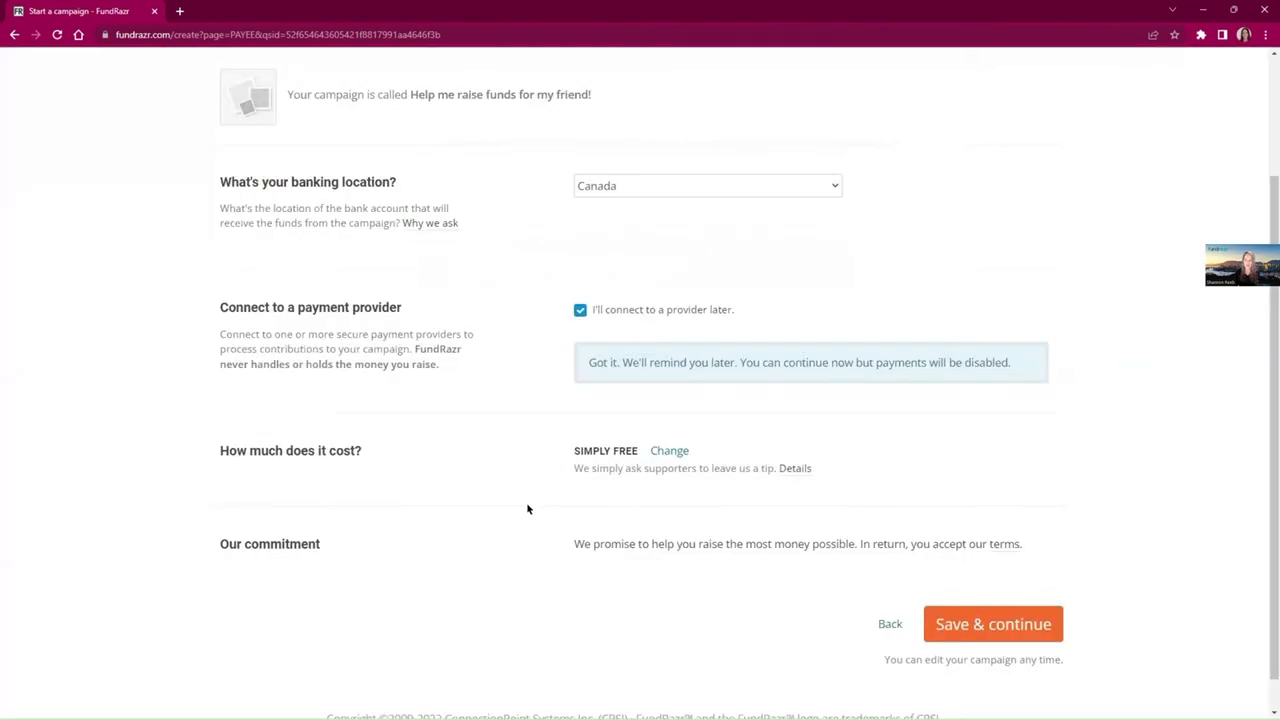
mouse_move(736, 574)
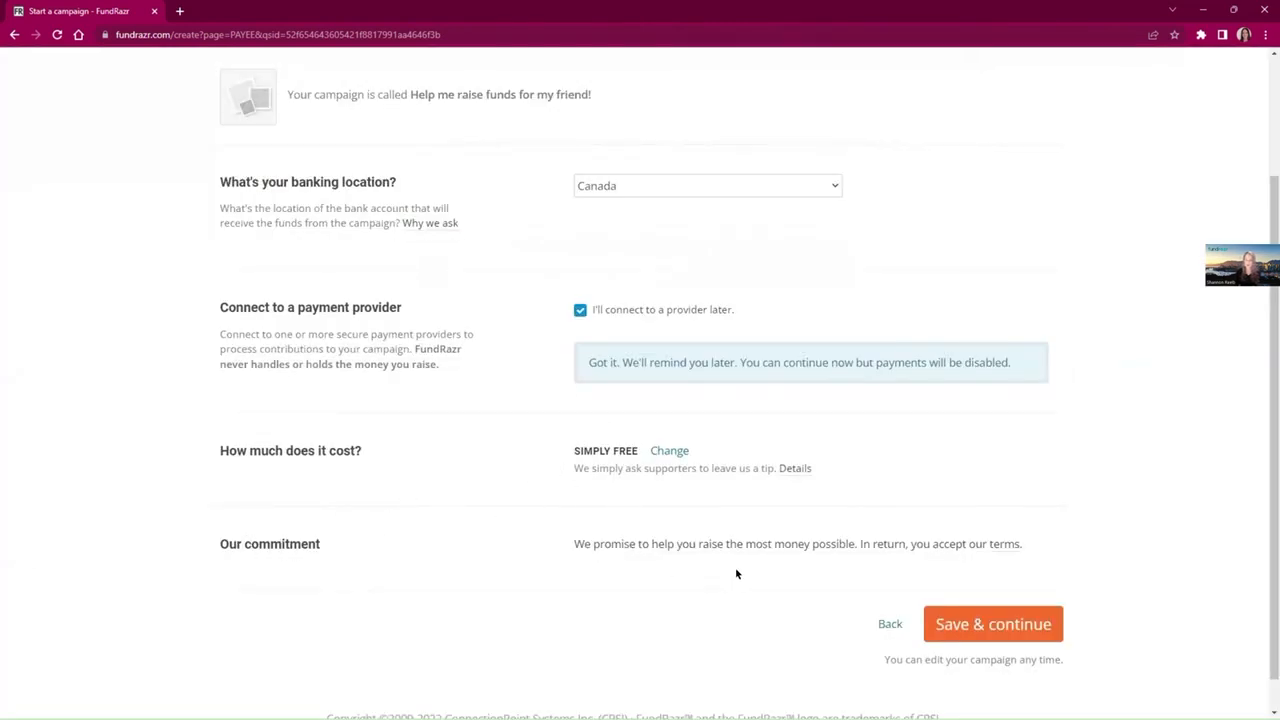
mouse_move(1007, 543)
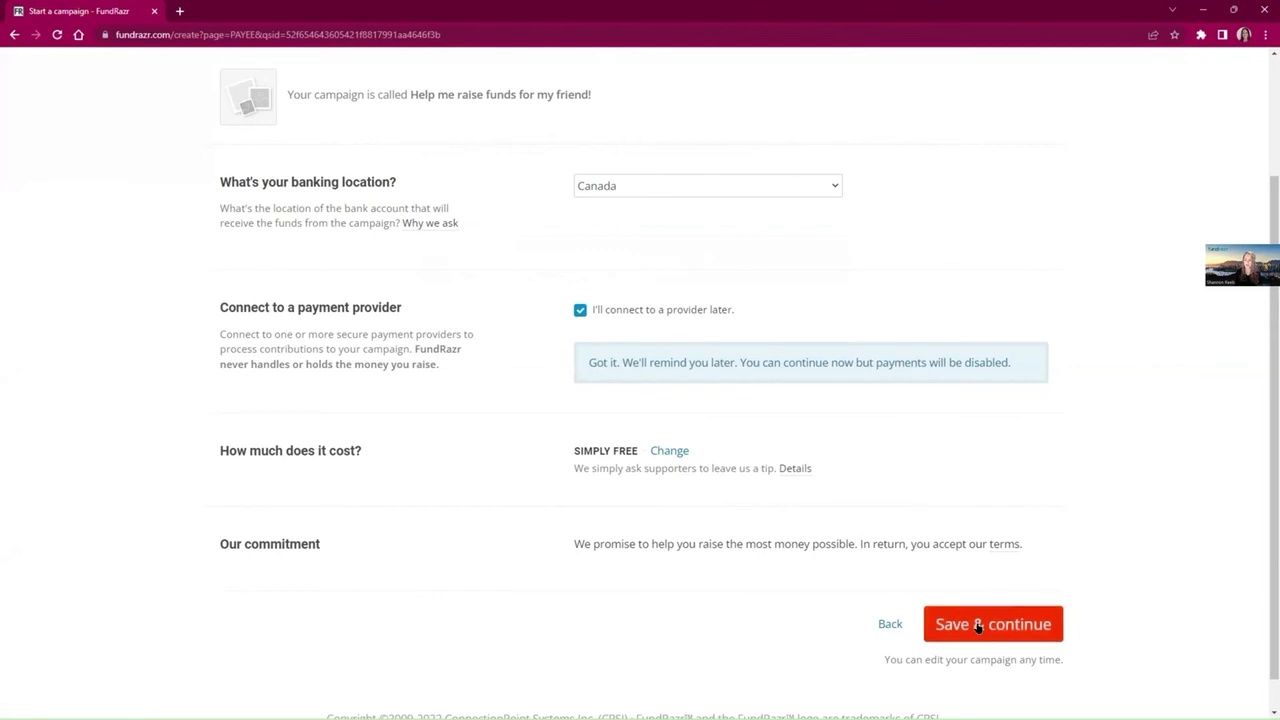
left_click(992, 623)
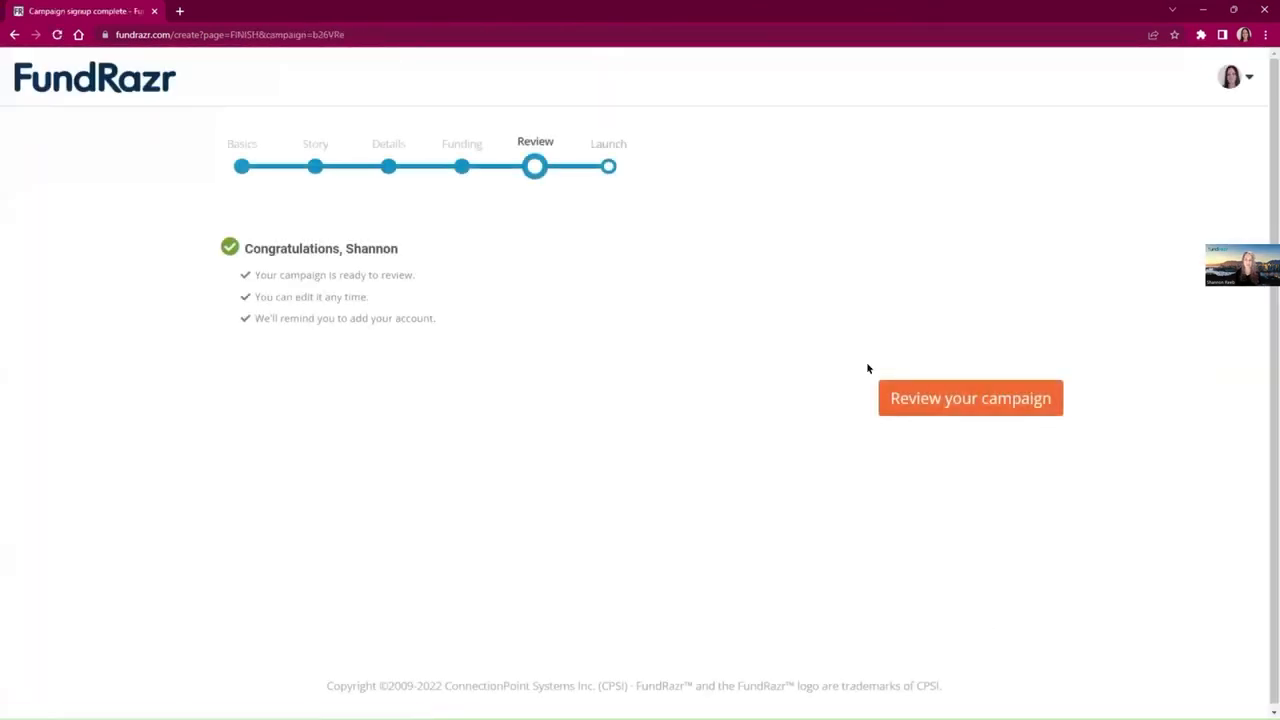
mouse_move(356, 200)
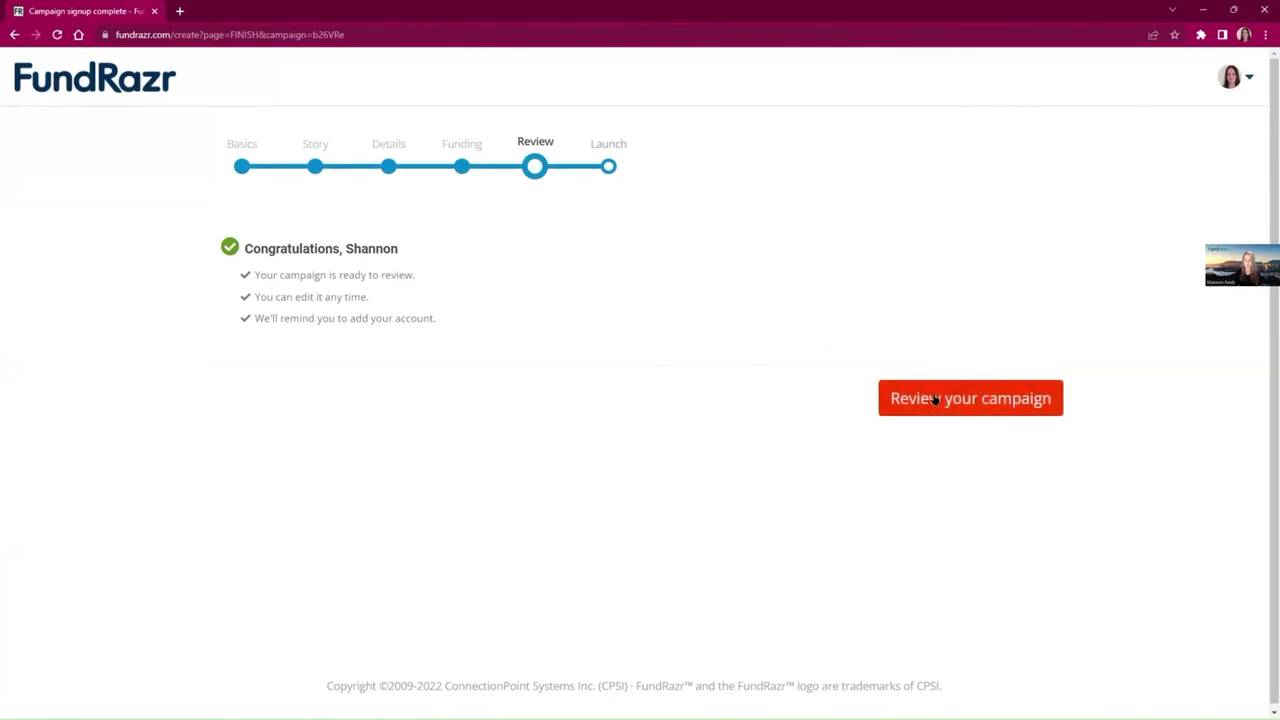
Step: Open 'Review your campaign' from the congratulations page
left_click(969, 398)
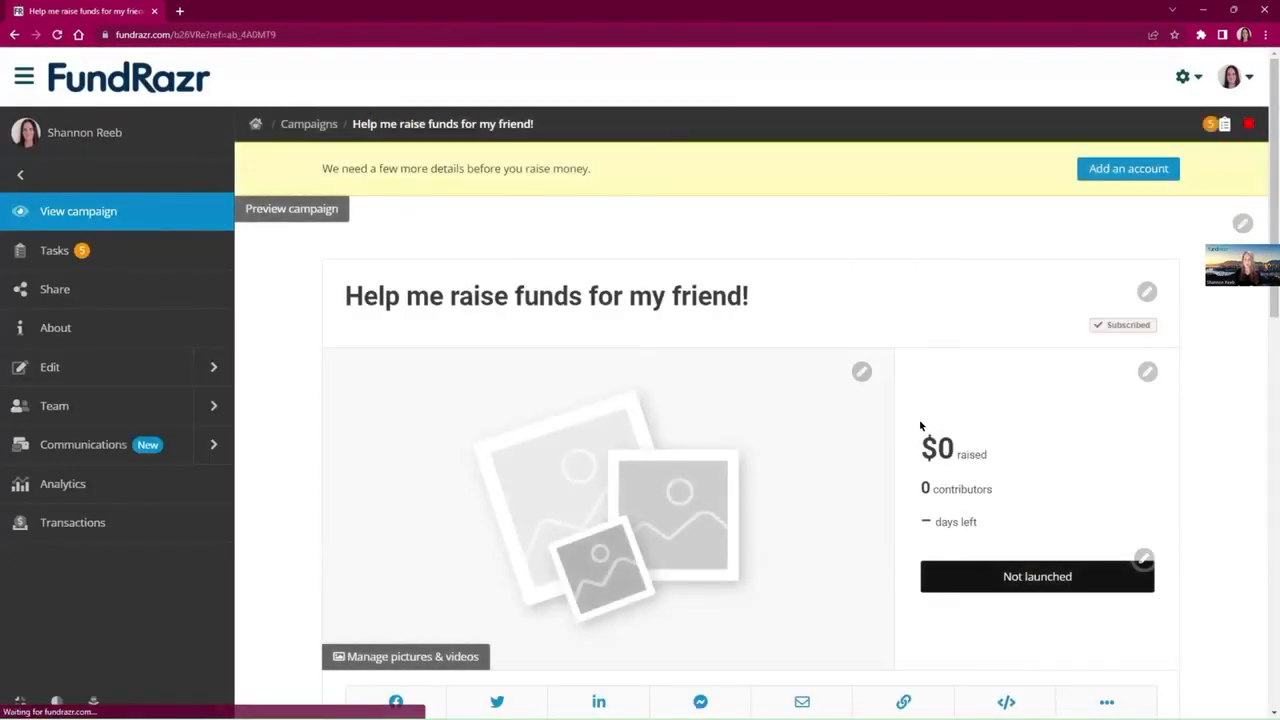
mouse_move(994, 549)
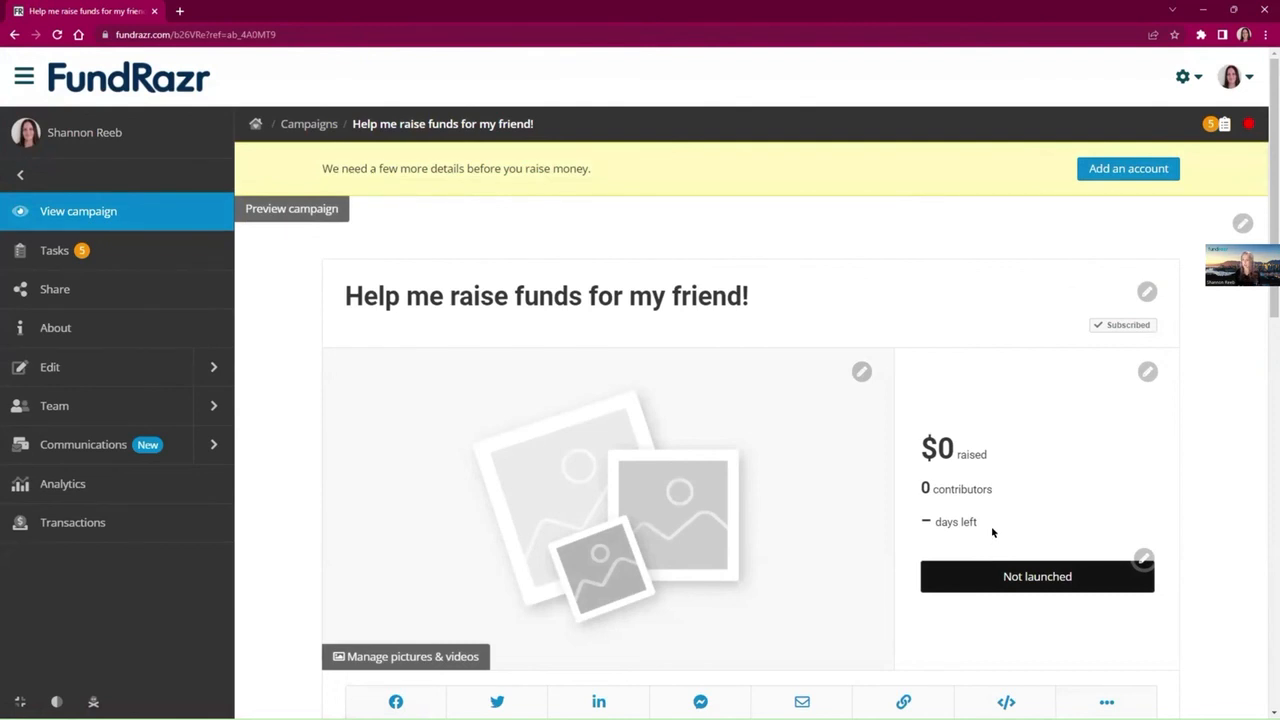
mouse_move(875, 437)
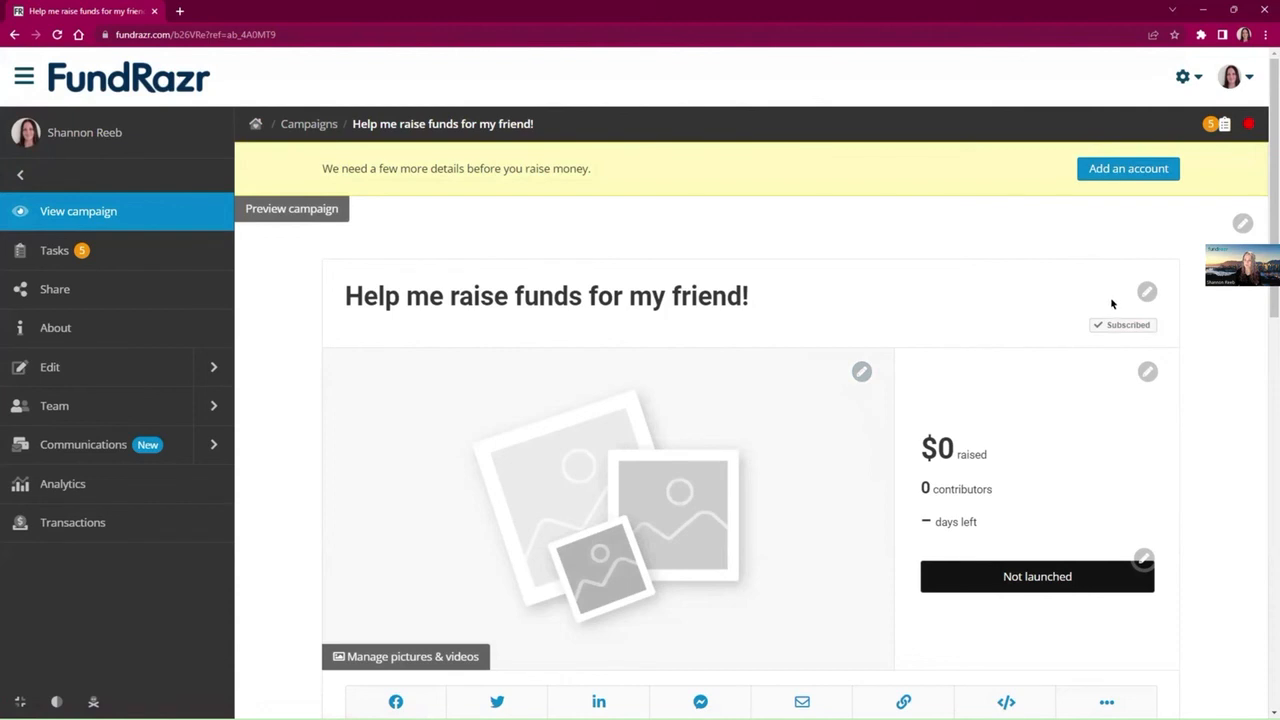
mouse_move(1147, 371)
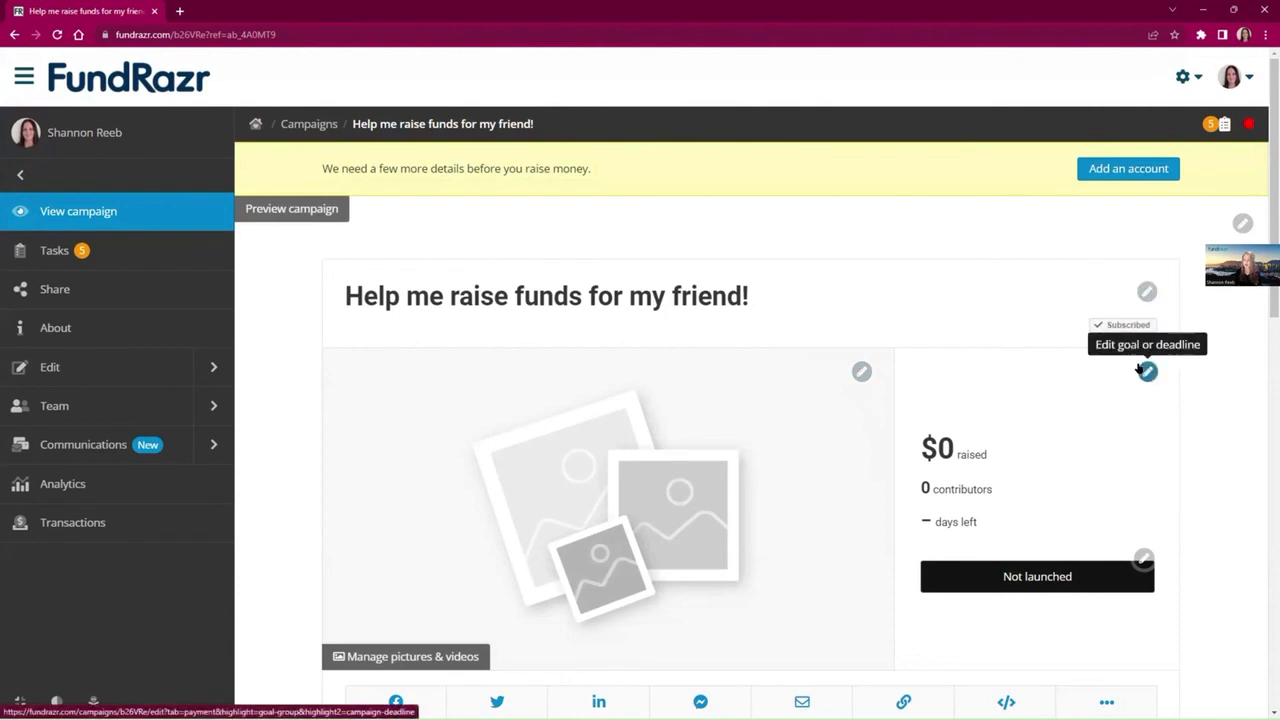
mouse_move(1157, 383)
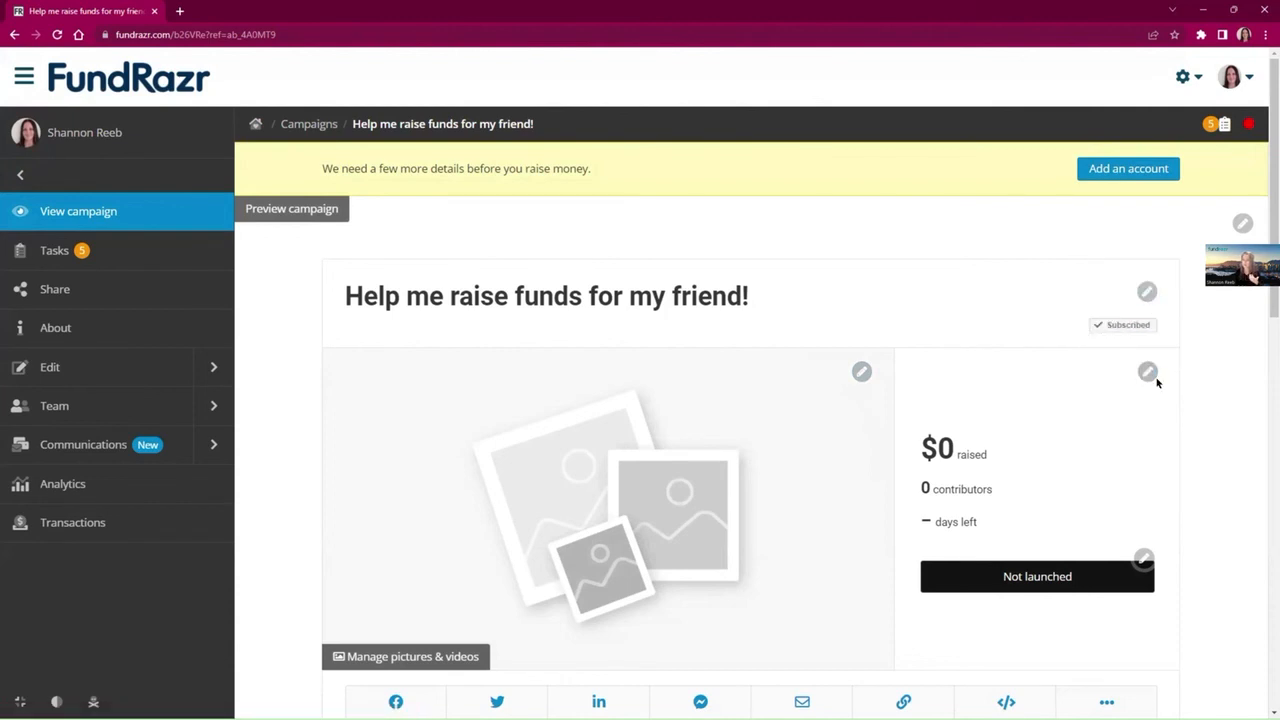
mouse_move(1164, 411)
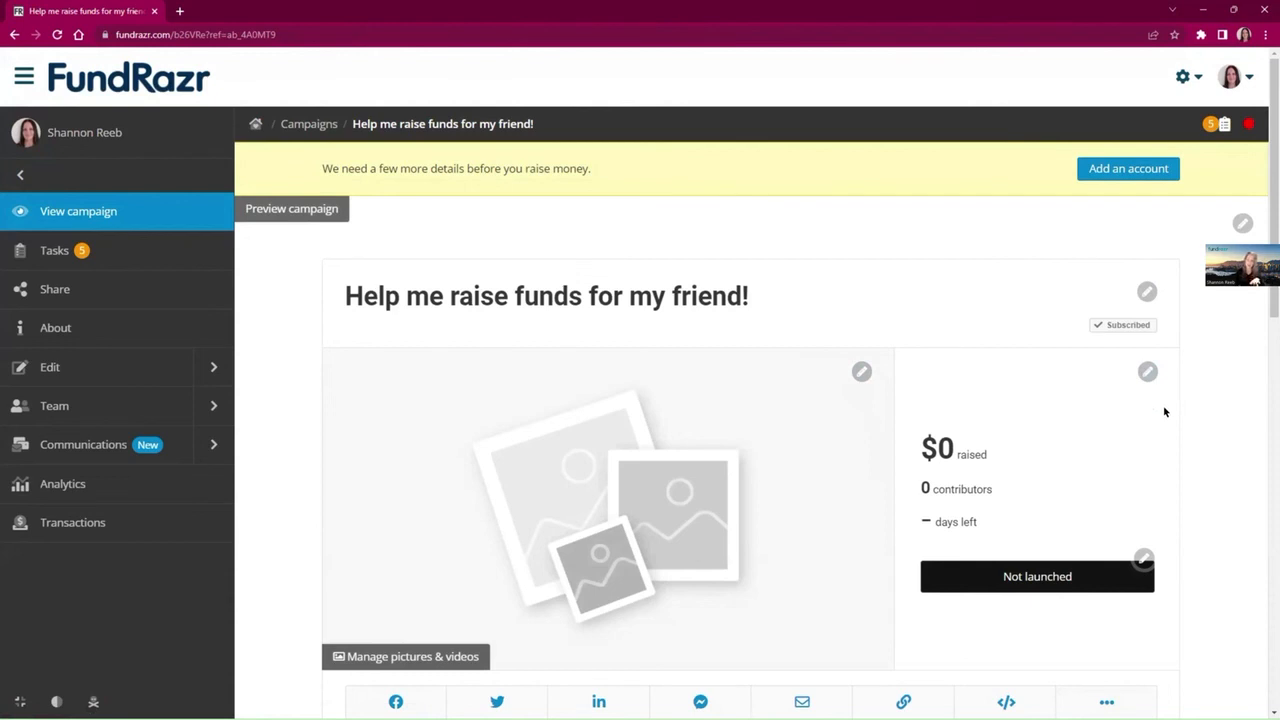
mouse_move(1091, 403)
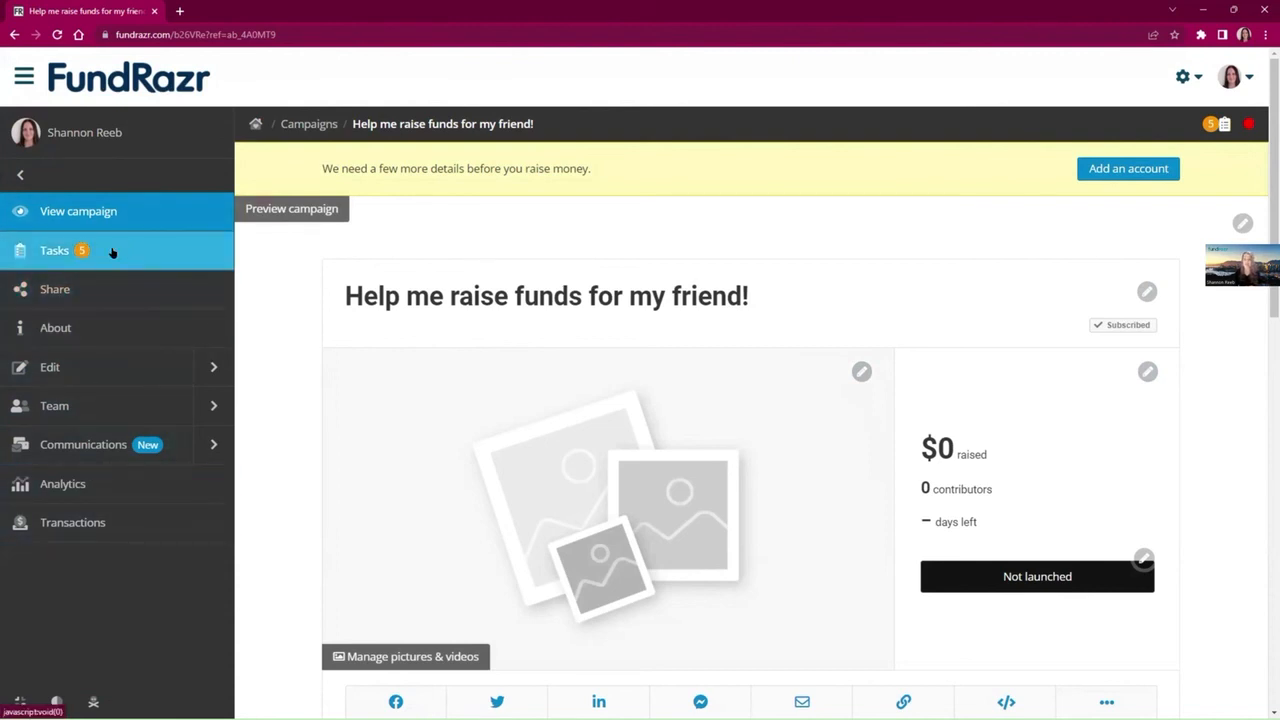
Step: Show the Tasks panel and dismiss the 'Coaches are here to help' task
left_click(54, 250)
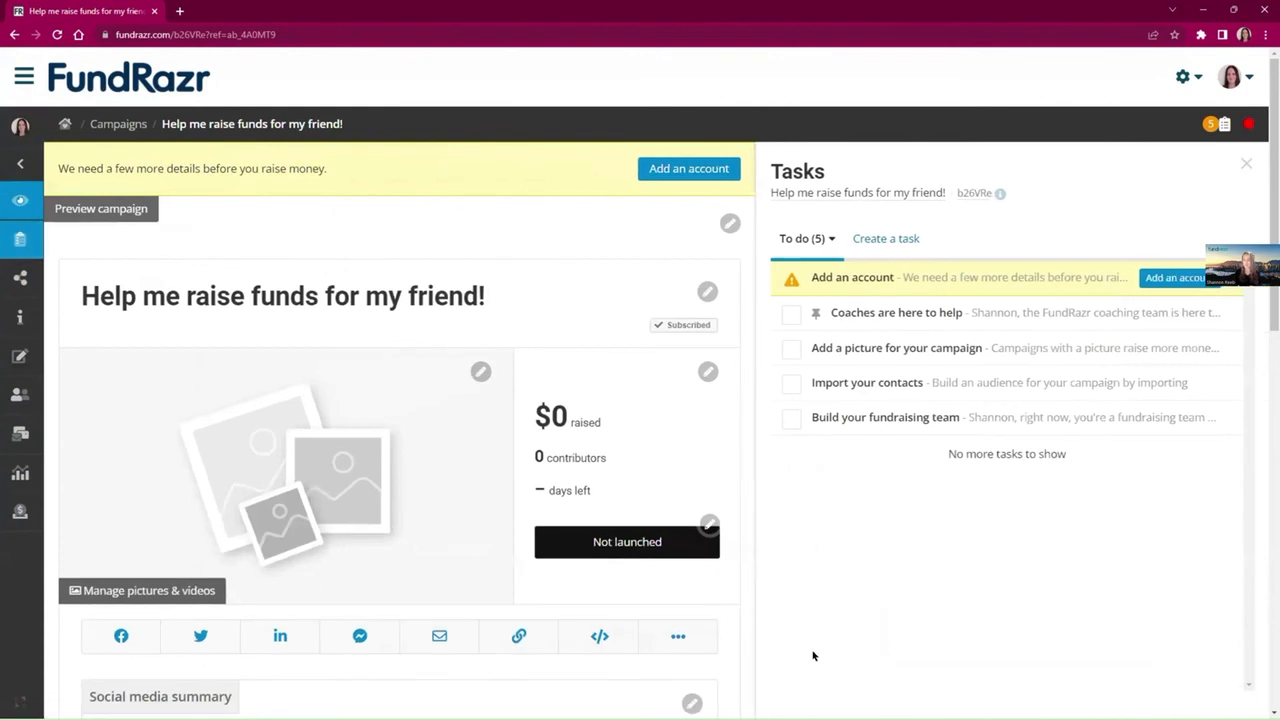
mouse_move(837, 550)
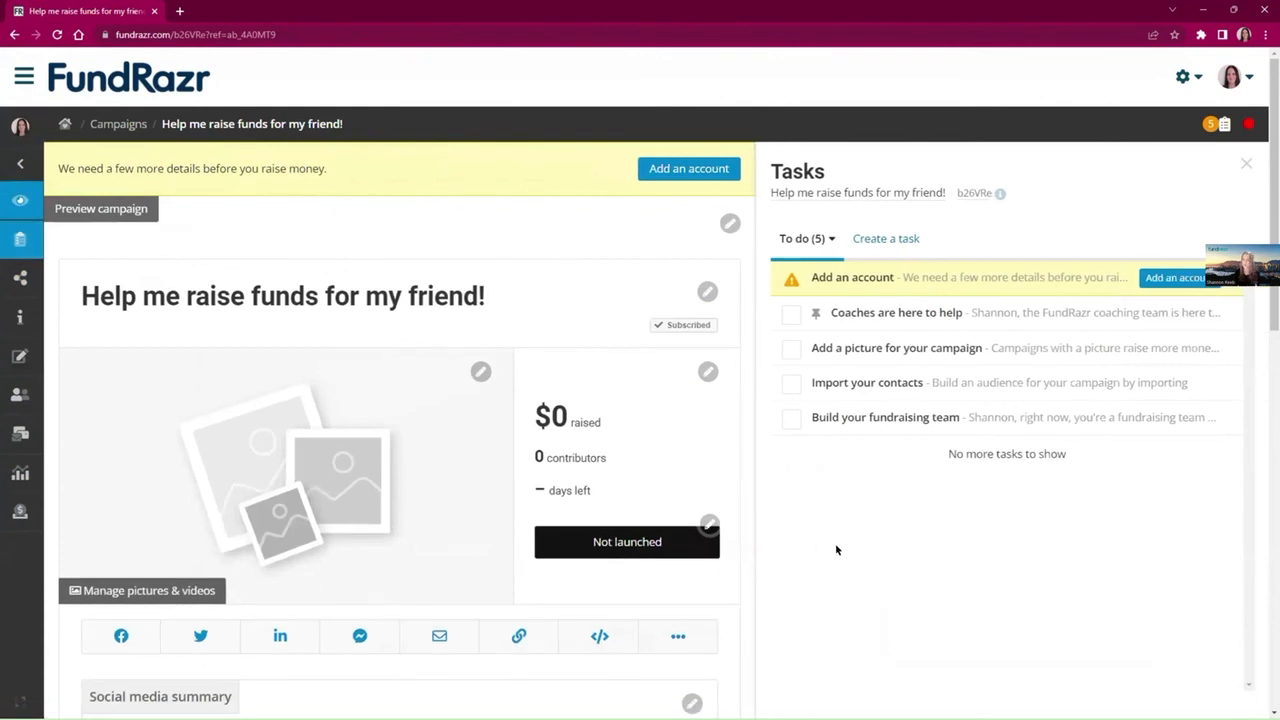
mouse_move(844, 554)
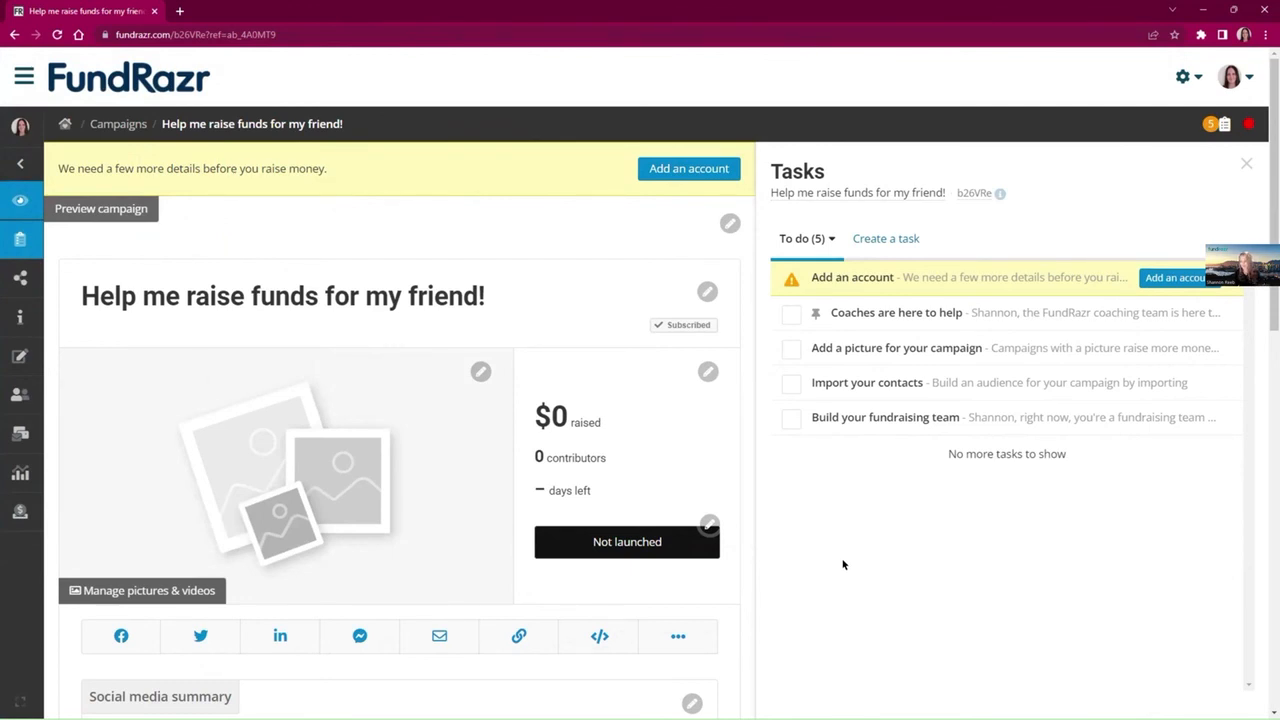
mouse_move(843, 557)
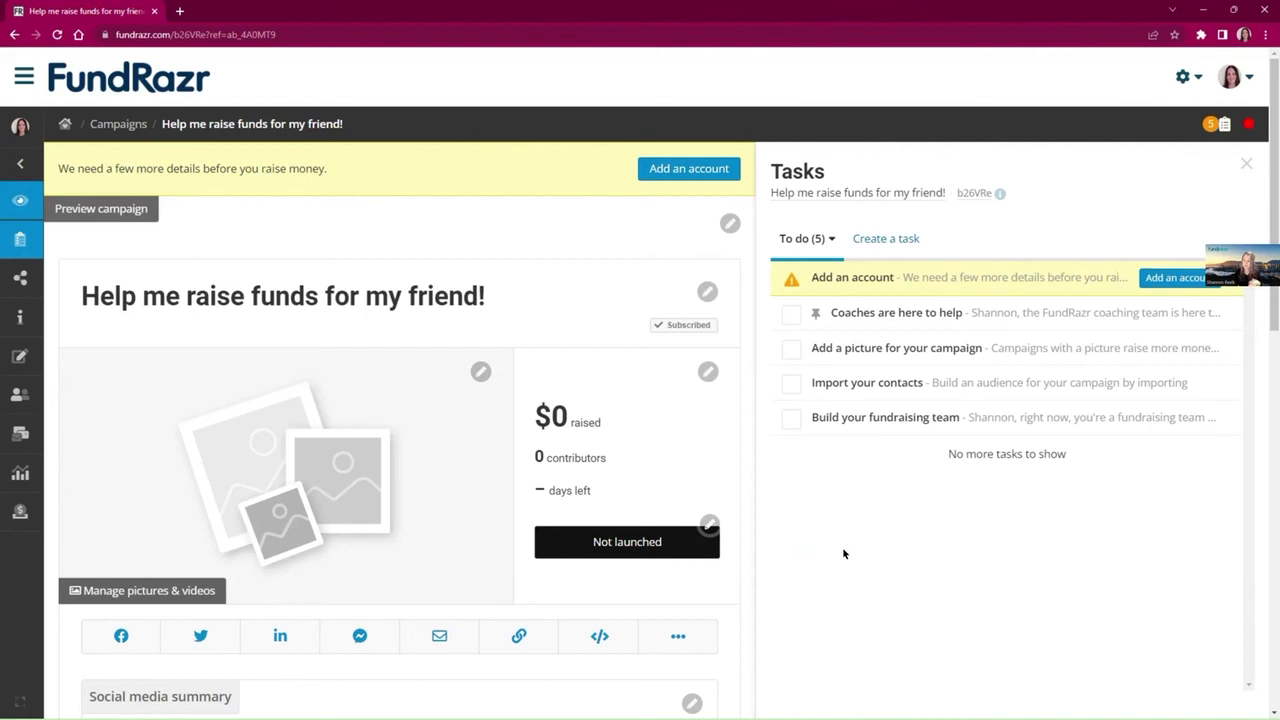
mouse_move(854, 573)
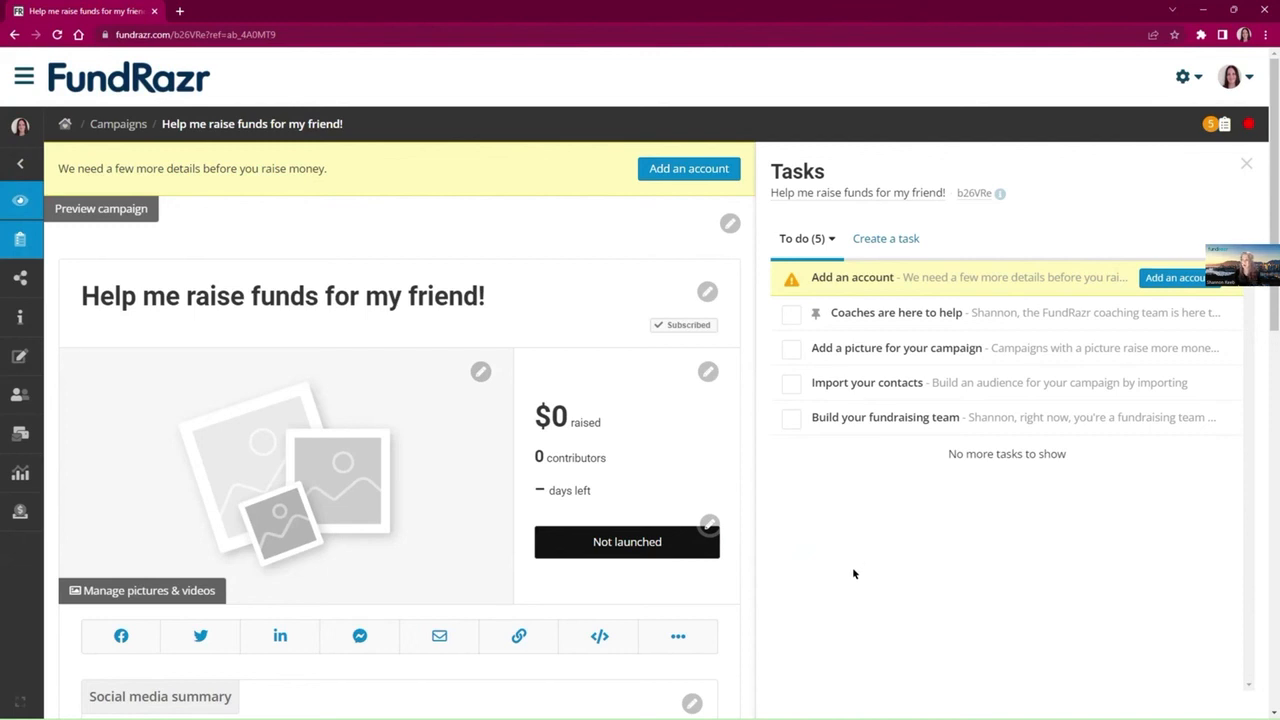
mouse_move(865, 467)
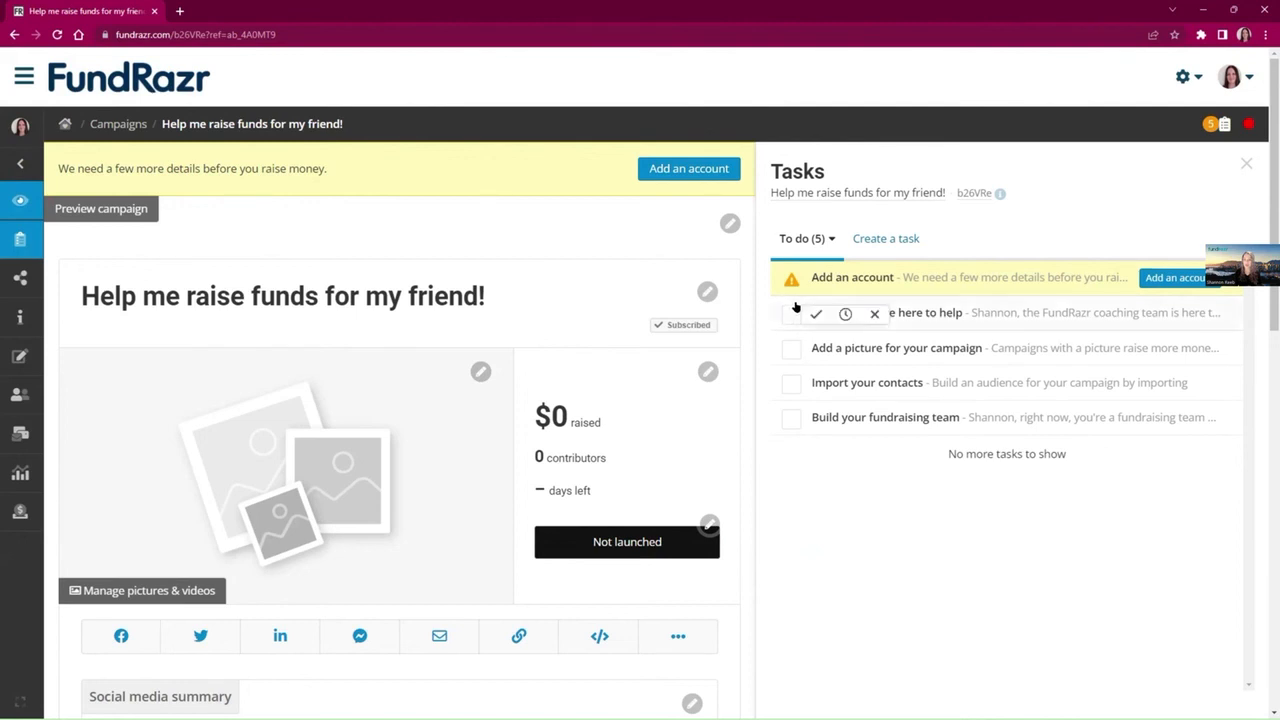
left_click(845, 314)
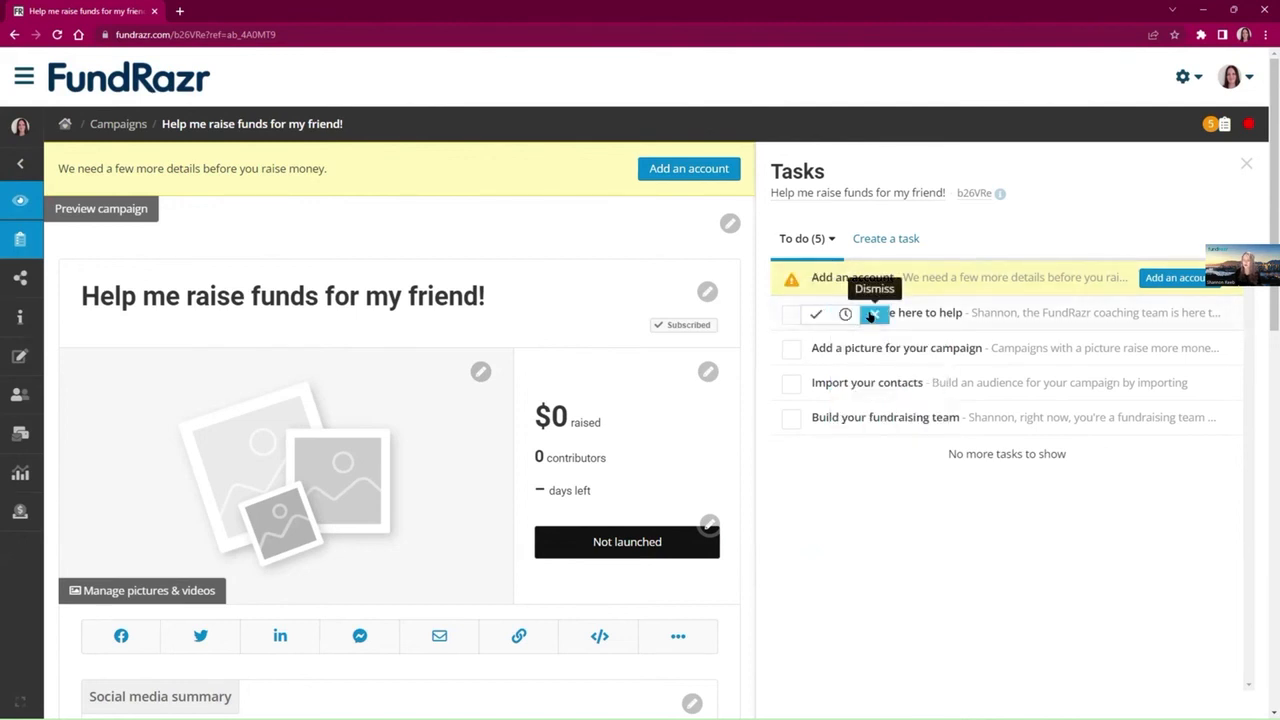
left_click(873, 312)
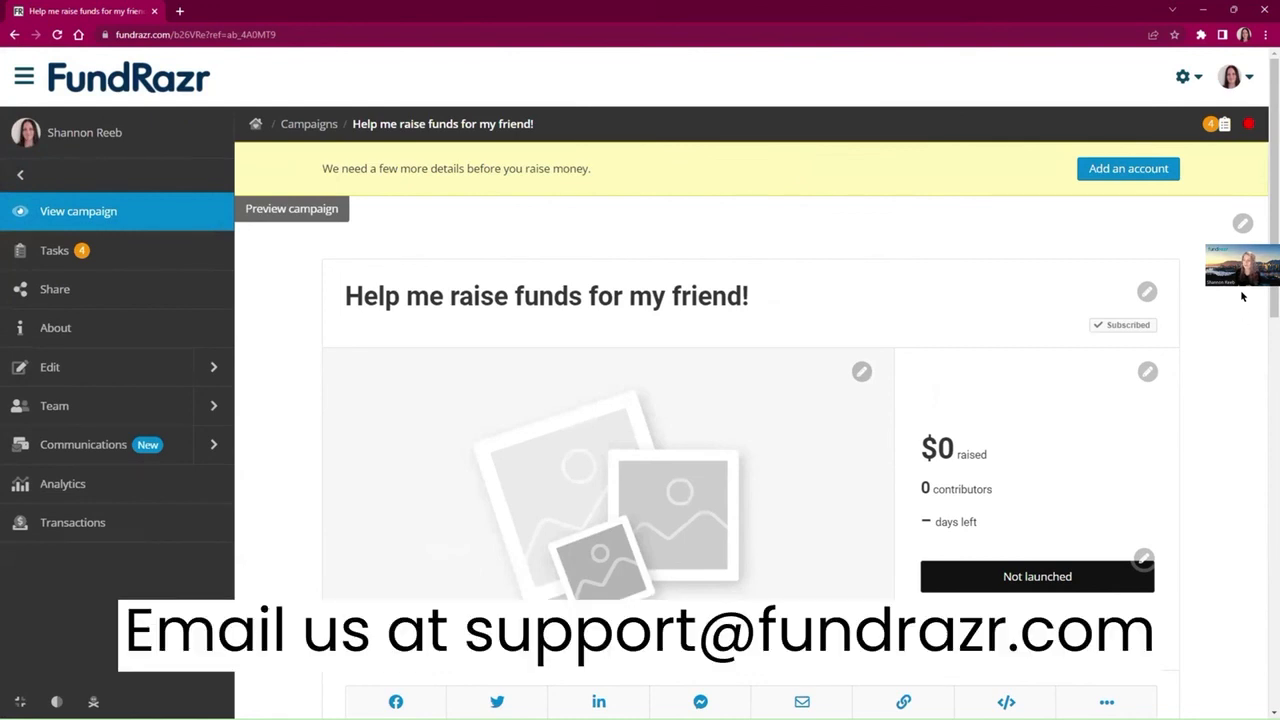
mouse_move(1200, 296)
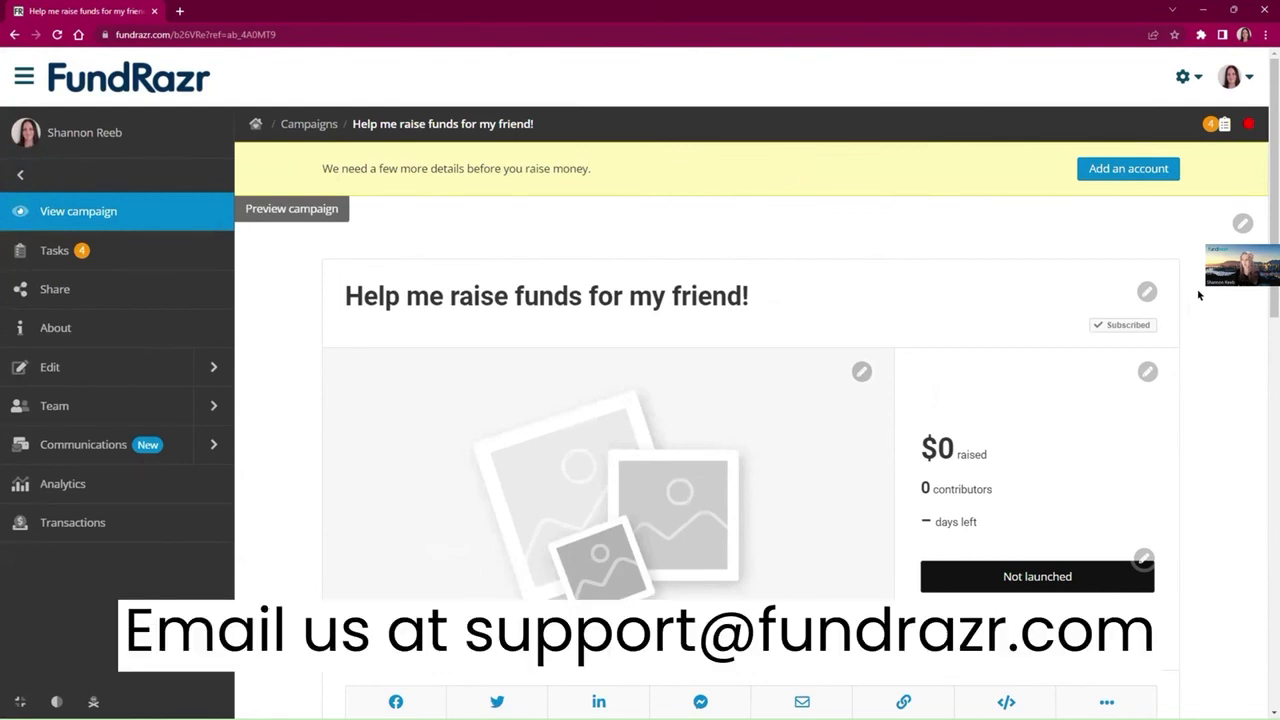